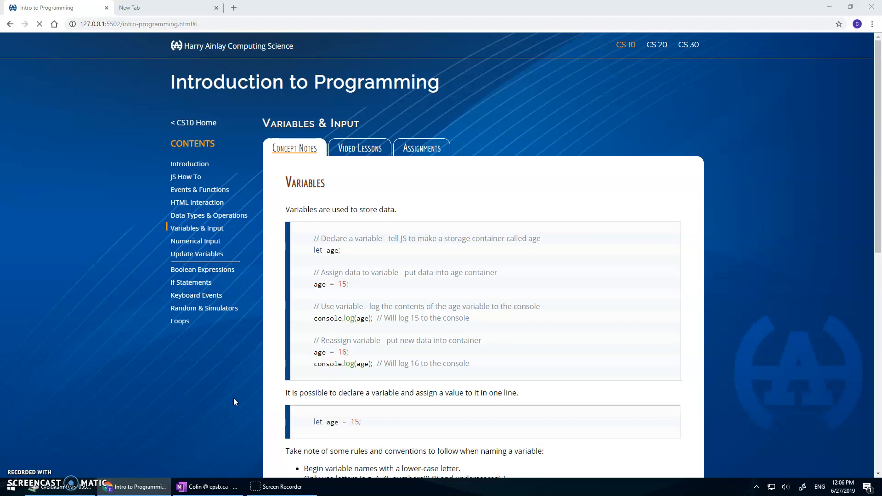
pyautogui.moveTo(303, 270)
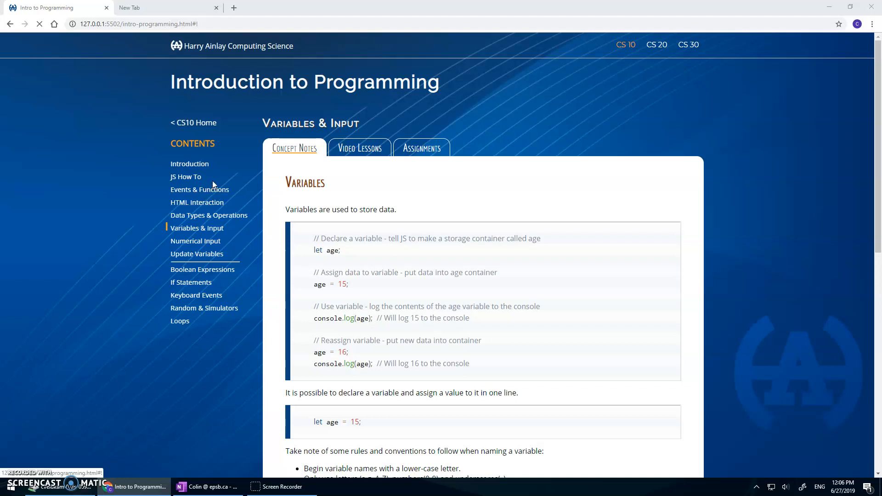
pyautogui.moveTo(231, 201)
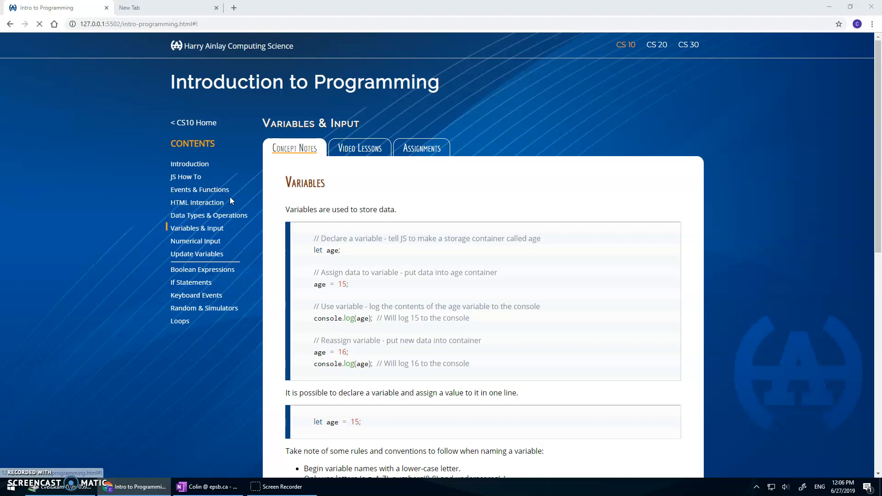
pyautogui.moveTo(304, 205)
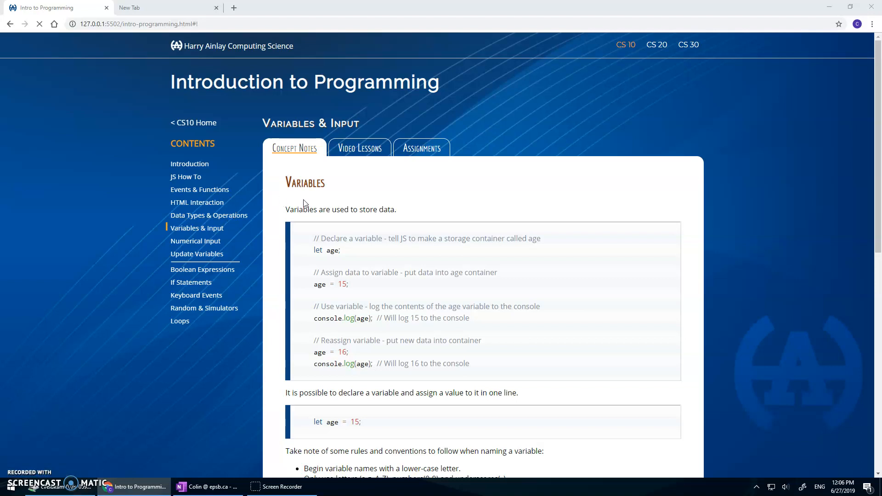
pyautogui.moveTo(270, 205)
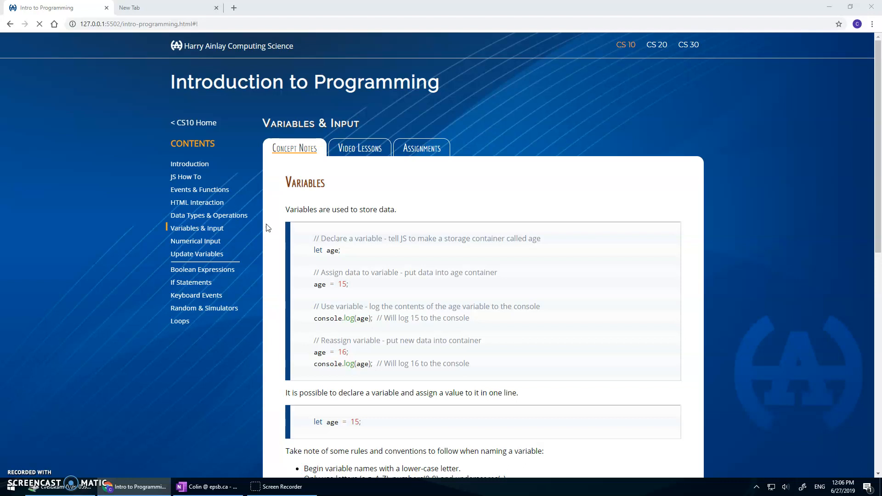
pyautogui.moveTo(211, 222)
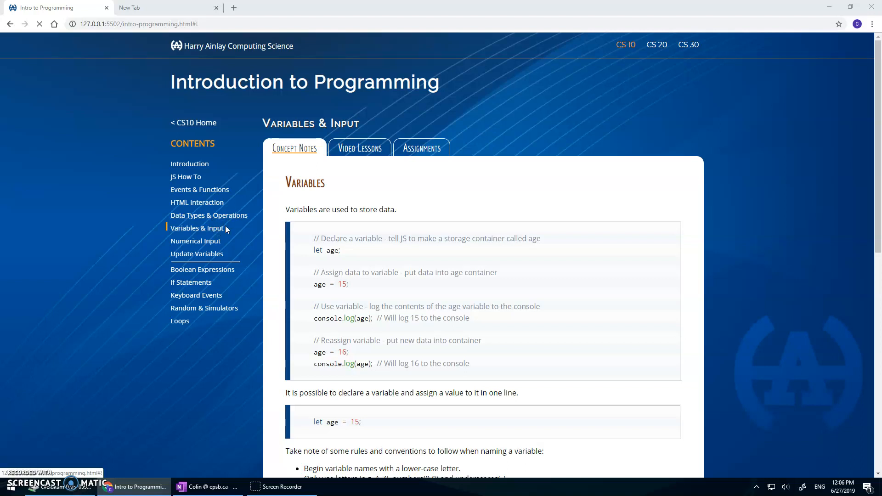
pyautogui.moveTo(359, 222)
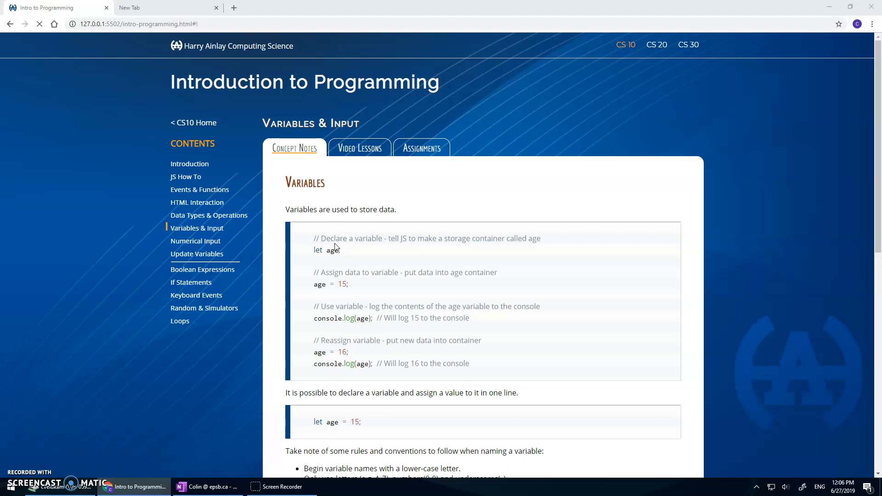
pyautogui.moveTo(332, 241)
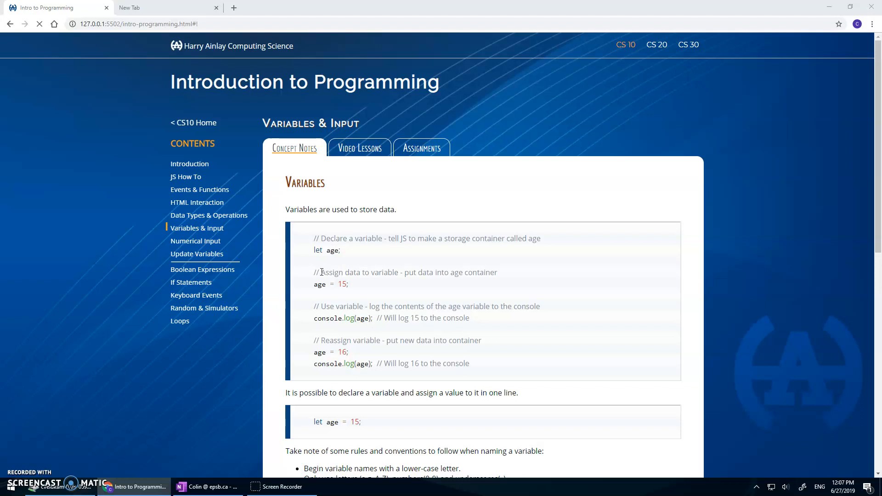
pyautogui.moveTo(320, 281)
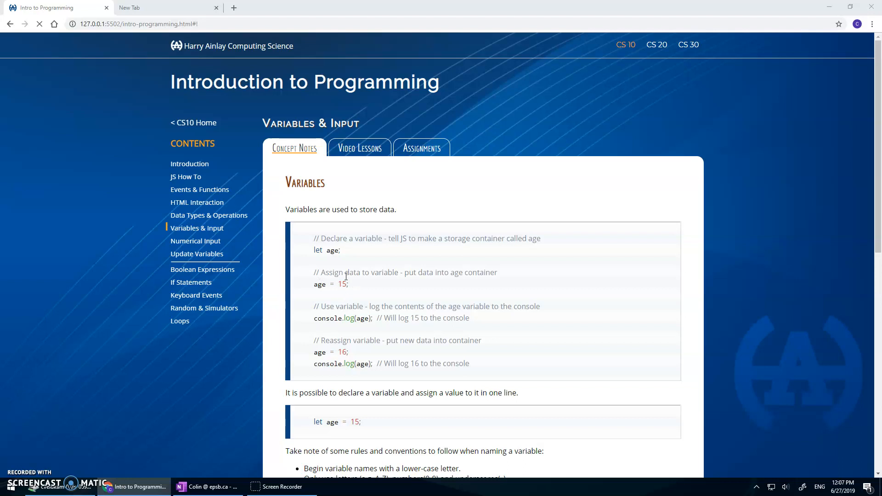
pyautogui.moveTo(348, 285)
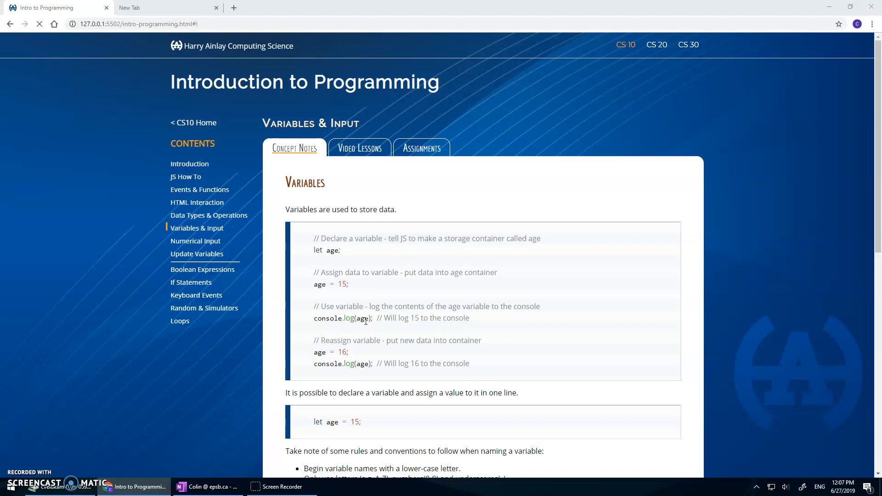
pyautogui.moveTo(366, 316)
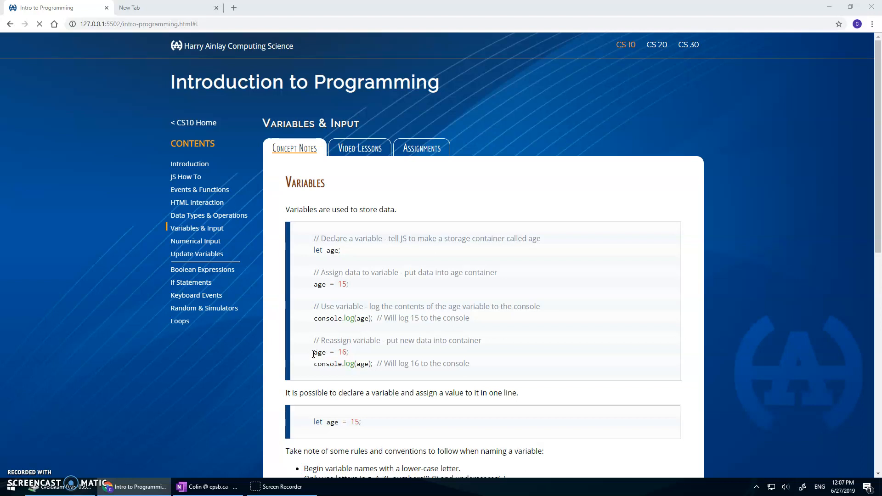
pyautogui.moveTo(320, 344)
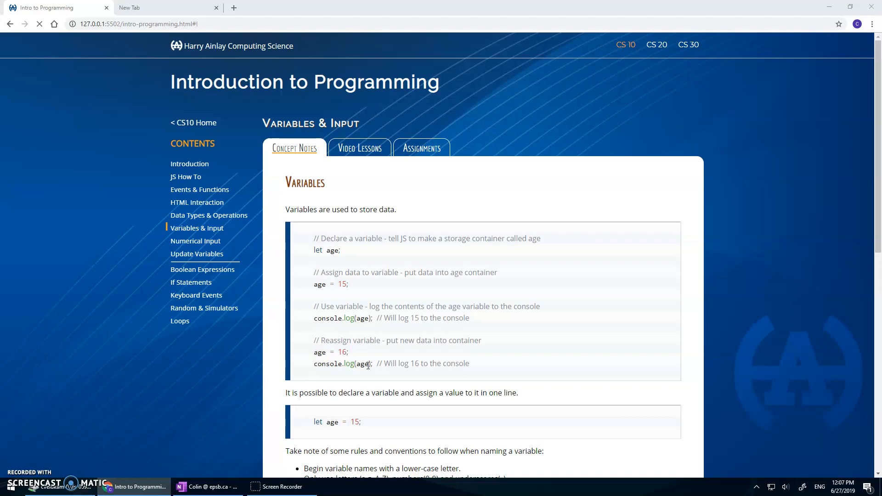
# Switch to the OneNote notes page and expand it to full screen for inking
pyautogui.click(184, 488)
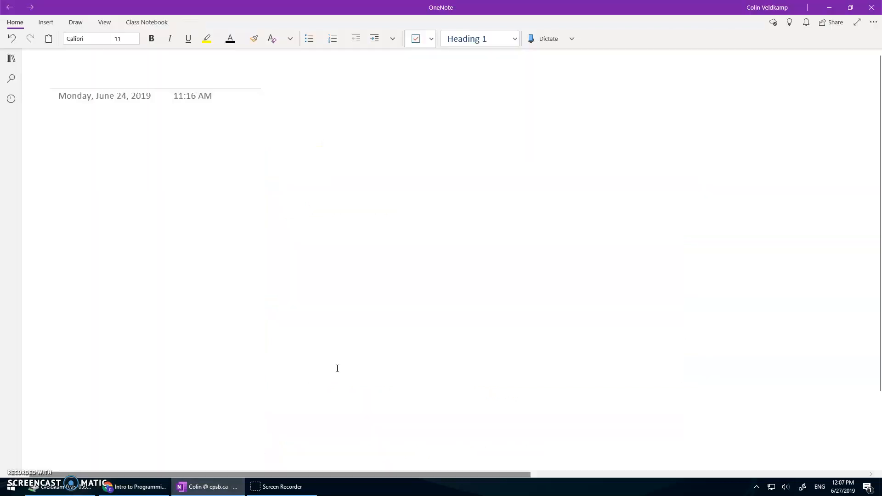
pyautogui.click(376, 86)
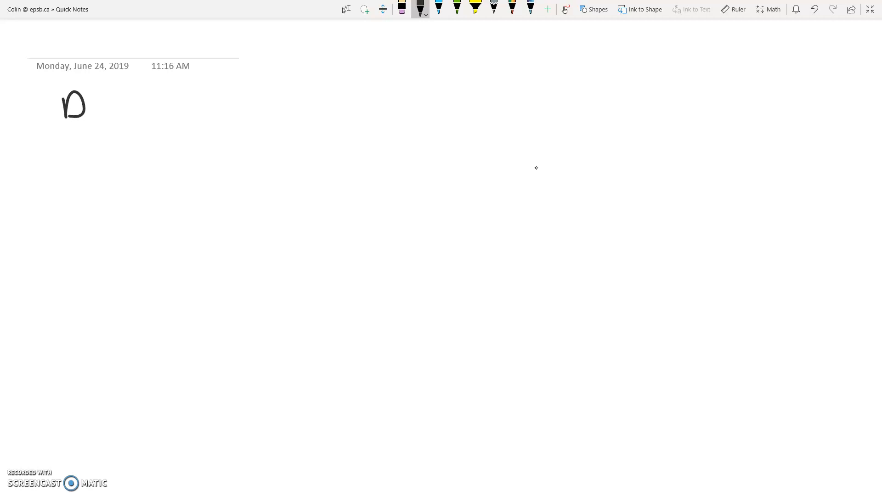
# Handwrite 'Declare: let age;' and draw an empty age container box beside it
pyautogui.moveTo(90, 104); pyautogui.dragTo(151, 103)
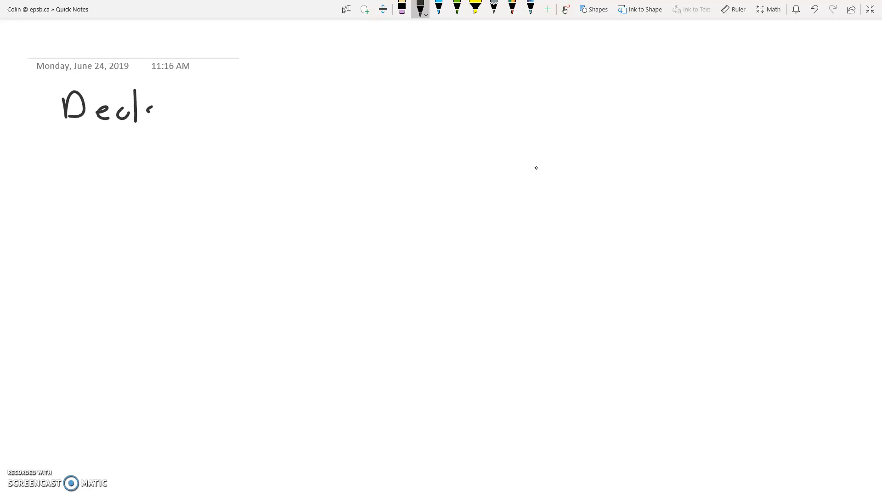
pyautogui.moveTo(149, 104); pyautogui.dragTo(200, 112)
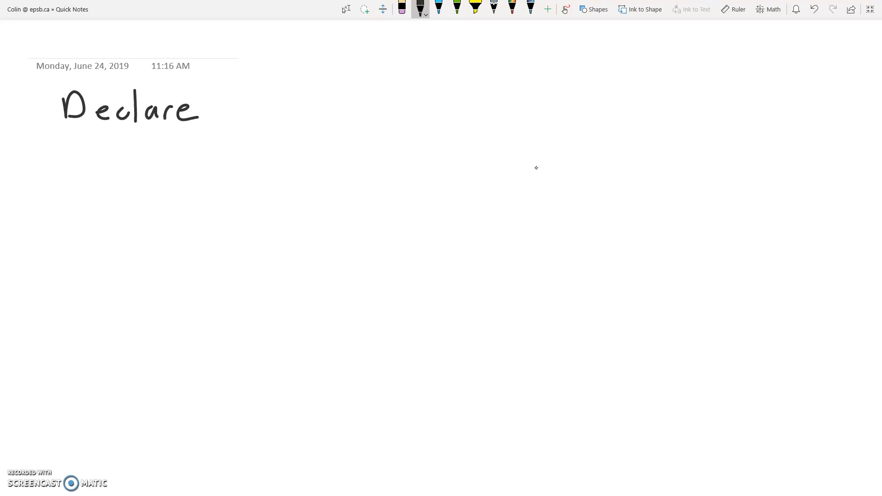
pyautogui.moveTo(217, 104); pyautogui.dragTo(302, 112)
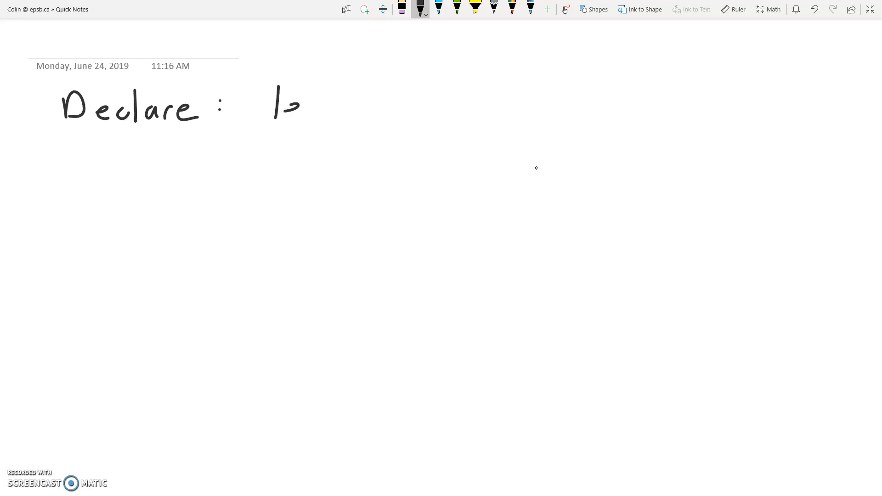
pyautogui.moveTo(273, 104); pyautogui.dragTo(329, 104)
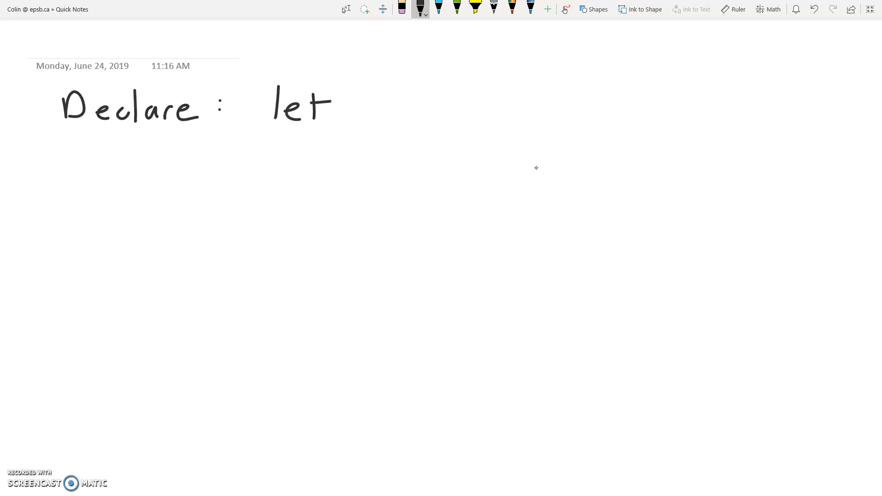
pyautogui.moveTo(366, 101); pyautogui.dragTo(385, 118)
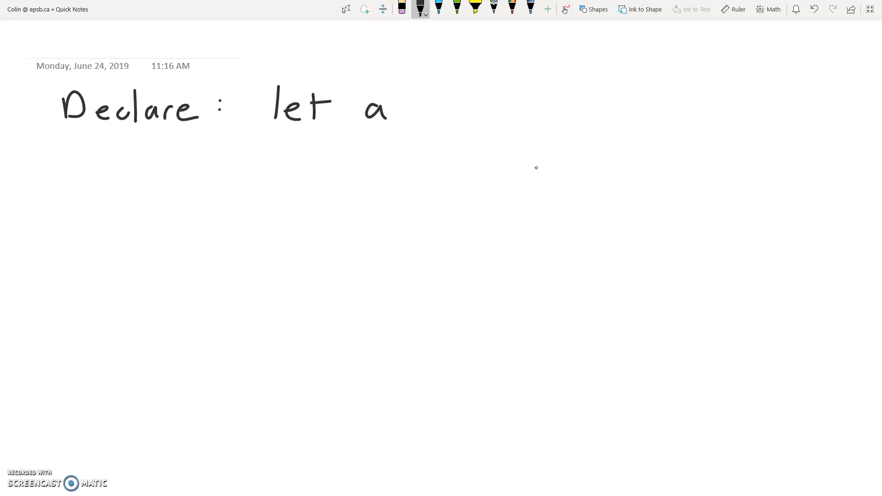
pyautogui.moveTo(388, 104); pyautogui.dragTo(456, 104)
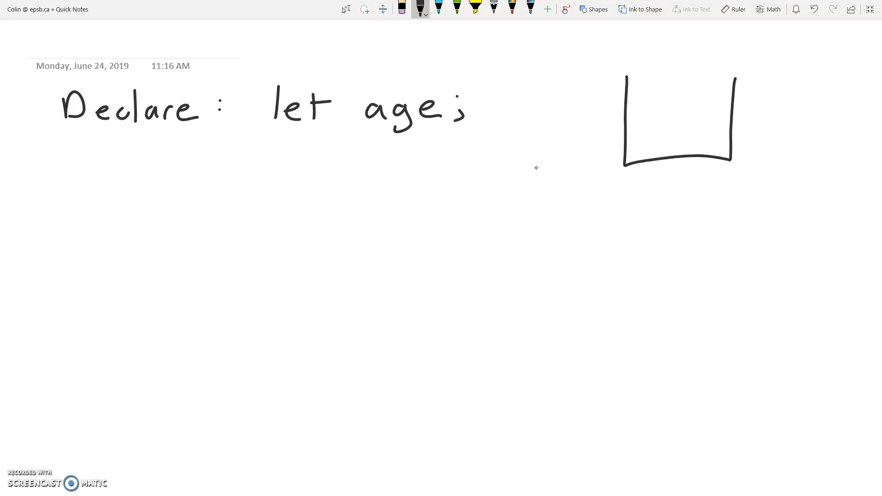
pyautogui.moveTo(655, 172); pyautogui.dragTo(684, 177)
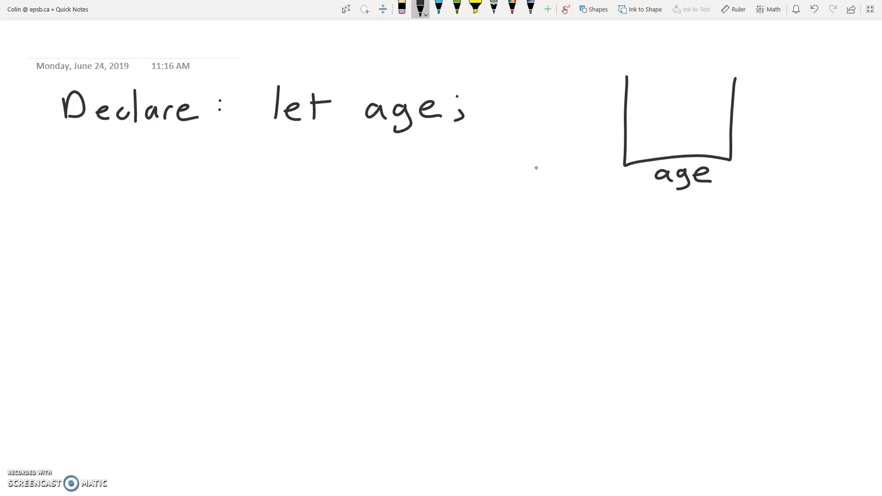
# Handwrite 'Assign: age = 15;', put 15 in the age box, and begin the Use line
pyautogui.moveTo(67, 169); pyautogui.dragTo(106, 189)
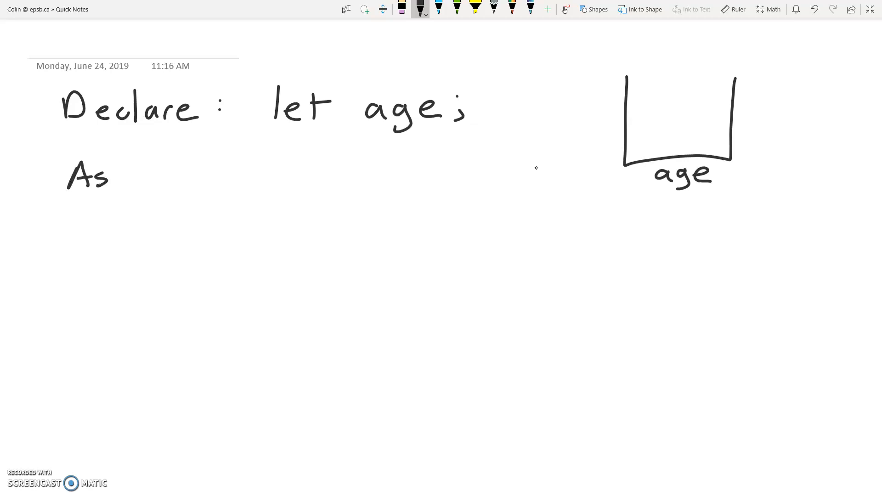
pyautogui.moveTo(112, 177); pyautogui.dragTo(174, 178)
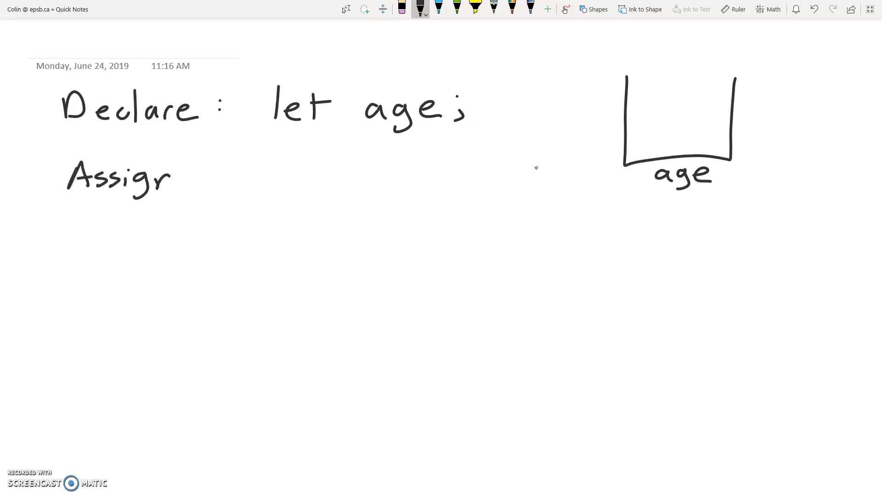
pyautogui.moveTo(170, 180); pyautogui.dragTo(194, 170)
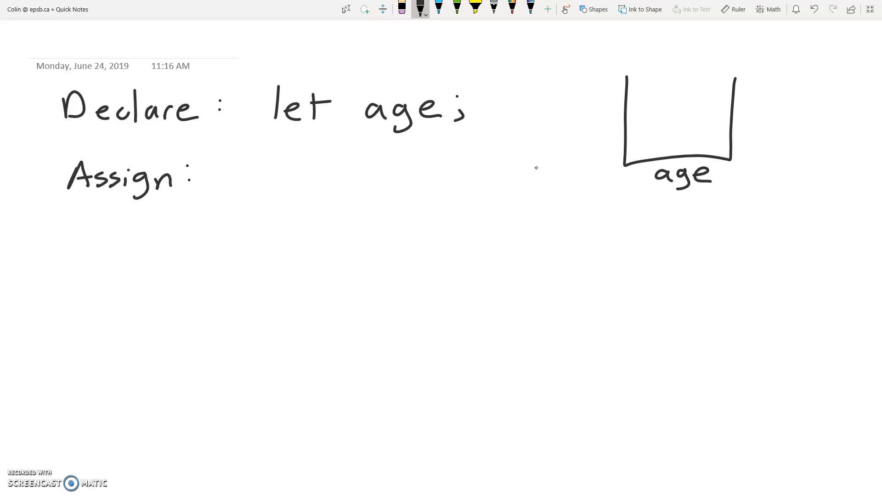
pyautogui.moveTo(275, 169); pyautogui.dragTo(343, 166)
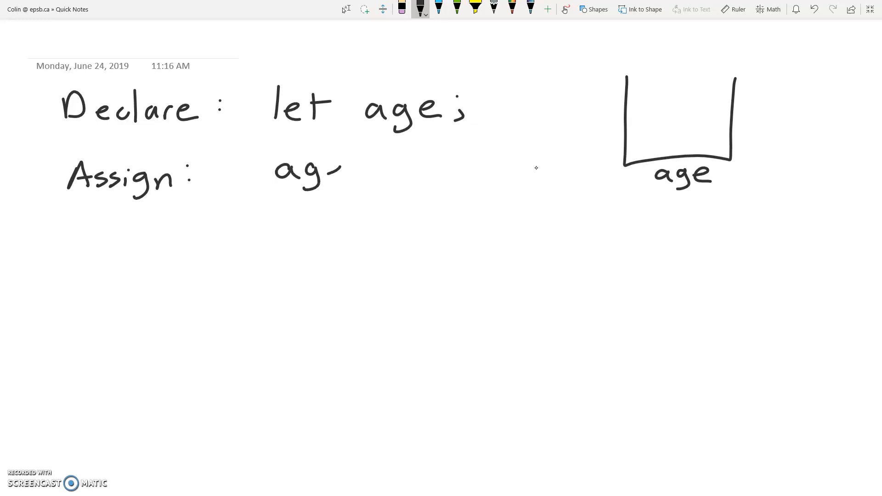
pyautogui.moveTo(337, 169); pyautogui.dragTo(394, 169)
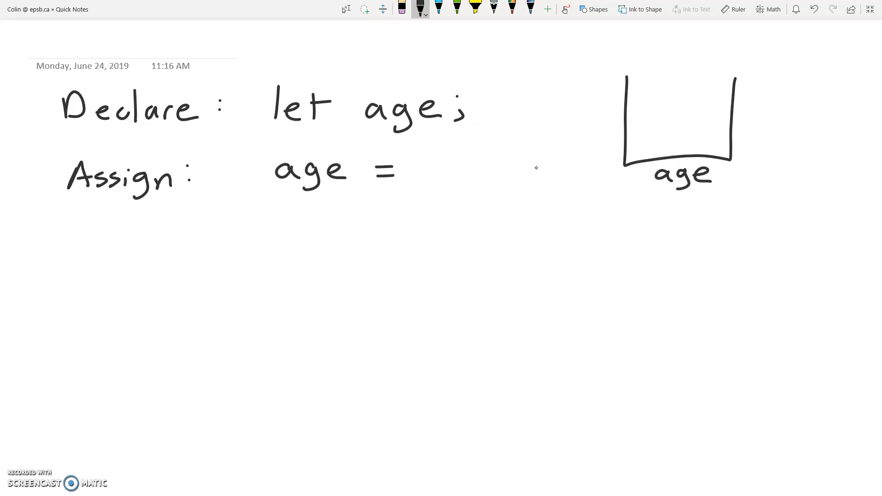
pyautogui.moveTo(417, 169); pyautogui.dragTo(478, 174)
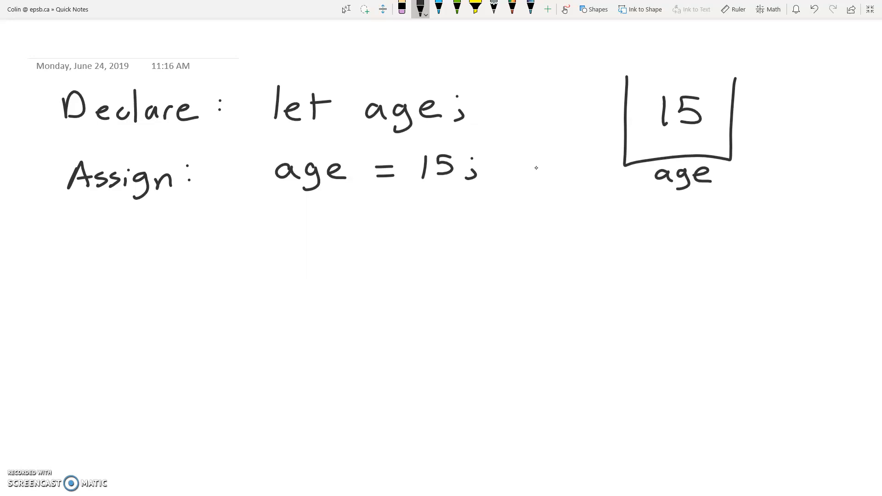
pyautogui.moveTo(73, 220); pyautogui.dragTo(98, 248)
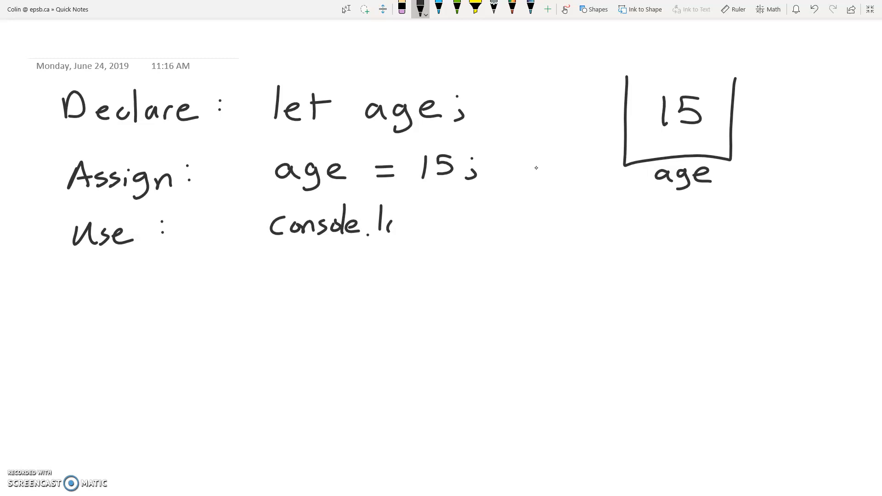
# Complete 'Use: console.log( age );' and circle the 15 inside the age box
pyautogui.moveTo(395, 225); pyautogui.dragTo(433, 225)
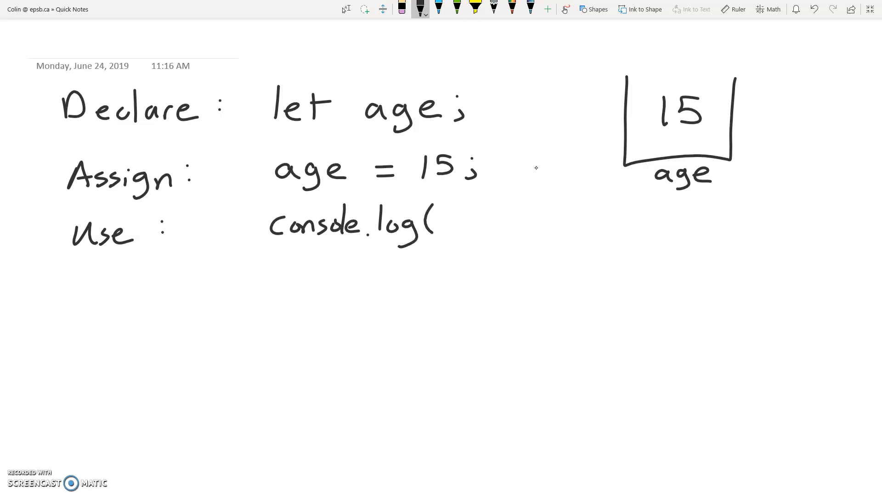
pyautogui.moveTo(462, 220); pyautogui.dragTo(529, 220)
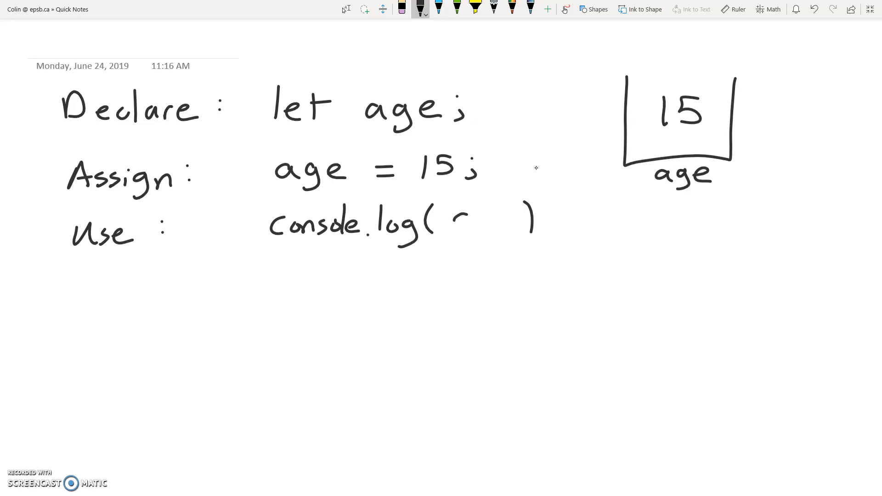
pyautogui.moveTo(456, 220); pyautogui.dragTo(507, 220)
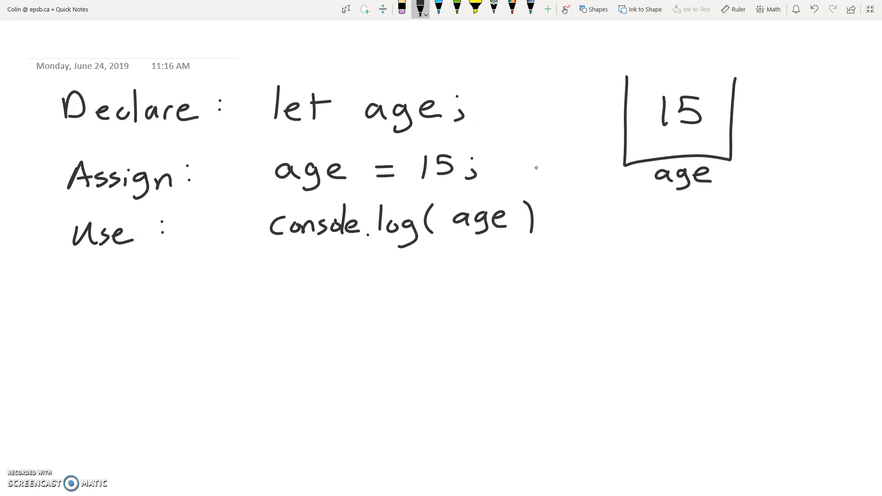
pyautogui.moveTo(548, 214); pyautogui.dragTo(551, 234)
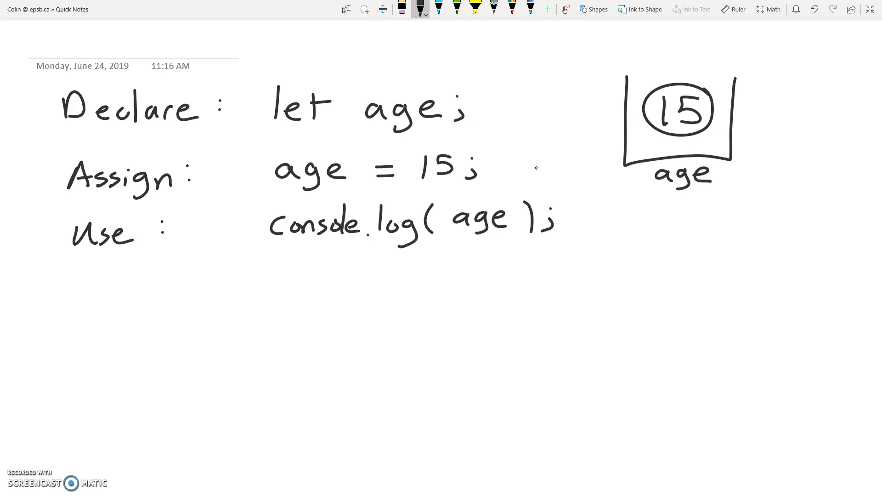
# Handwrite 'Reassign: age = 16;', replace 15 with 16 in the box, and pick green ink
pyautogui.moveTo(67, 282); pyautogui.dragTo(103, 298)
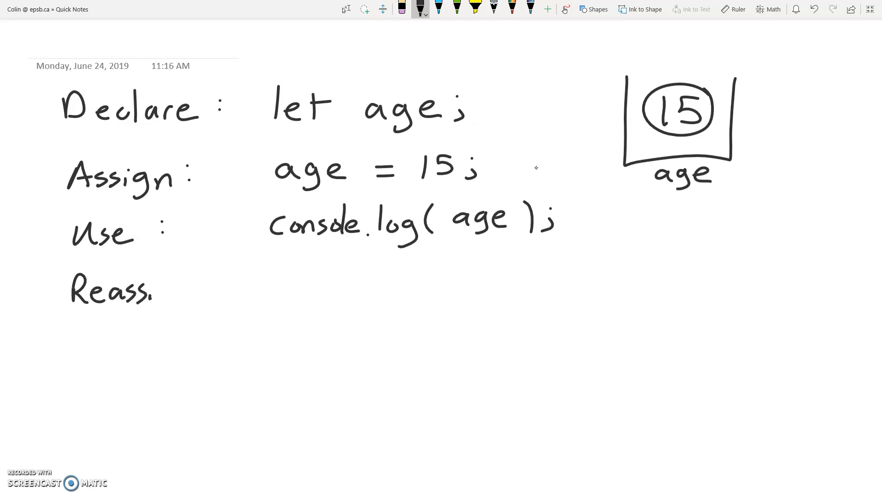
pyautogui.moveTo(151, 289); pyautogui.dragTo(194, 290)
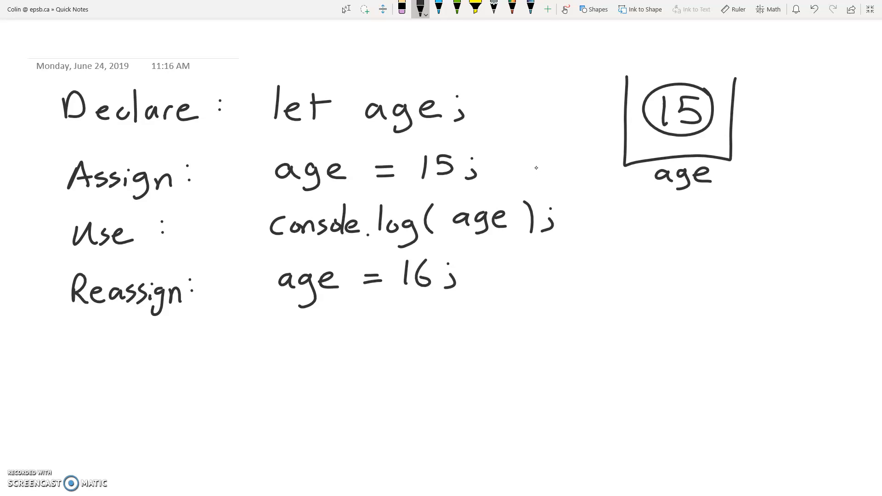
pyautogui.click(402, 9)
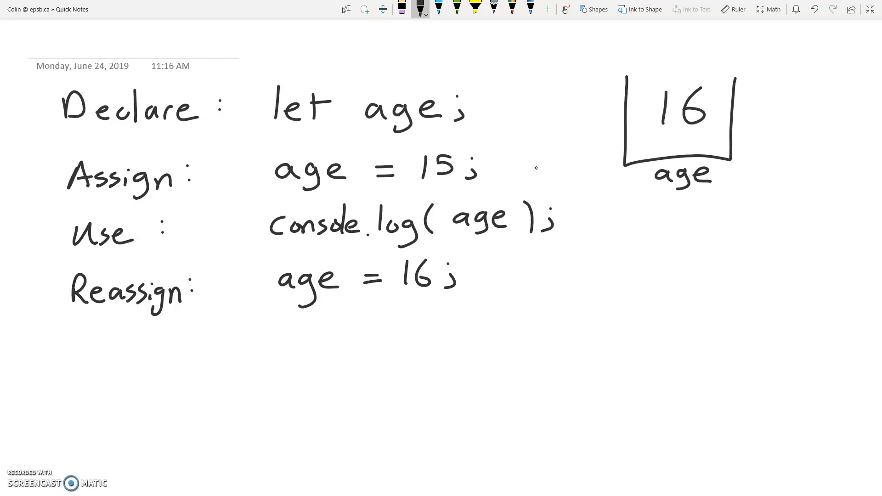
pyautogui.click(456, 8)
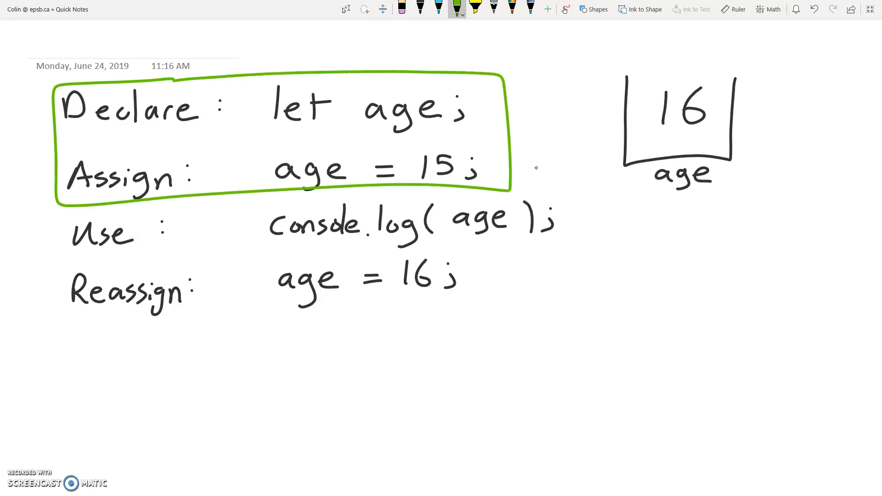
# Box Declare and Assign in green with an arrow down to a combined 'let age = 15;'
pyautogui.moveTo(509, 140); pyautogui.dragTo(607, 253)
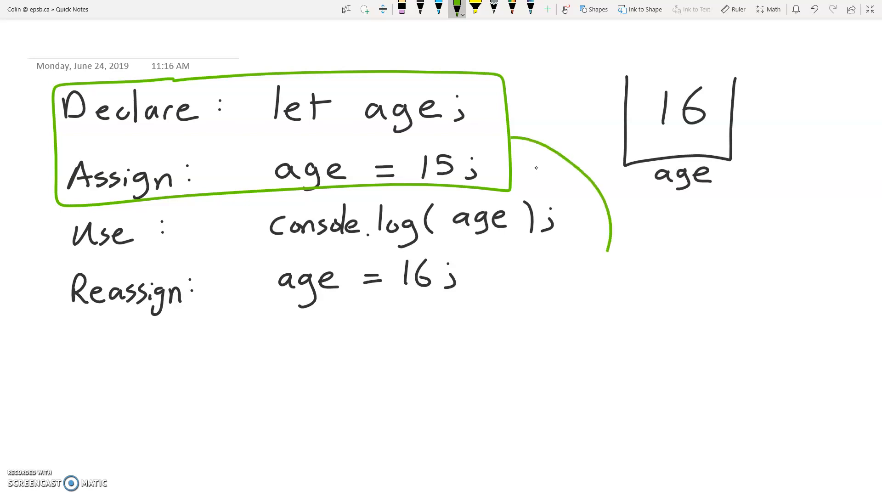
pyautogui.moveTo(608, 247); pyautogui.dragTo(445, 326)
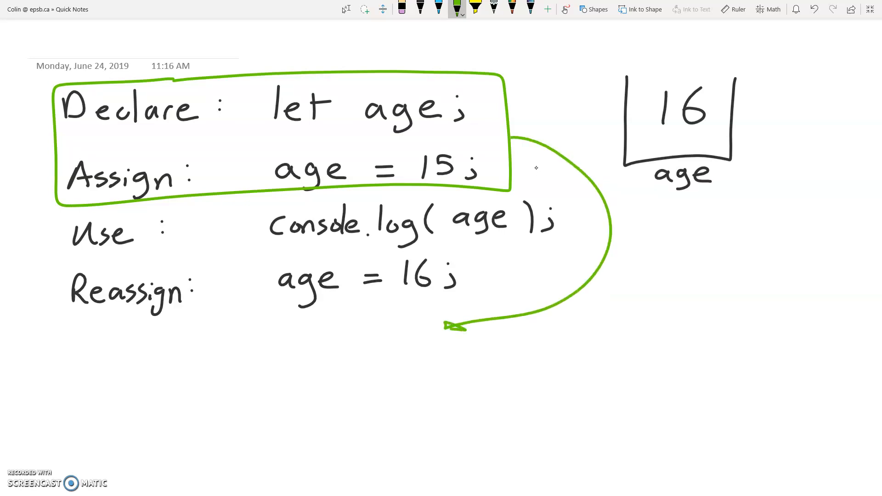
pyautogui.moveTo(276, 350); pyautogui.dragTo(324, 388)
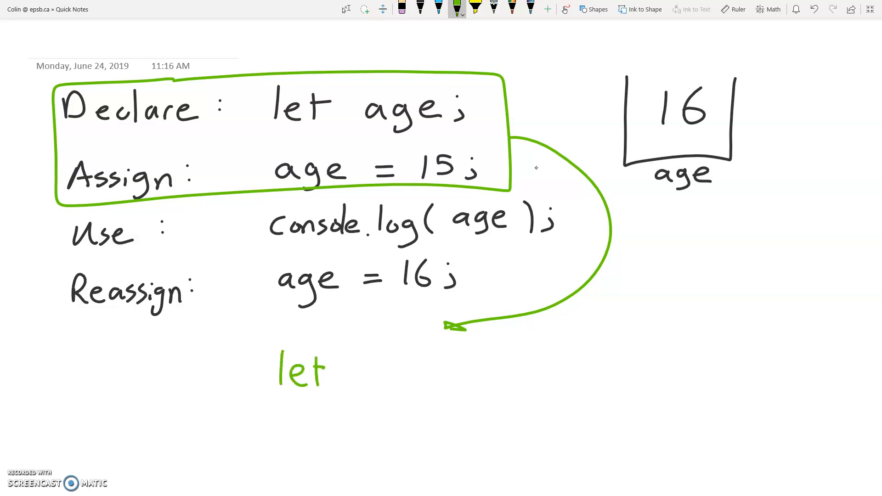
pyautogui.moveTo(343, 366); pyautogui.dragTo(388, 383)
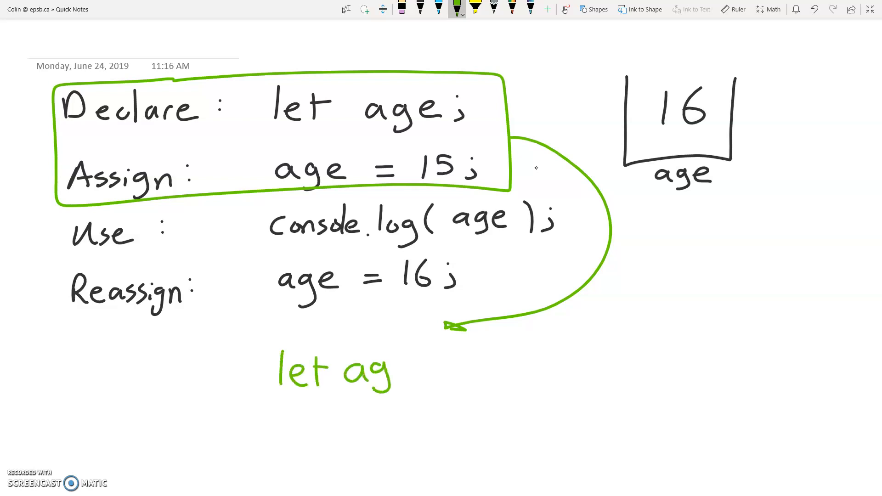
pyautogui.moveTo(388, 371); pyautogui.dragTo(478, 372)
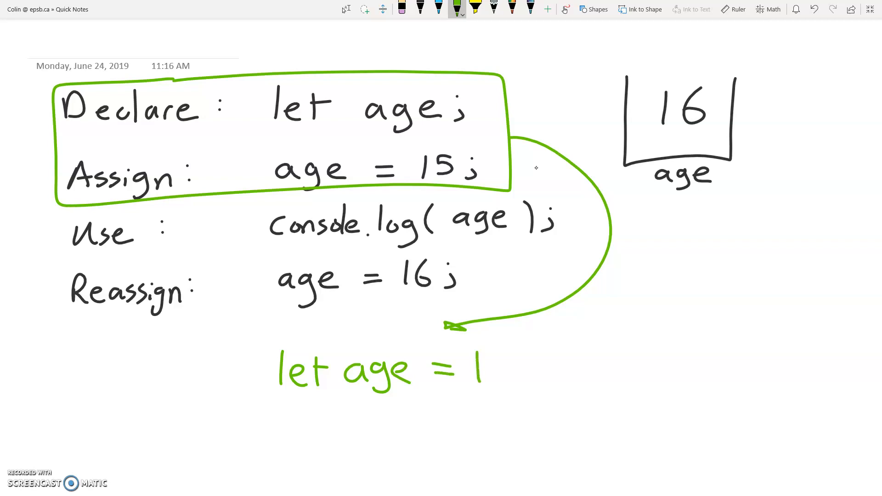
pyautogui.moveTo(480, 366); pyautogui.dragTo(535, 366)
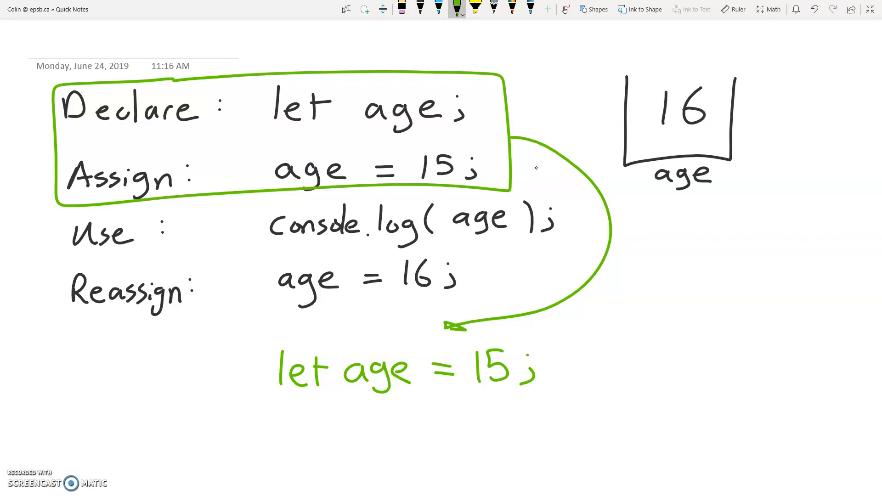
# Underline the 16 in the age box several times
pyautogui.moveTo(656, 131); pyautogui.dragTo(697, 130)
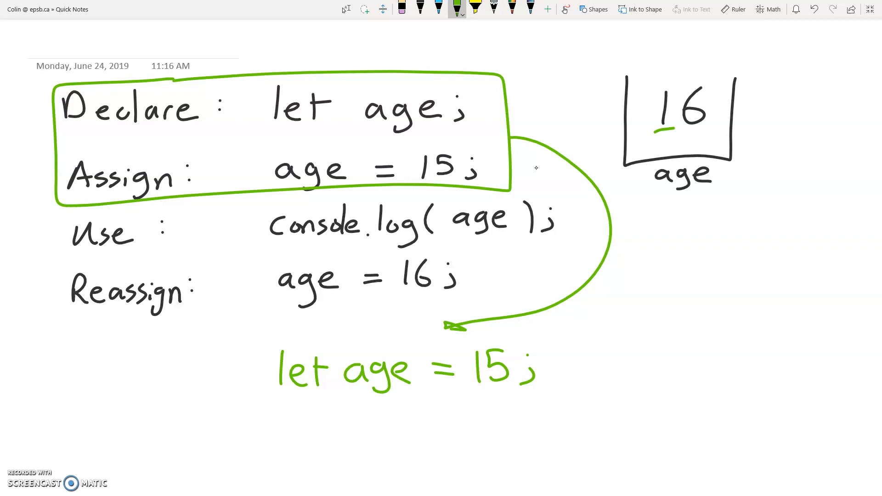
pyautogui.moveTo(647, 138); pyautogui.dragTo(715, 137)
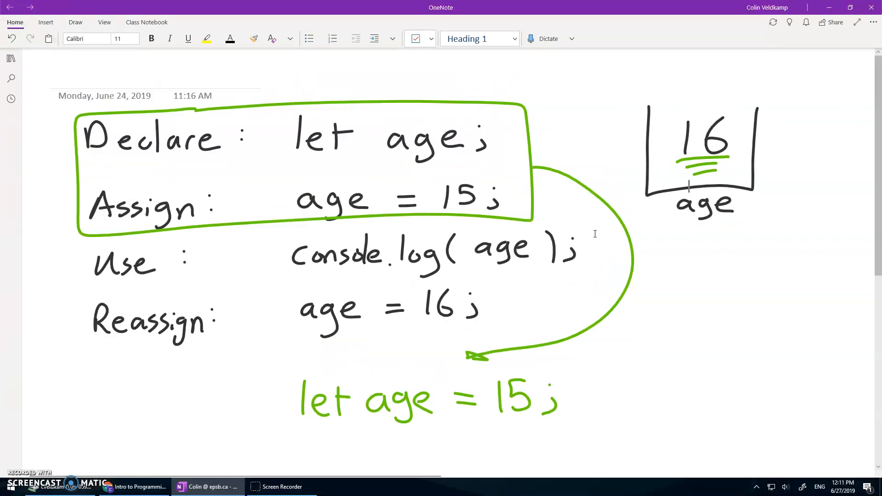
# Bring up the course notes and highlight age in the 'let age = 15;' declaration example
pyautogui.click(138, 487)
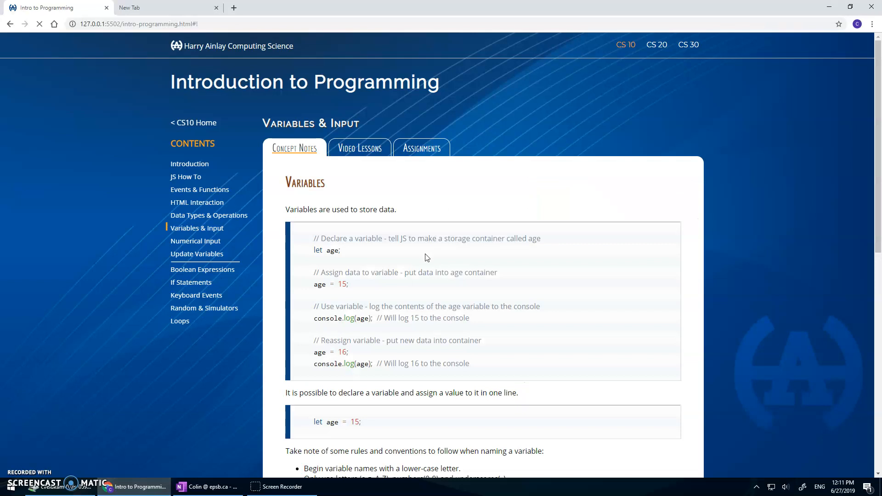
pyautogui.scroll(-3)
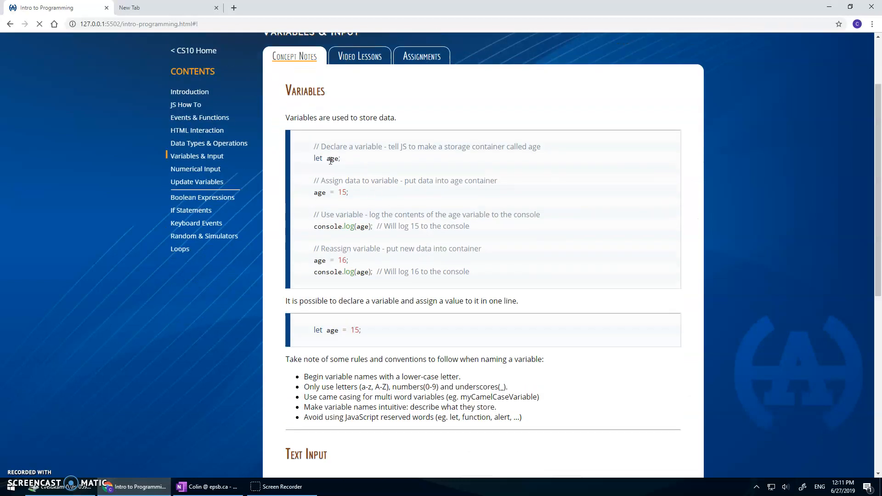
pyautogui.moveTo(358, 259)
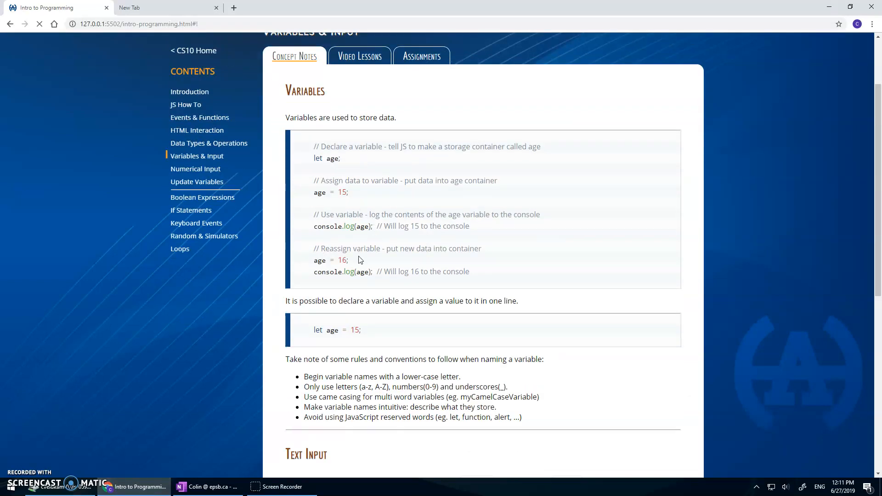
pyautogui.scroll(-3)
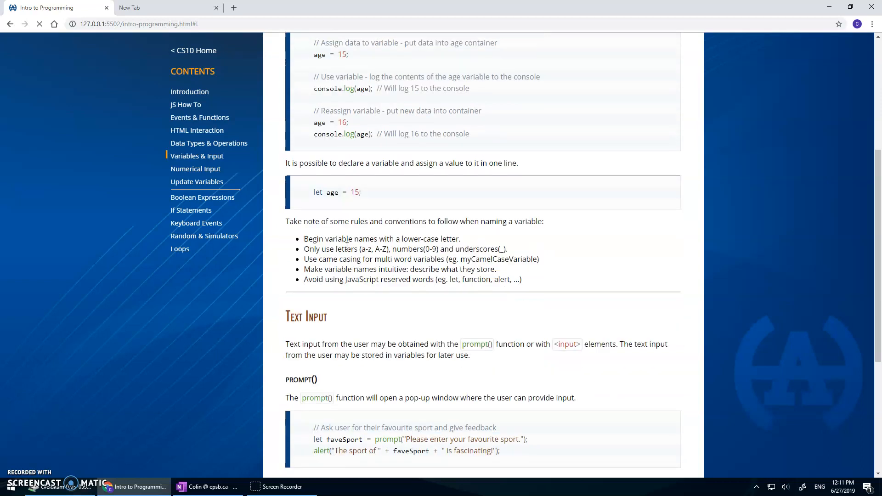
pyautogui.doubleClick(331, 192)
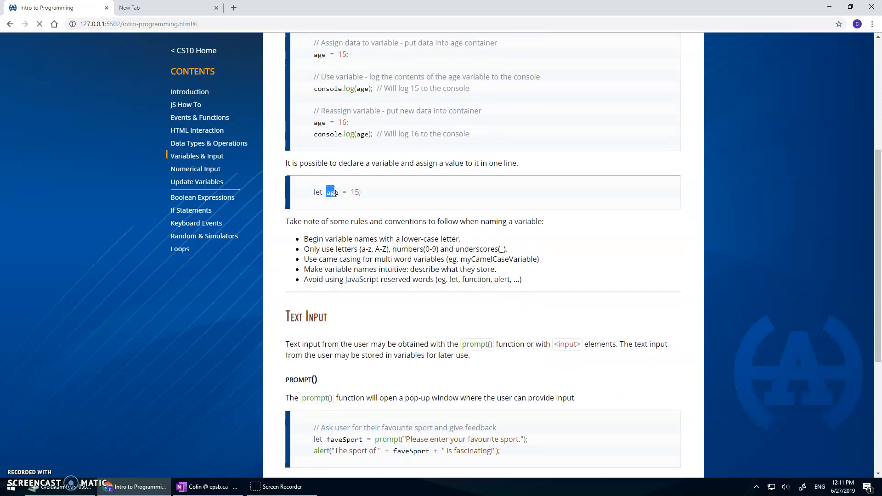
pyautogui.doubleClick(333, 192)
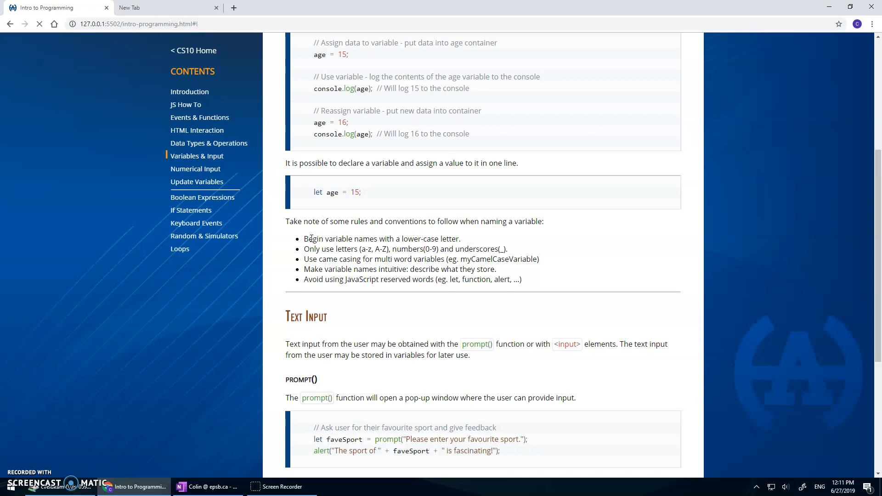
pyautogui.moveTo(401, 239); pyautogui.dragTo(456, 239)
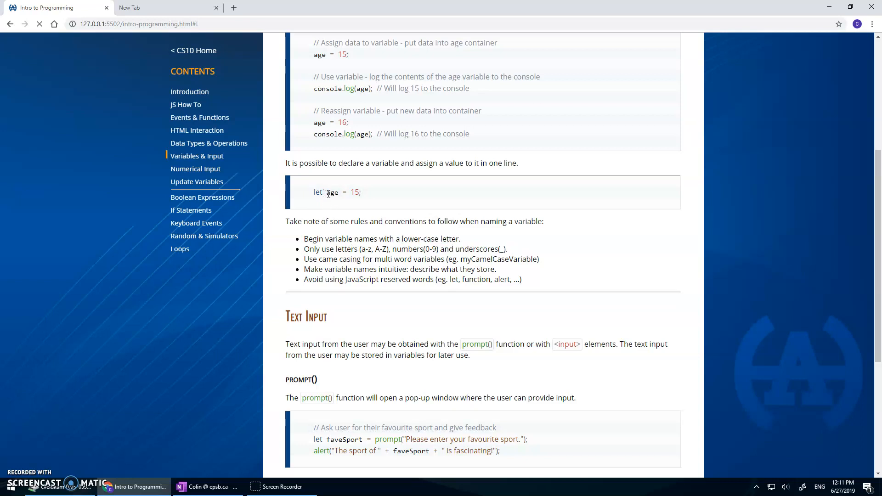
pyautogui.moveTo(348, 239)
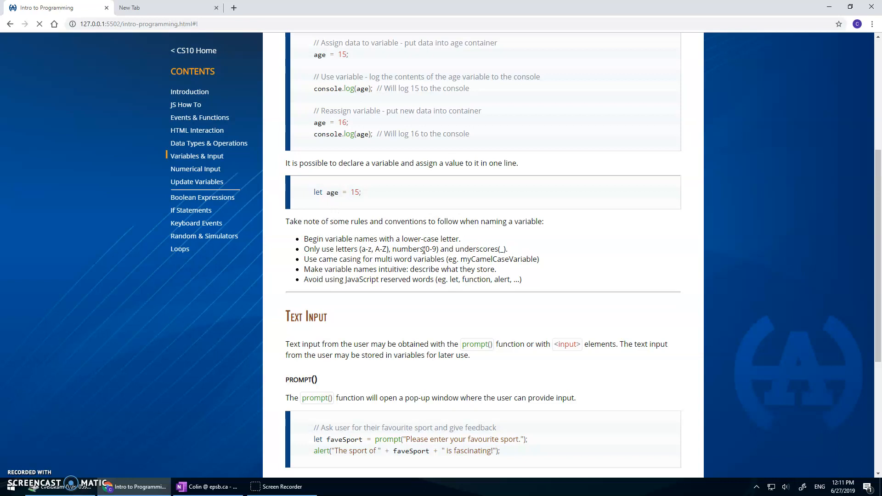
pyautogui.moveTo(474, 249)
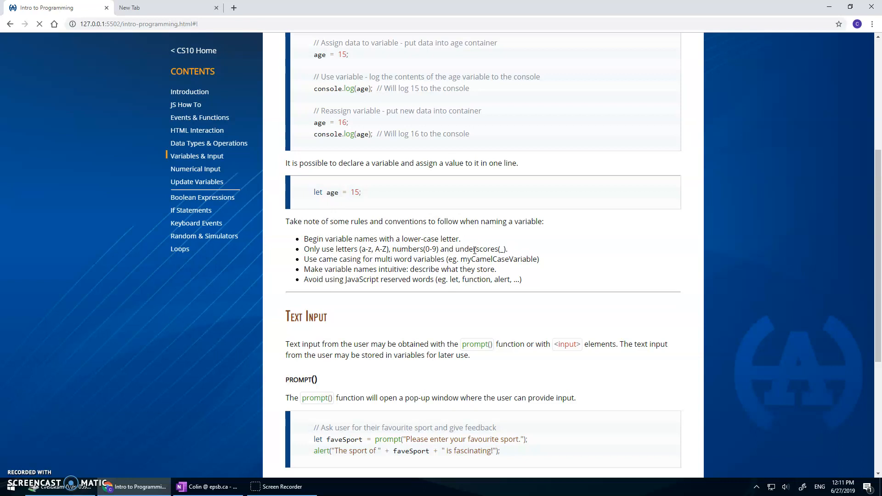
pyautogui.moveTo(491, 250)
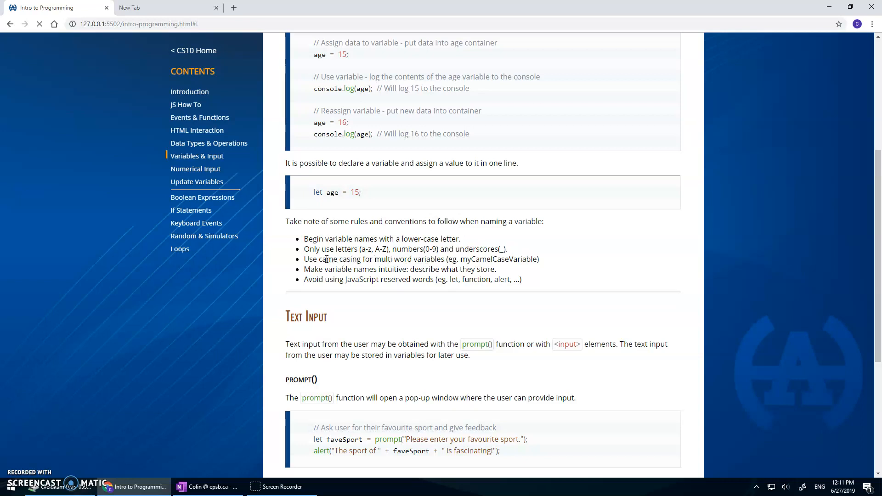
pyautogui.moveTo(355, 260)
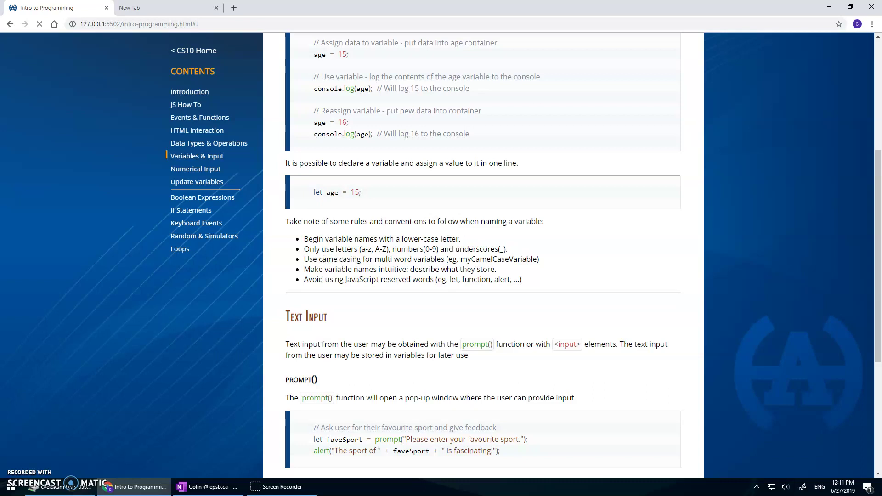
# Highlight 'casing' and myCamelCaseVariable in the variable naming rules
pyautogui.doubleClick(464, 260)
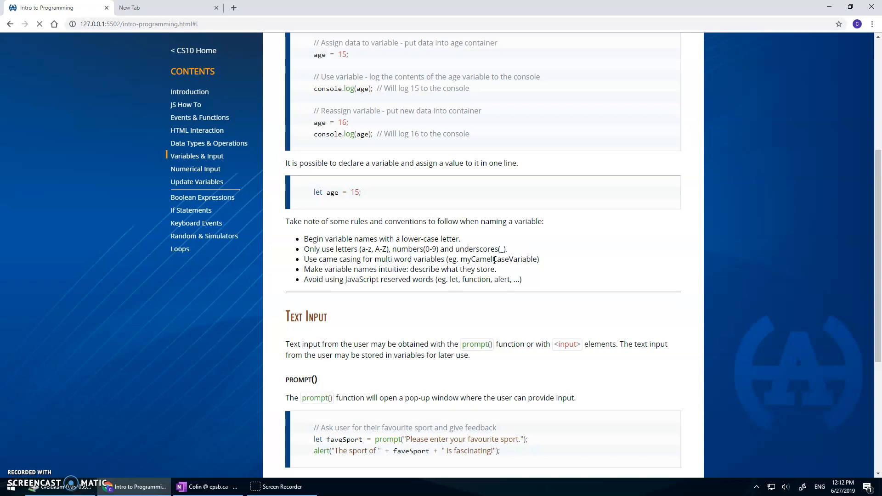
pyautogui.moveTo(509, 259)
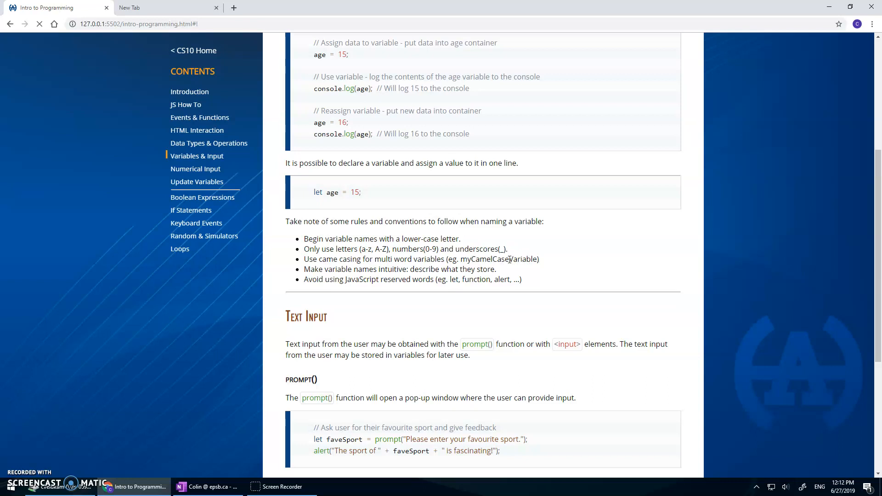
pyautogui.doubleClick(495, 259)
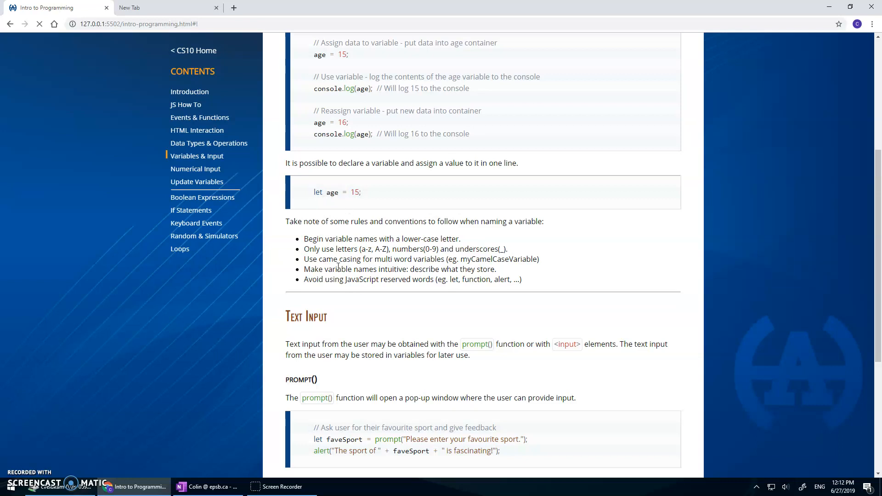
pyautogui.moveTo(392, 284)
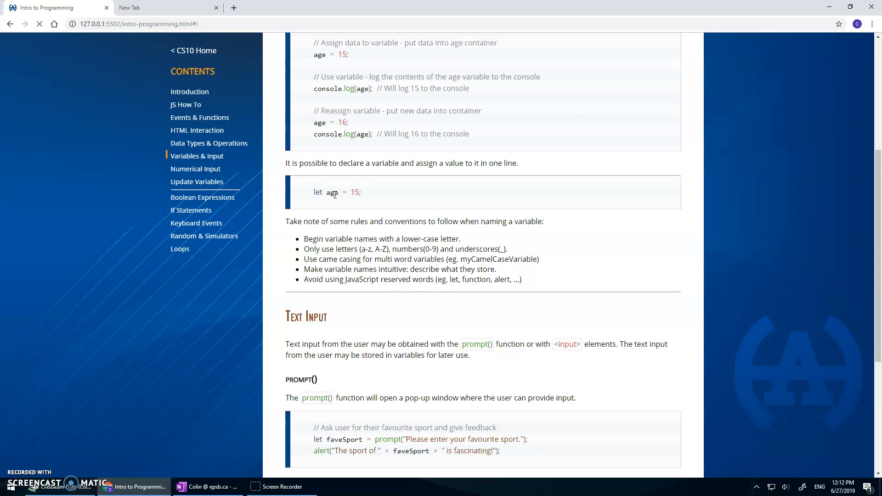
pyautogui.moveTo(485, 280)
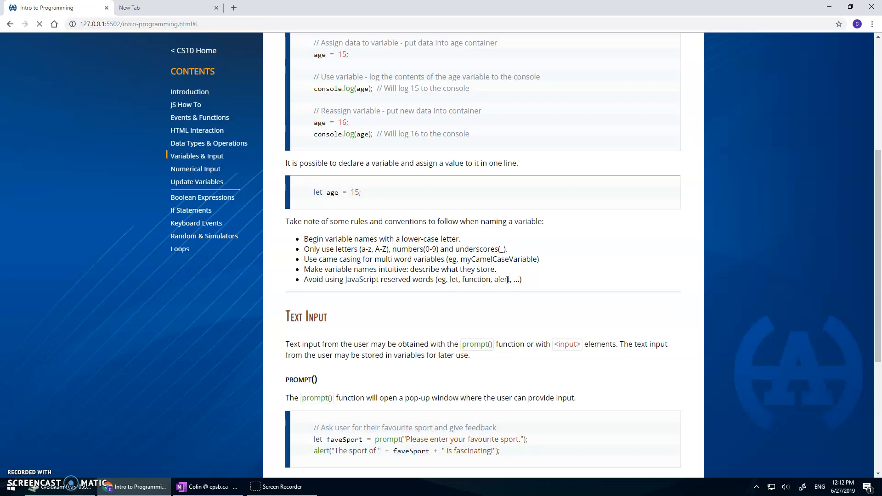
pyautogui.moveTo(474, 242)
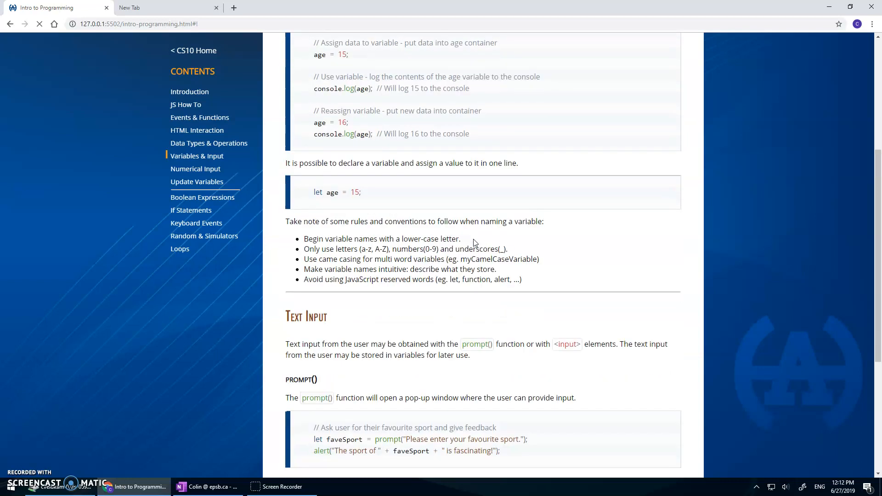
# Scroll the notes to the Text Input section on prompt() and input elements
pyautogui.scroll(-3)
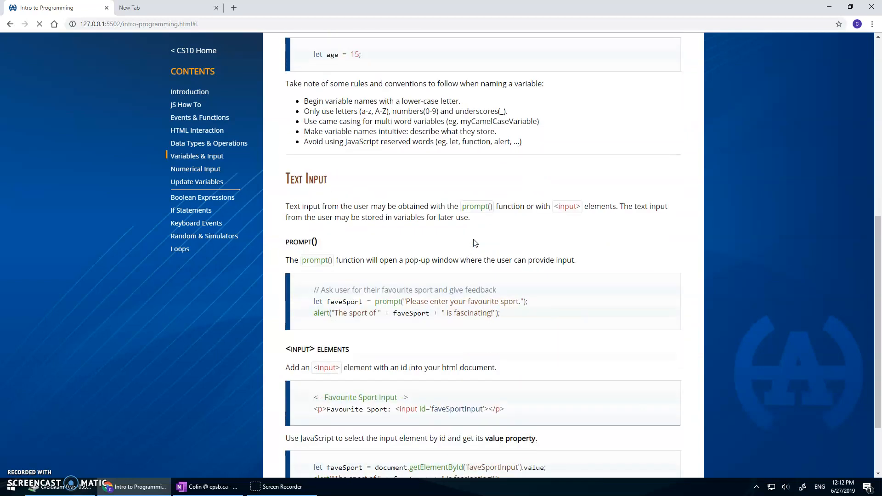
pyautogui.moveTo(114, 468)
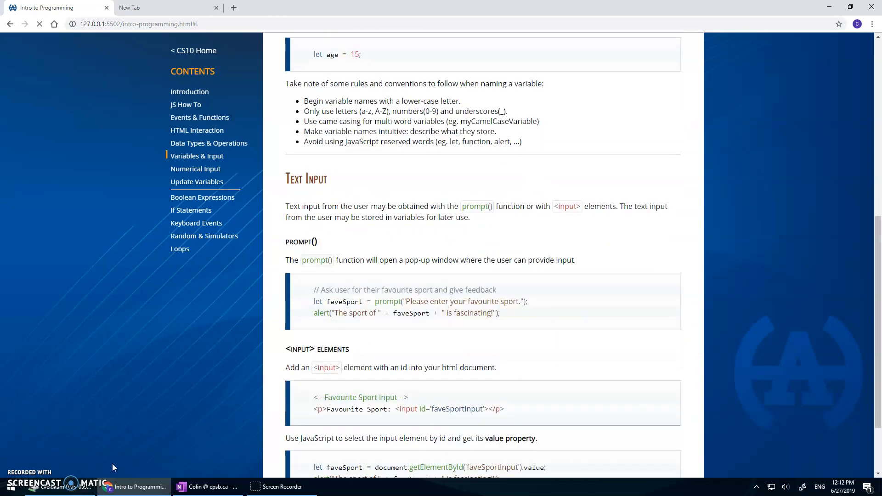
pyautogui.scroll(3)
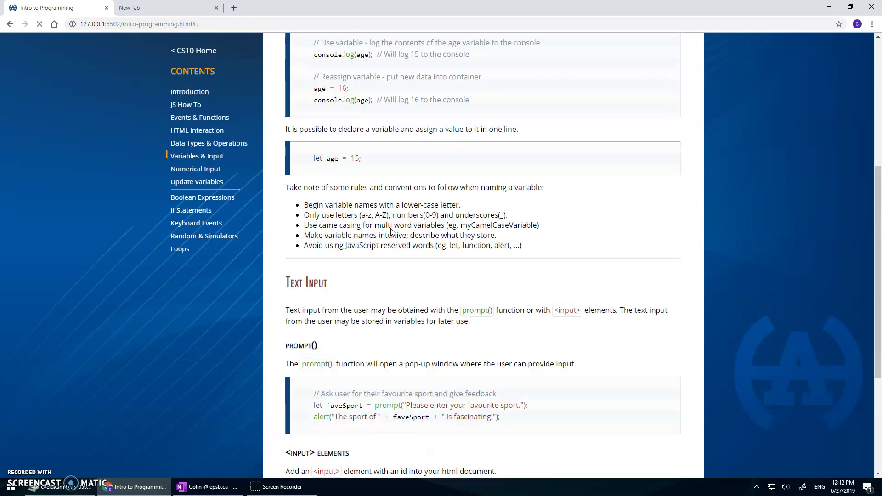
pyautogui.scroll(-3)
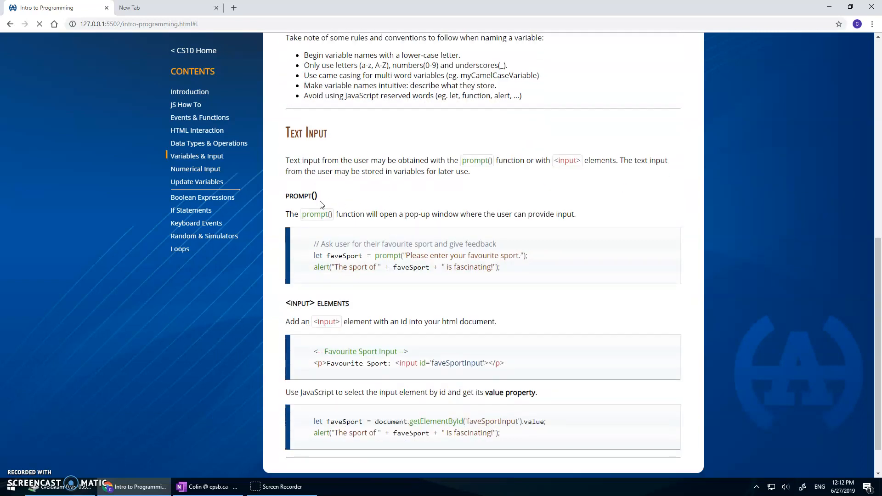
pyautogui.moveTo(361, 171)
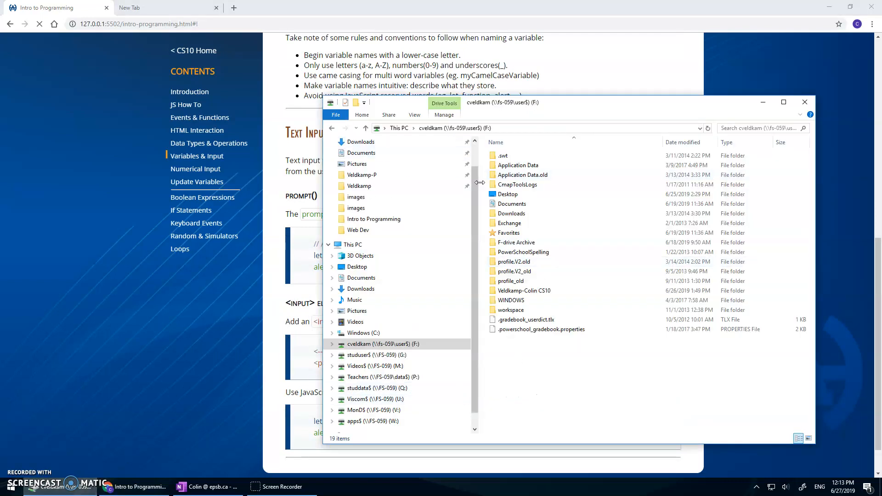
# Inside Veldkamp-Colin CS10 > JS Programming, create a folder named variables-input and select it
pyautogui.doubleClick(524, 290)
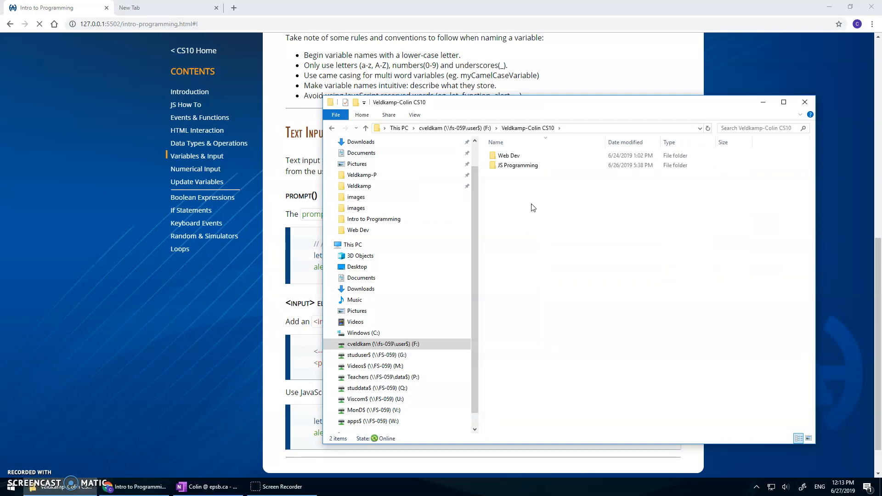
pyautogui.doubleClick(518, 165)
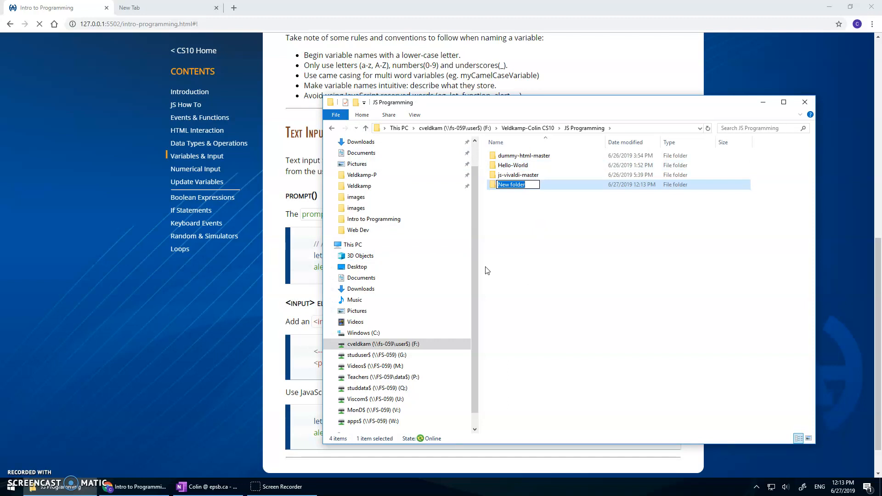
pyautogui.write('variables-input')
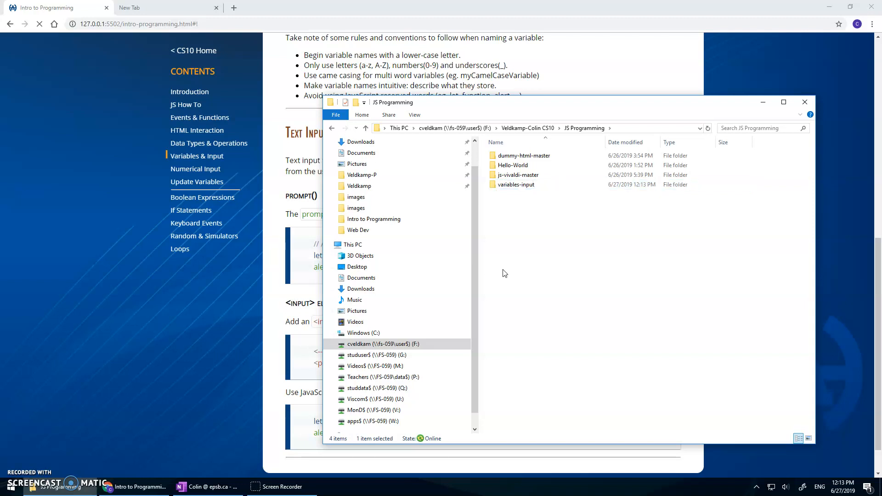
pyautogui.click(517, 184)
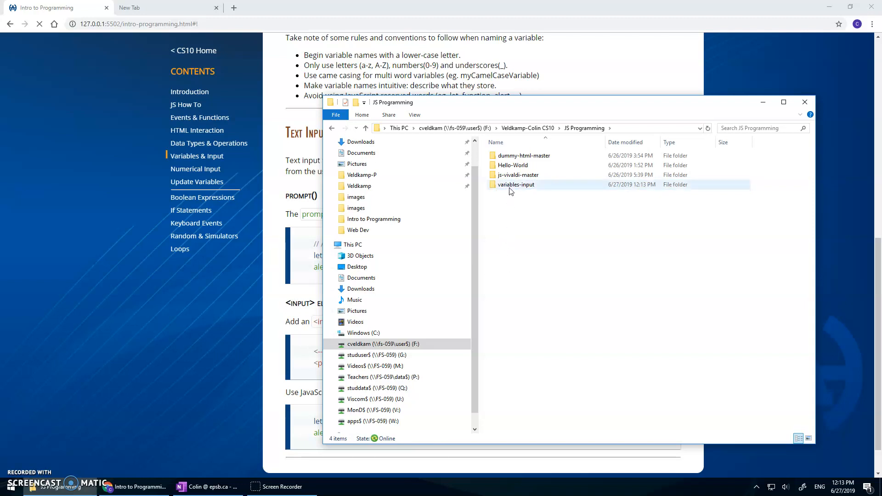
pyautogui.moveTo(510, 187)
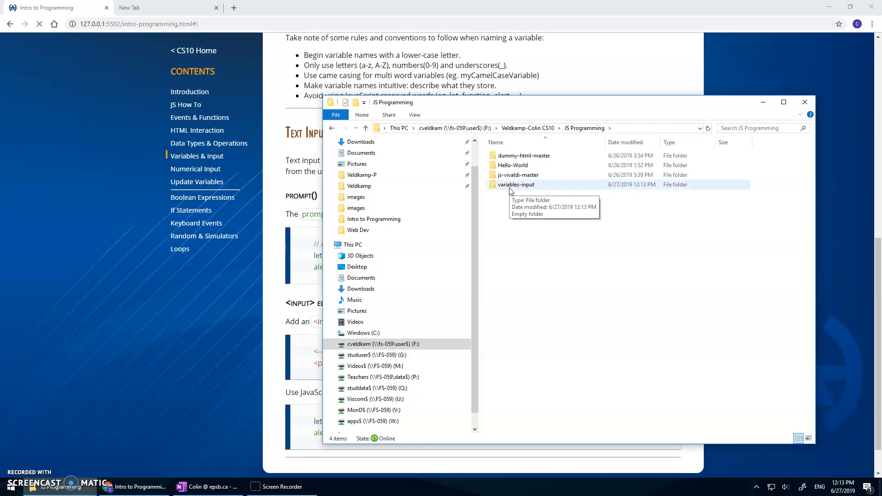
pyautogui.click(516, 184)
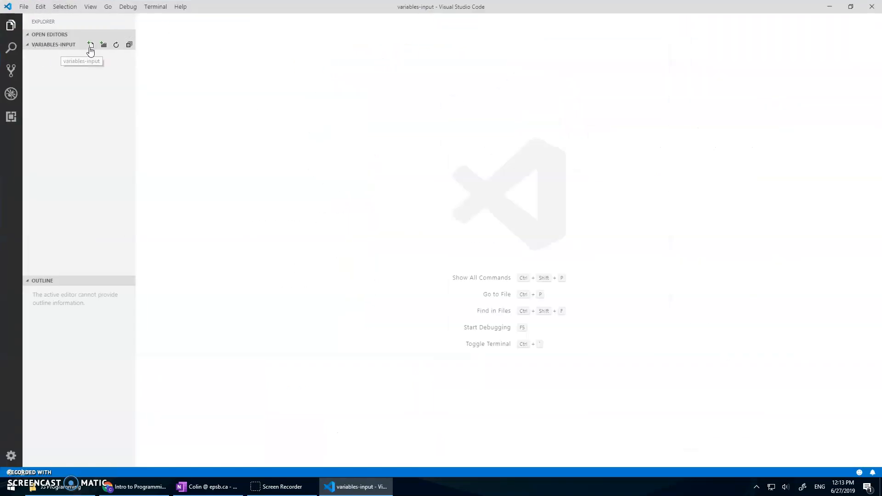
# Create empty index.html and main.js files in variables-input, then return to the browser notes
pyautogui.click(90, 44)
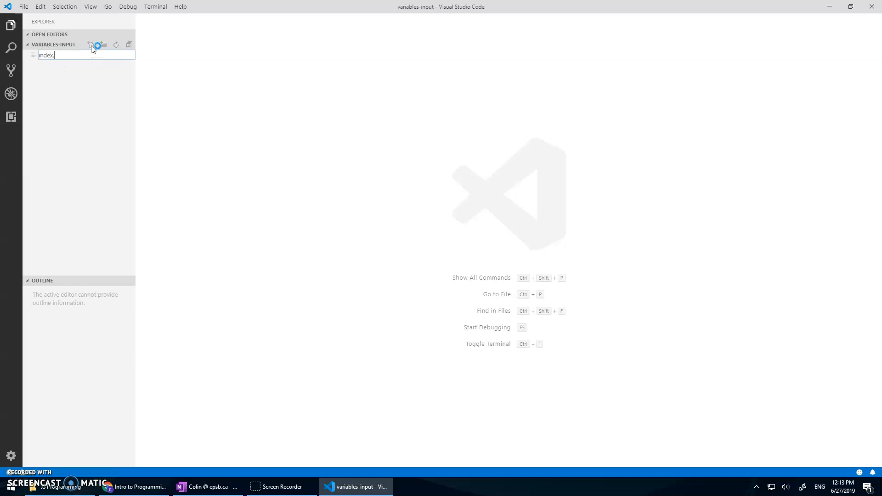
pyautogui.write('index.html')
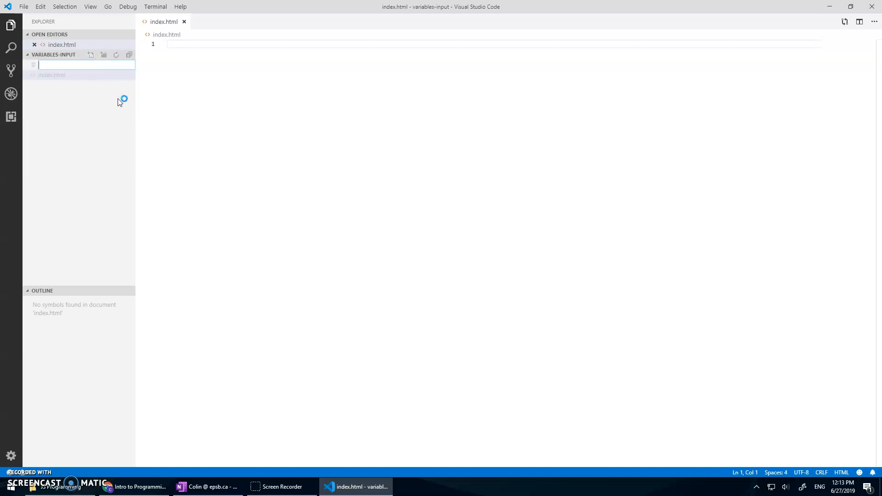
pyautogui.write('main.js')
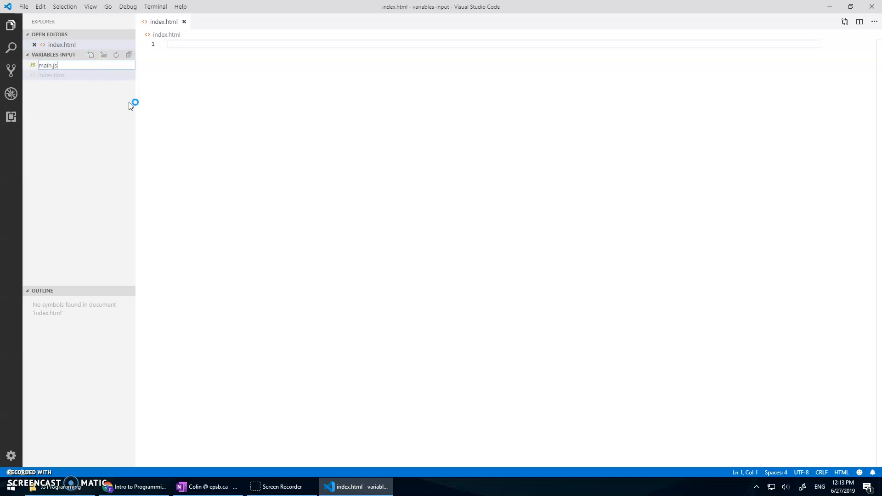
pyautogui.press('Enter')
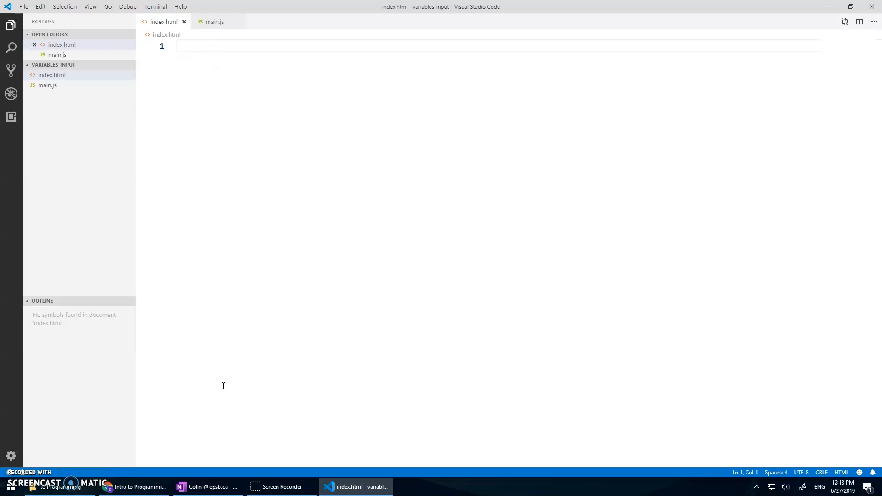
pyautogui.click(139, 487)
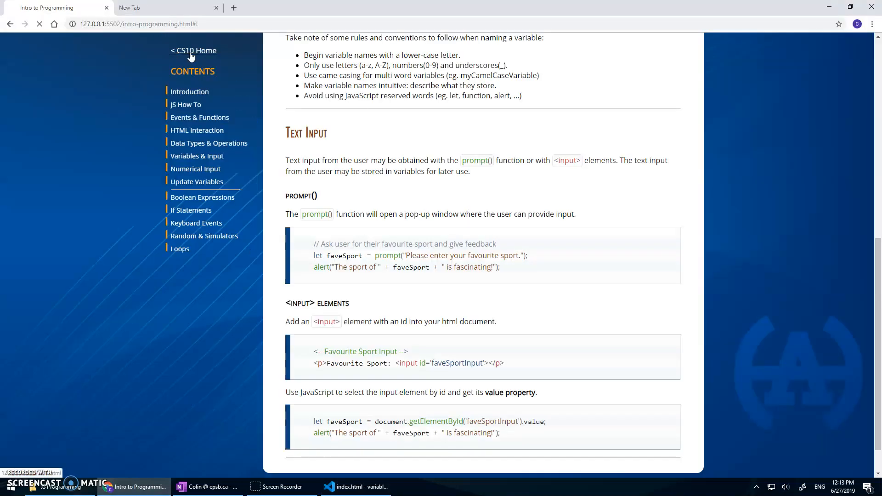
# Navigate via Intro to Web Dev and HTML Basics to w3schools' HTML Intro and select its example code
pyautogui.click(193, 50)
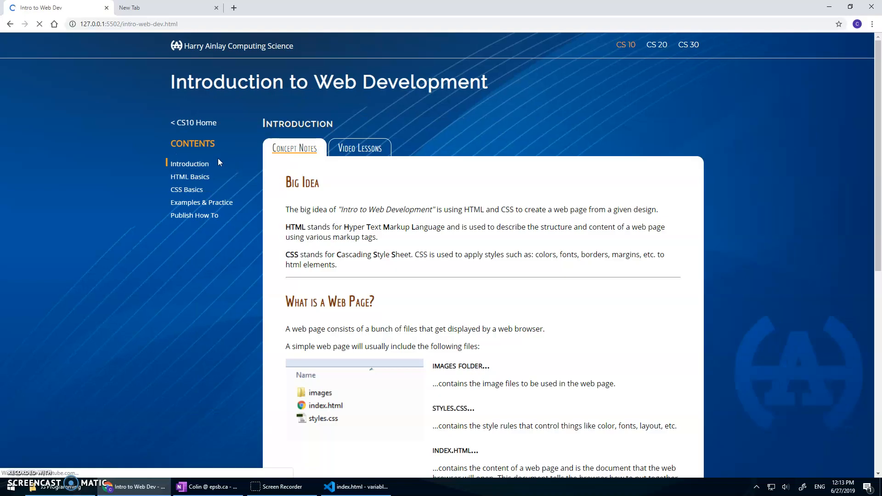
pyautogui.click(190, 177)
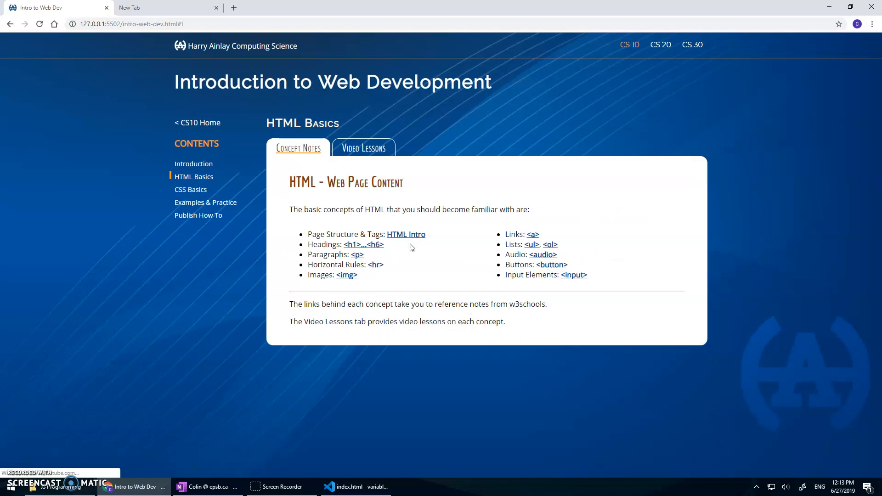
pyautogui.click(406, 234)
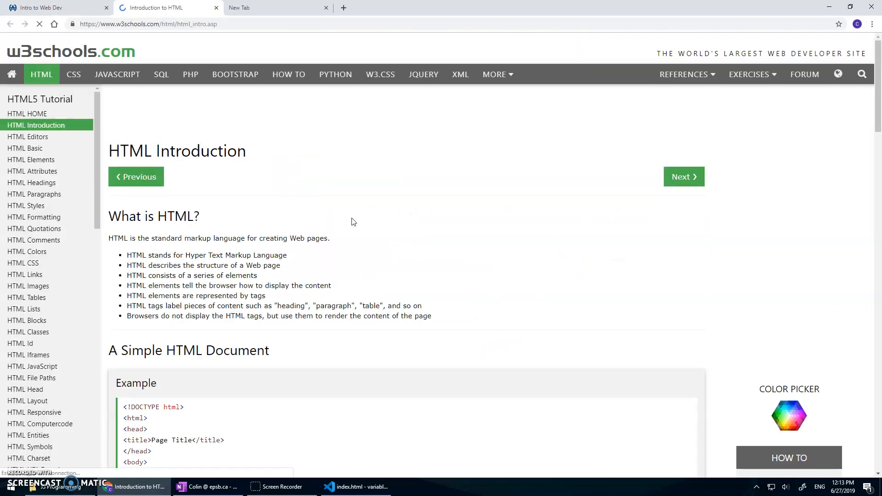
pyautogui.scroll(-3)
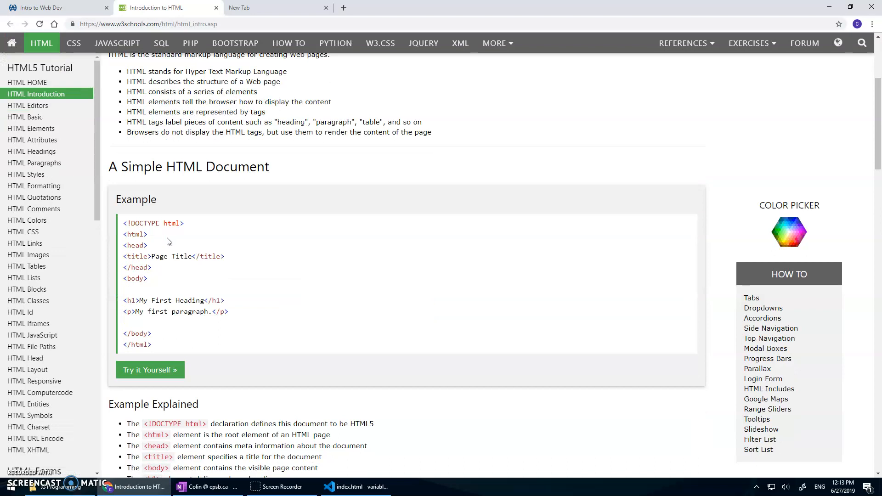
pyautogui.press('ctrl+a')
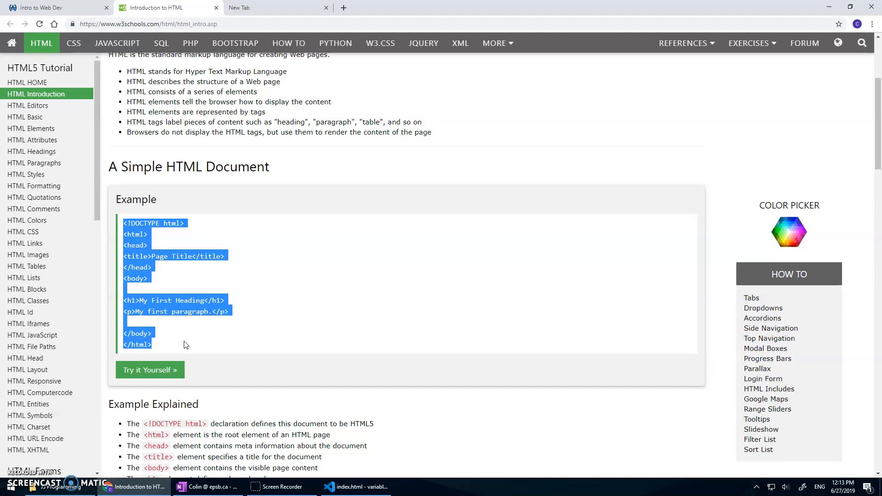
pyautogui.click(362, 487)
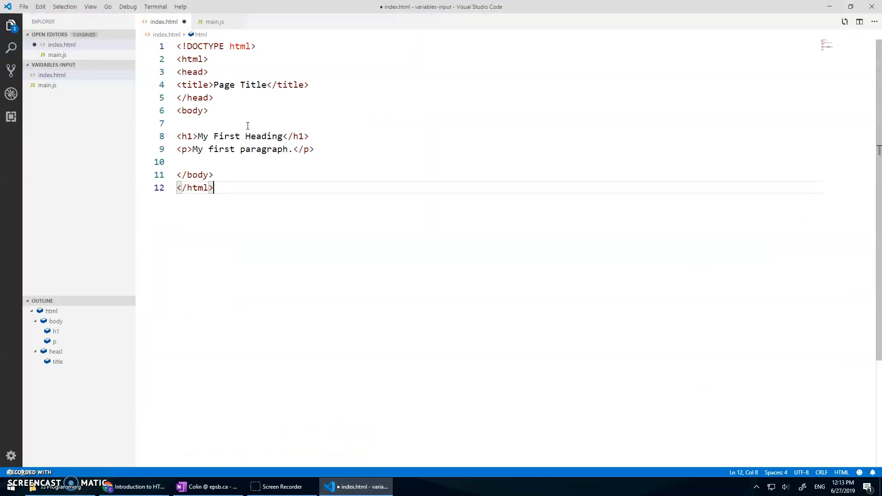
# Set index.html indentation to 2 spaces and save the file
pyautogui.click(776, 472)
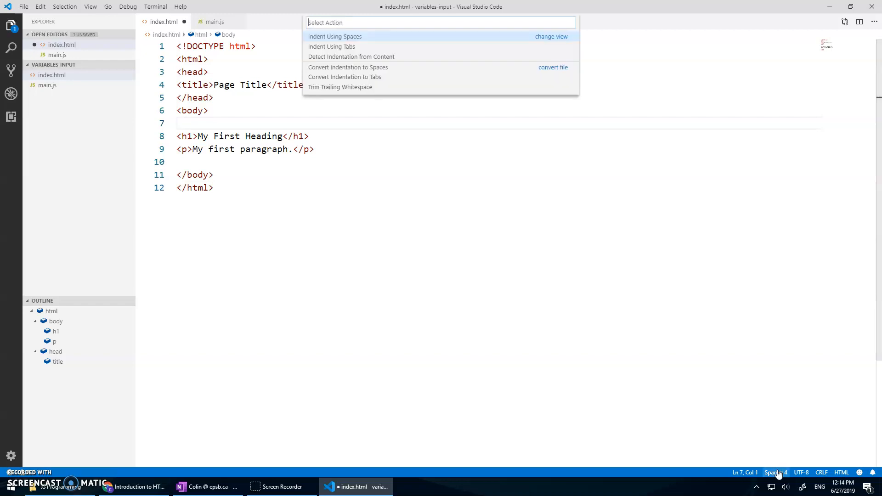
pyautogui.click(335, 37)
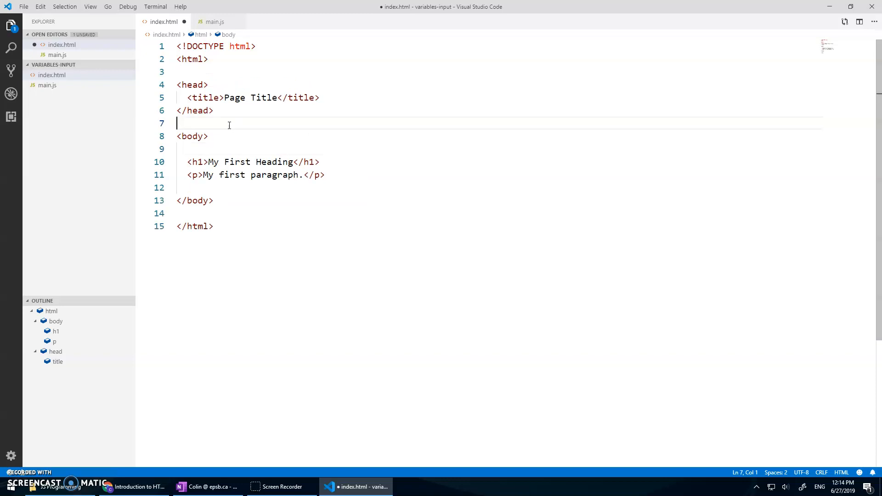
pyautogui.press('Ctrl+s')
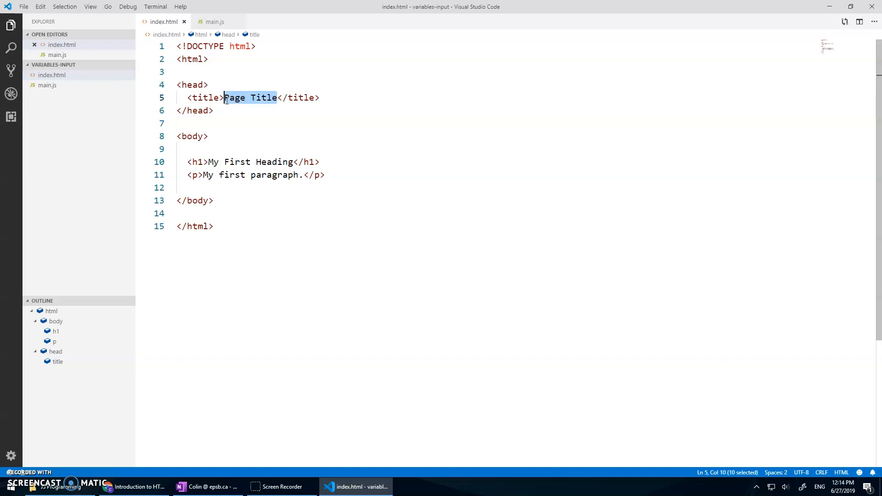
# Make the title and h1 'Variables & Input' and add a Load JavaScript comment before the script tag
pyautogui.write('Variables & Input')
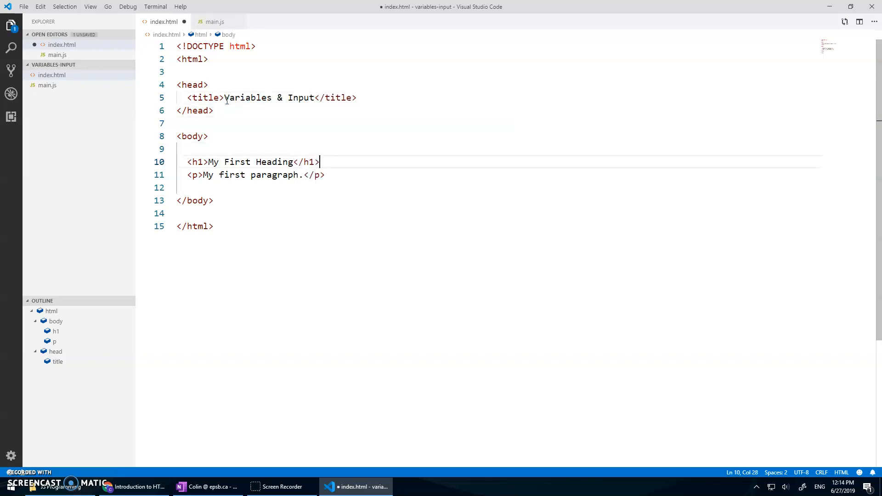
pyautogui.press('Backspace')
pyautogui.write('<h1>Var')
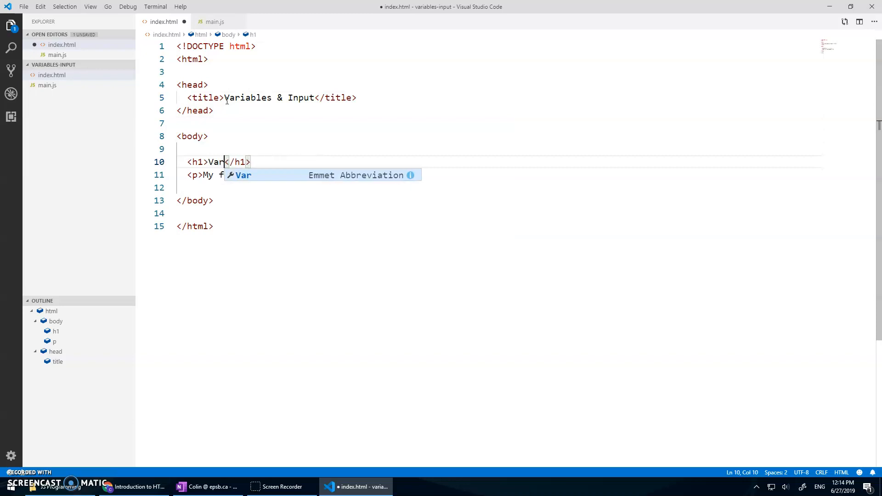
pyautogui.write('iables & Input')
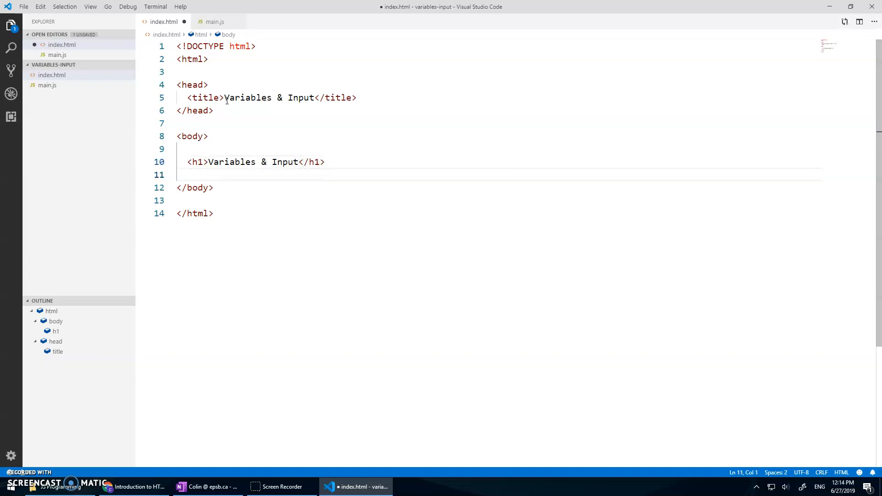
pyautogui.write('<!-- Load J -->')
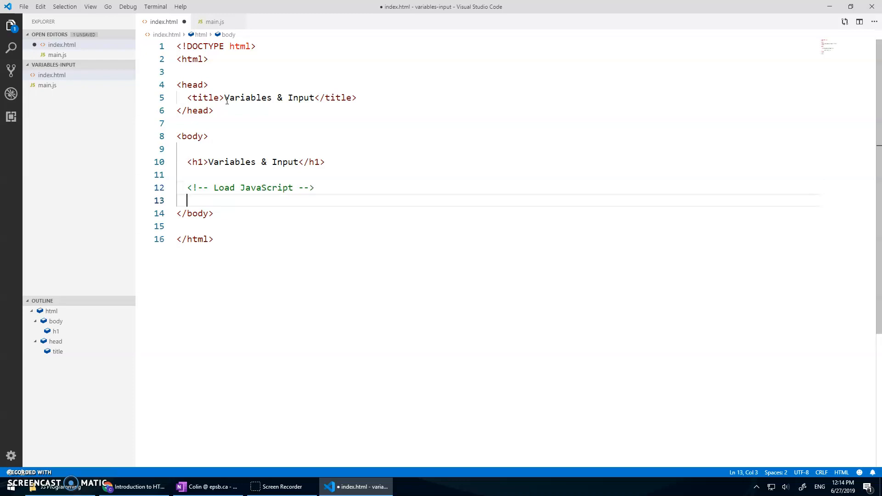
pyautogui.write("script src='main.js'></script>")
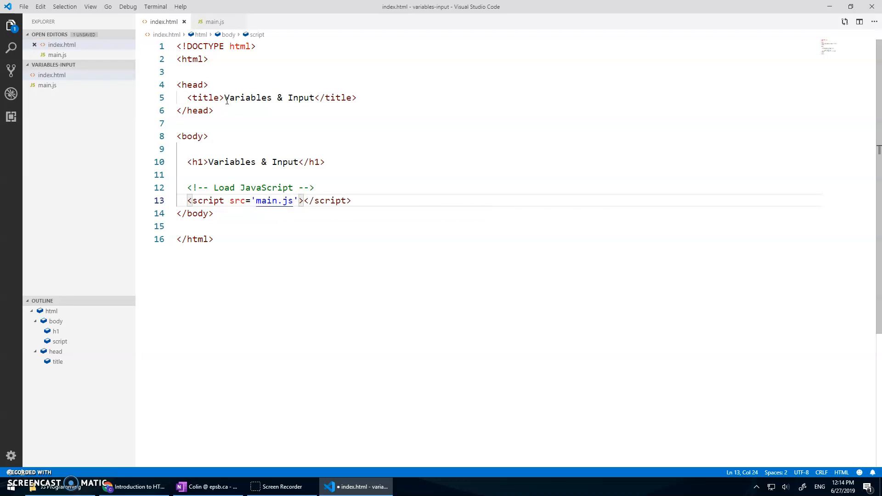
# Write a '// Variables & Input' comment and console.log("hi"); in main.js, then show index.html again
pyautogui.click(215, 22)
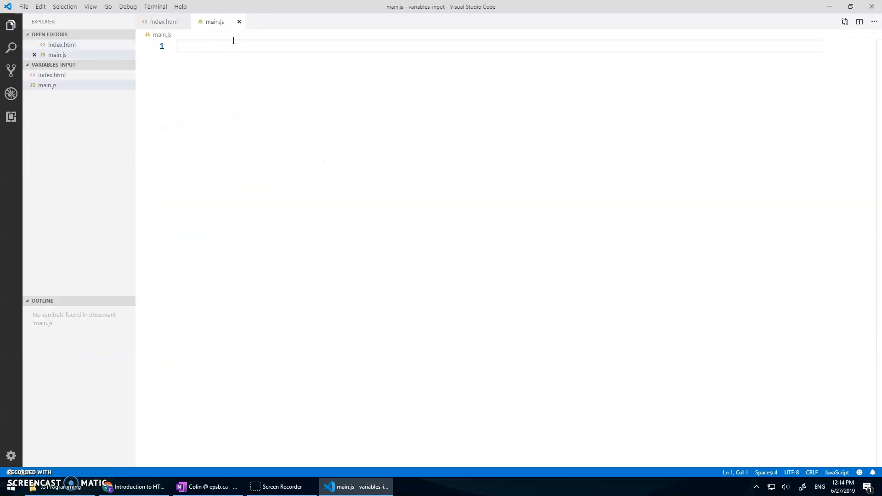
pyautogui.write('/')
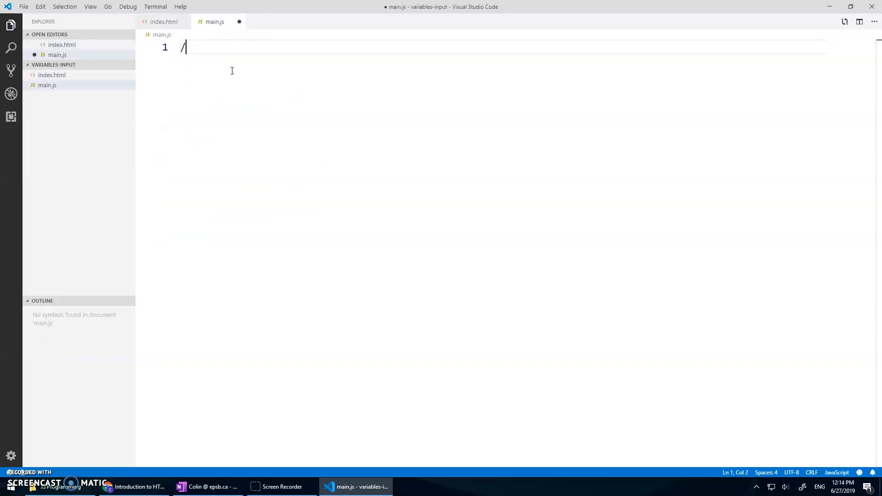
pyautogui.write('/ Variable')
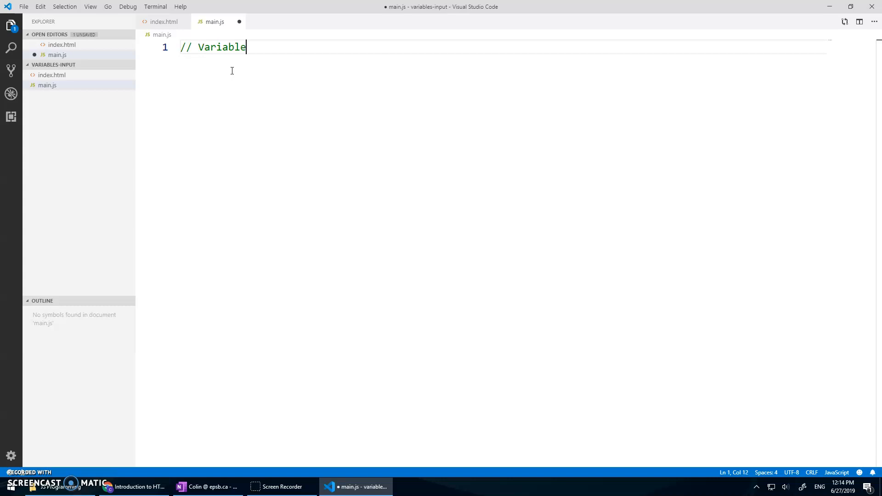
pyautogui.write('s & in')
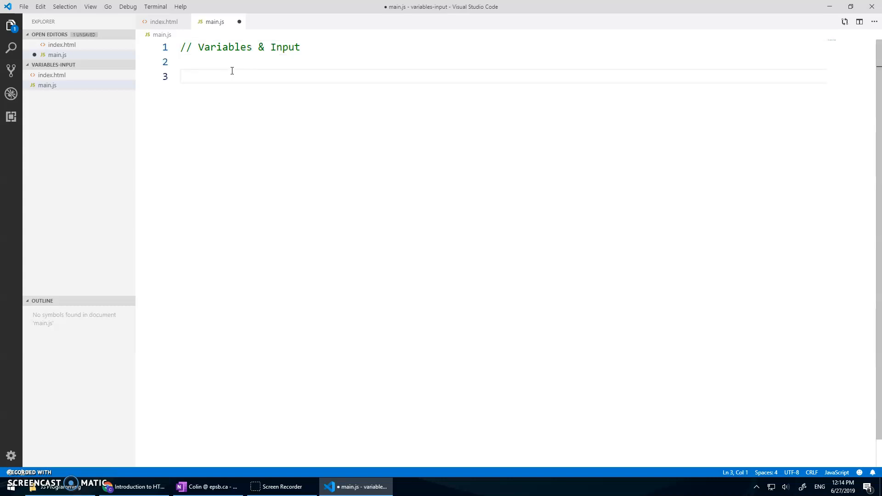
pyautogui.write('console.log()')
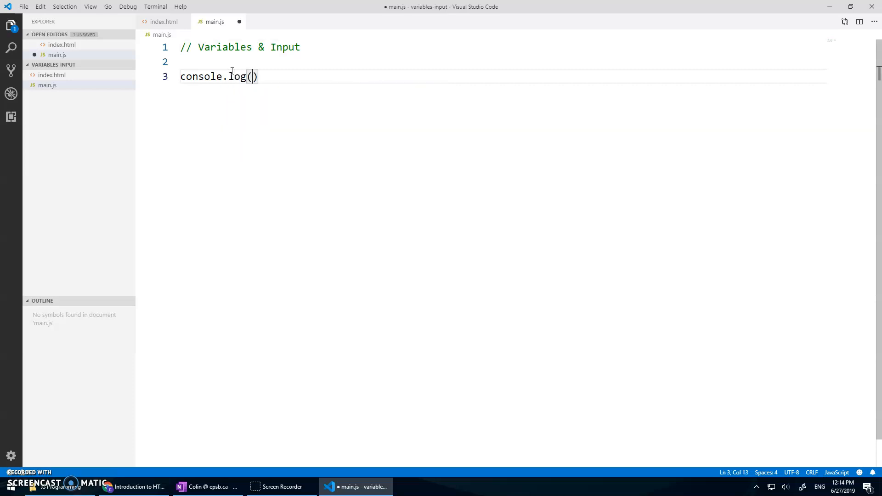
pyautogui.write('"hi";')
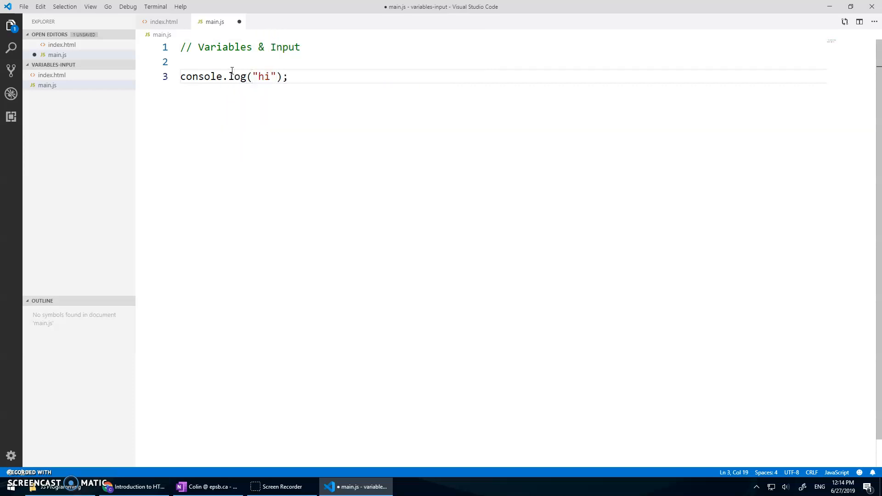
pyautogui.click(163, 22)
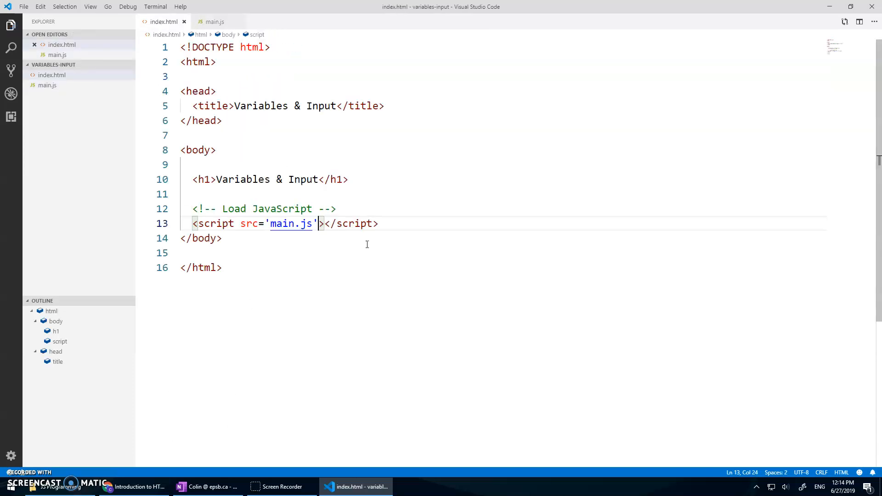
pyautogui.moveTo(699, 476)
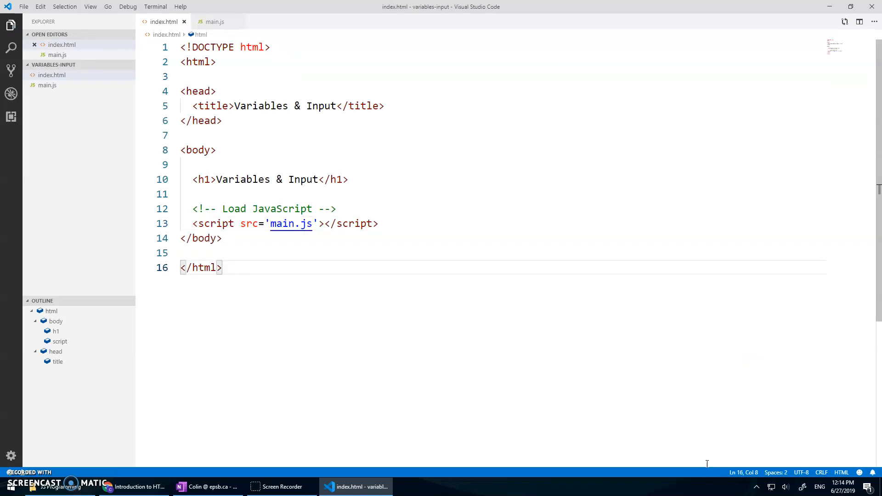
pyautogui.moveTo(469, 235)
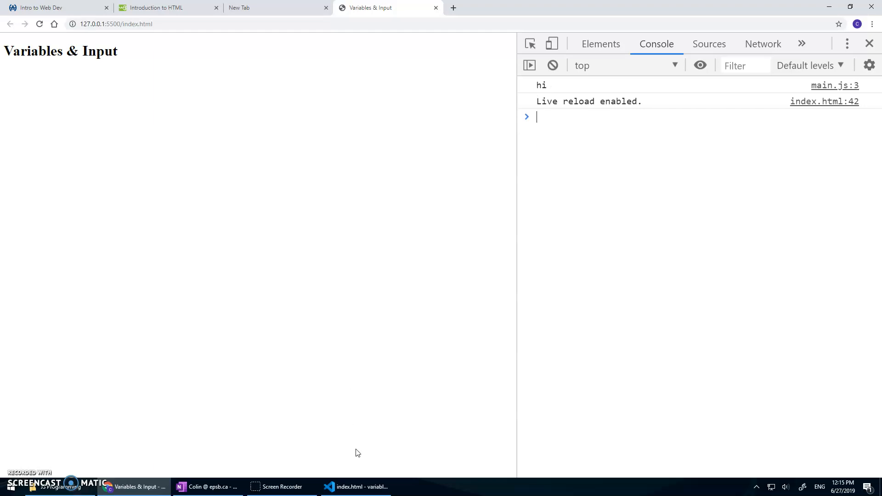
pyautogui.moveTo(362, 488)
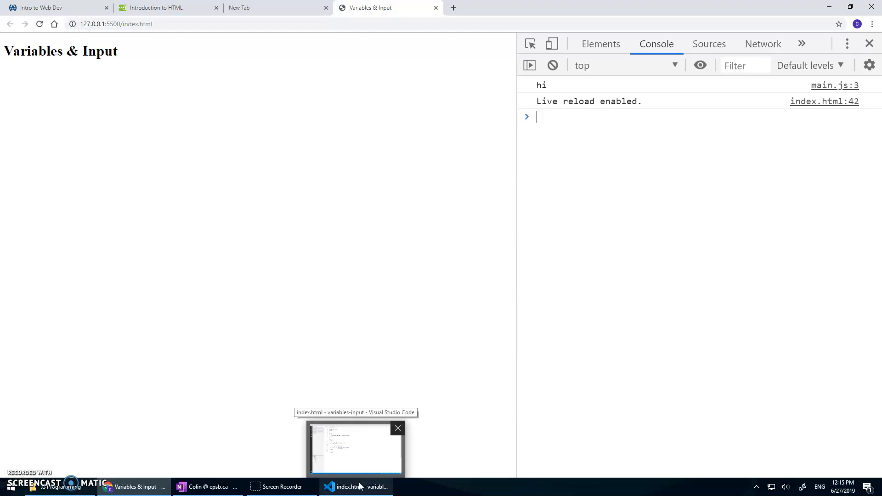
# Return to Visual Studio Code after seeing 'hi' logged from main.js:3 in the console
pyautogui.click(355, 487)
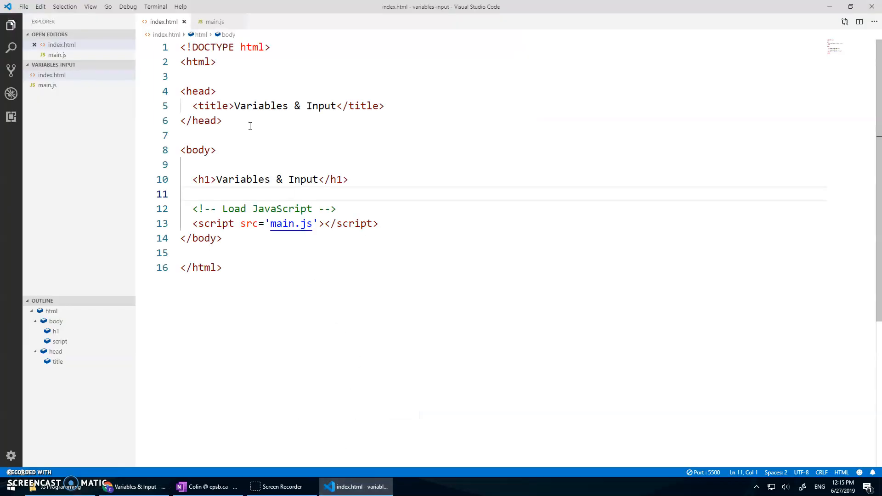
pyautogui.click(215, 22)
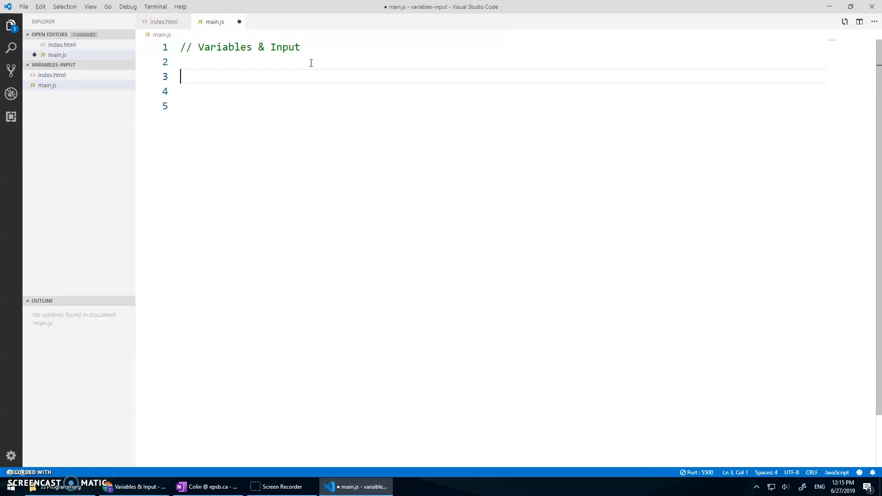
pyautogui.write('let firstNa')
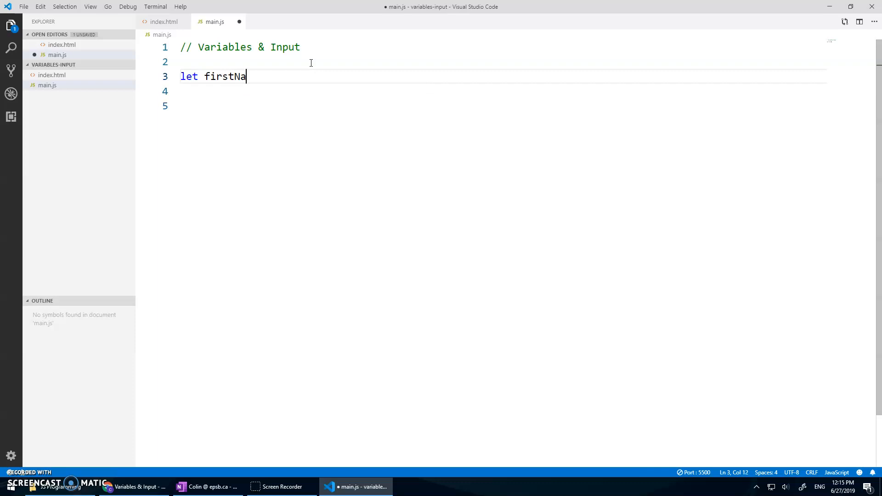
pyautogui.write('me')
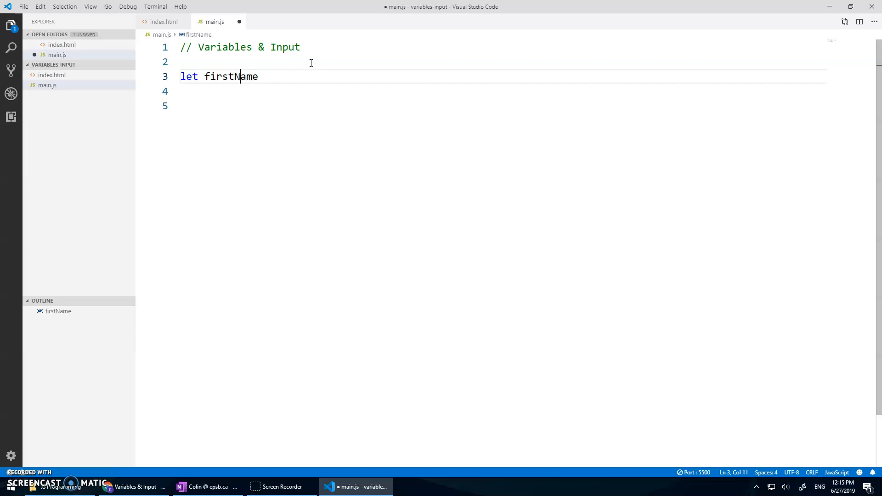
pyautogui.doubleClick(230, 76)
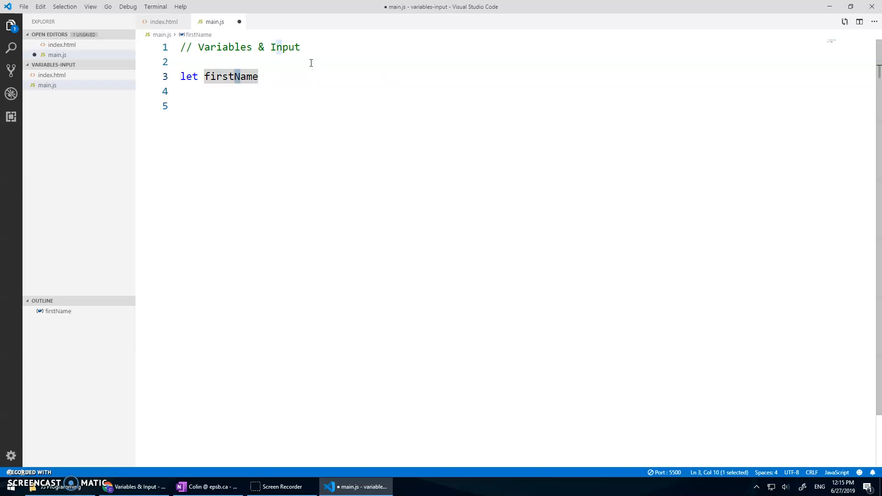
pyautogui.click(257, 76)
pyautogui.write(' =')
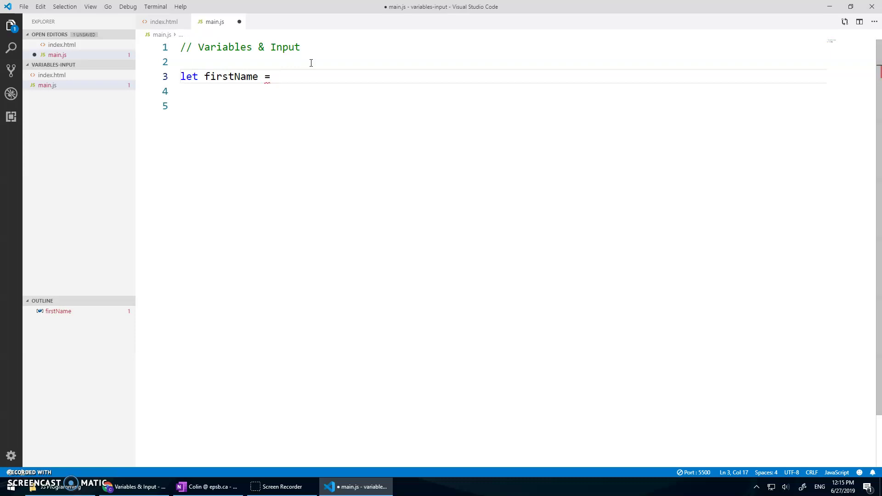
pyautogui.write("'Colin';")
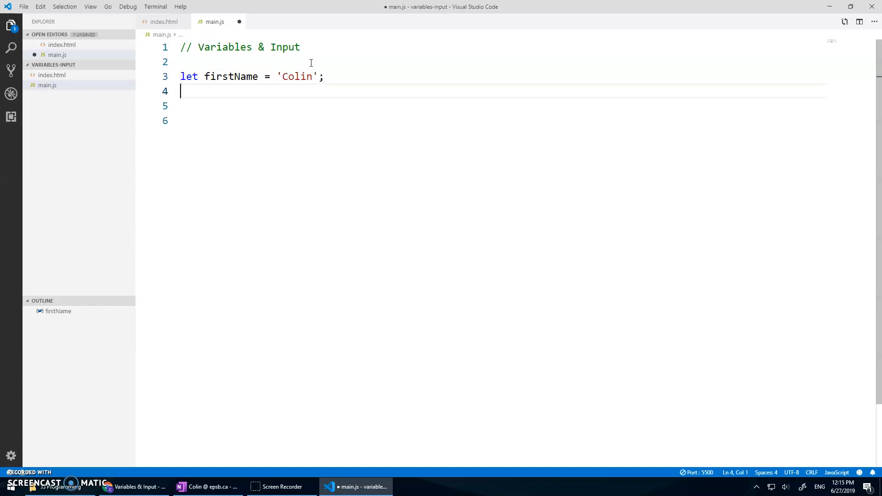
pyautogui.write('let lastName =')
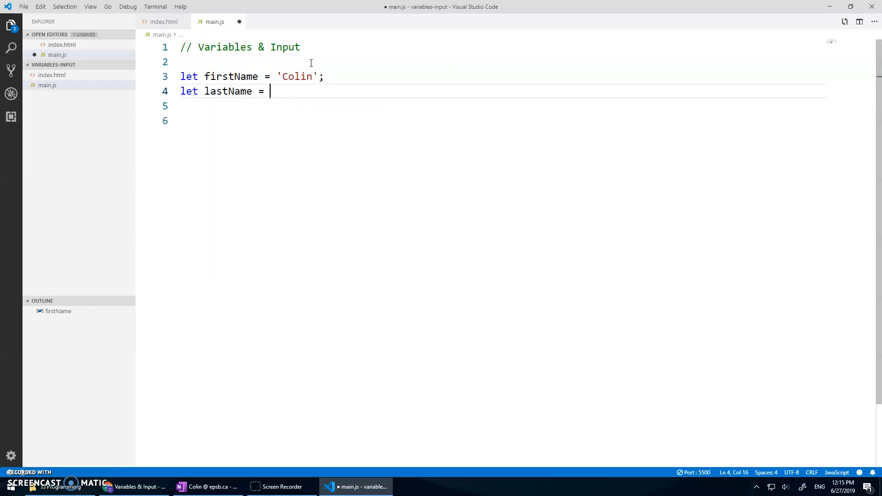
pyautogui.write("'Veldkamp'")
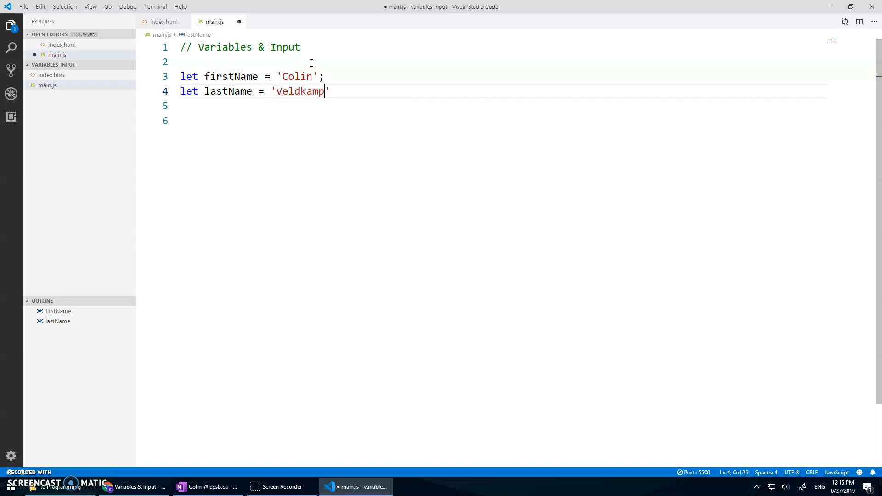
pyautogui.write(';')
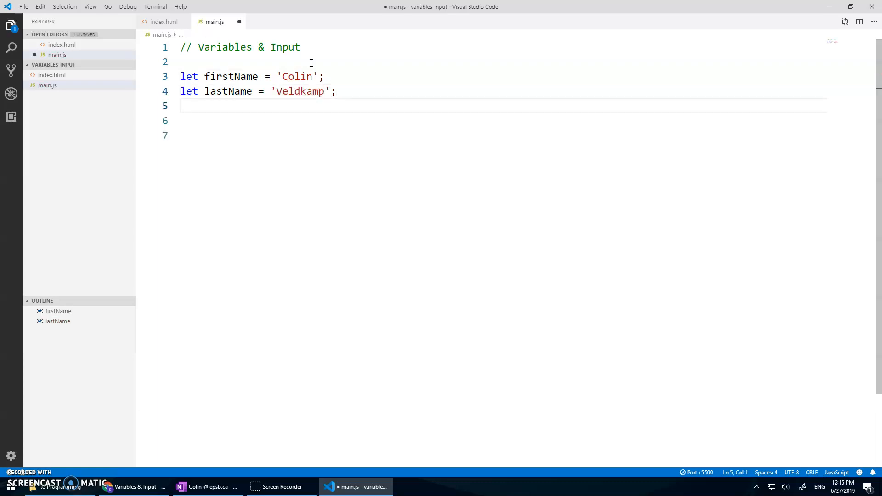
# Declare let fullName = firstName + ' ' + lastName; below the name variables
pyautogui.write('let')
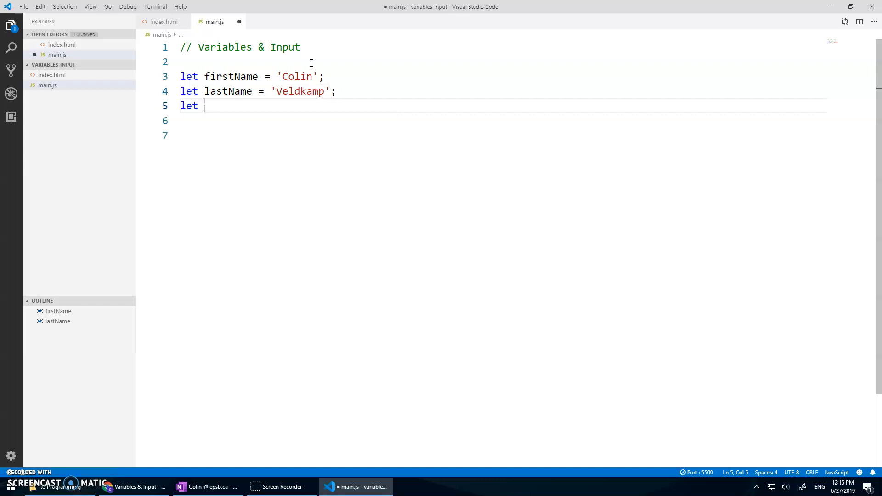
pyautogui.write('full')
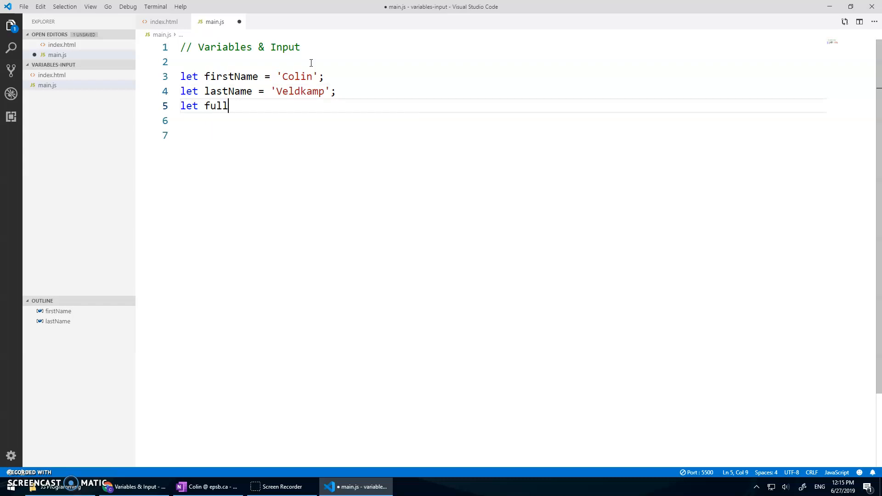
pyautogui.write('Name =')
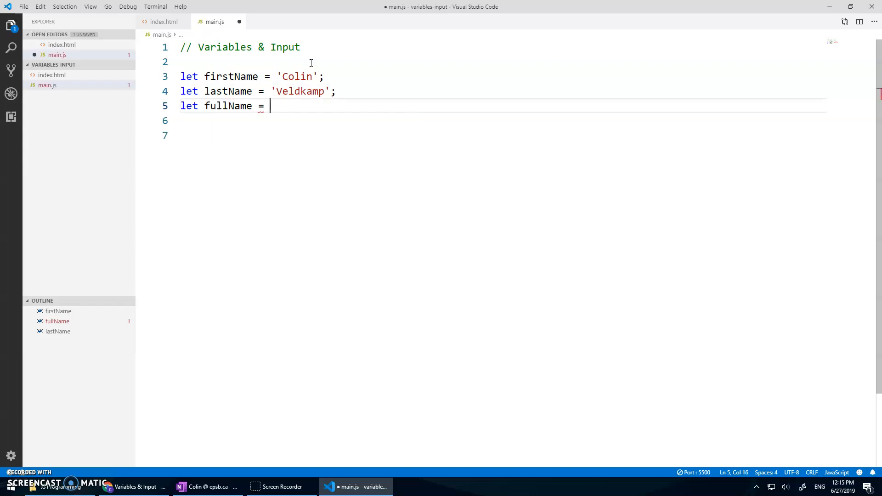
pyautogui.write("firstName + ' '")
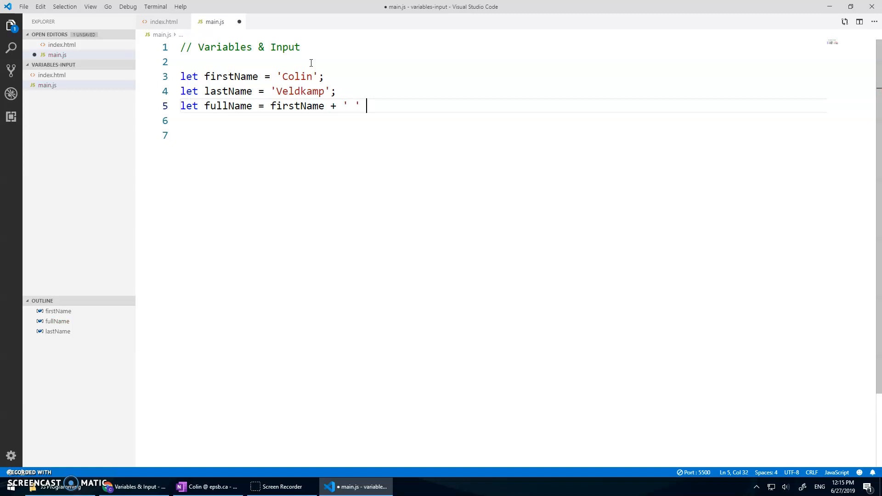
pyautogui.write('+ lastName;')
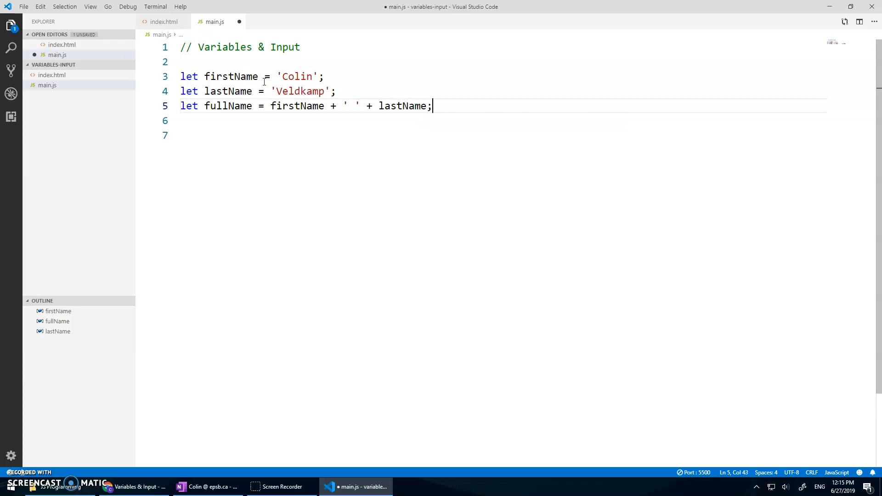
pyautogui.moveTo(229, 76)
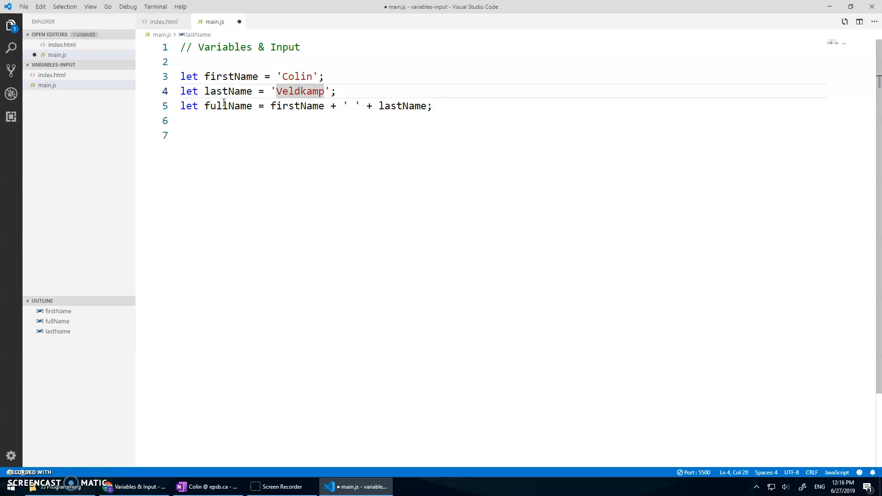
pyautogui.doubleClick(228, 105)
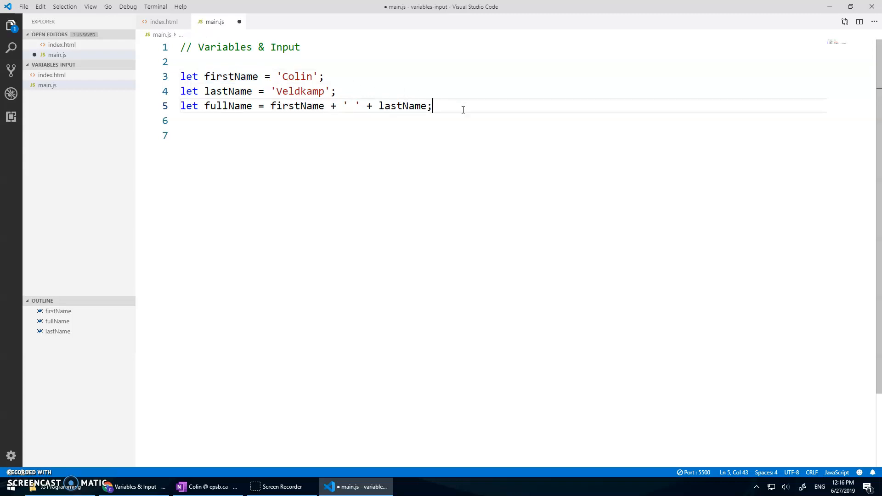
# Start a console.log on line 7 with 'Hello ' + fullName + '.' as the greeting
pyautogui.press('Enter')
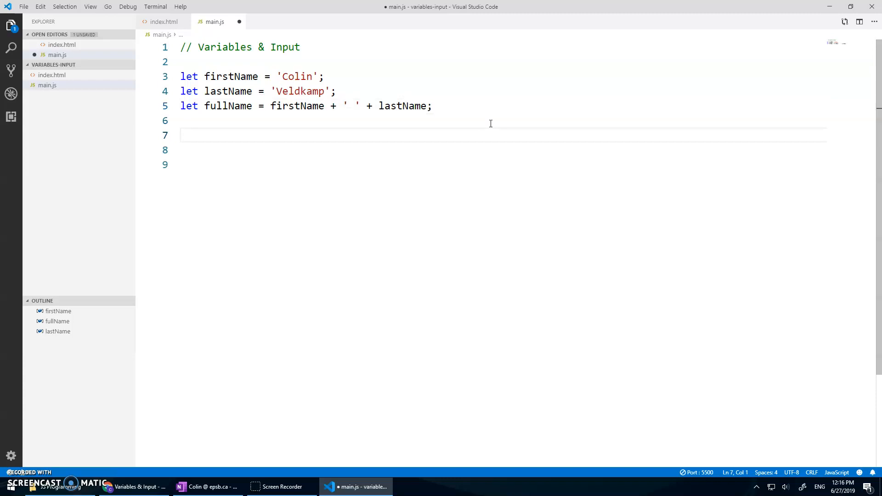
pyautogui.write('c')
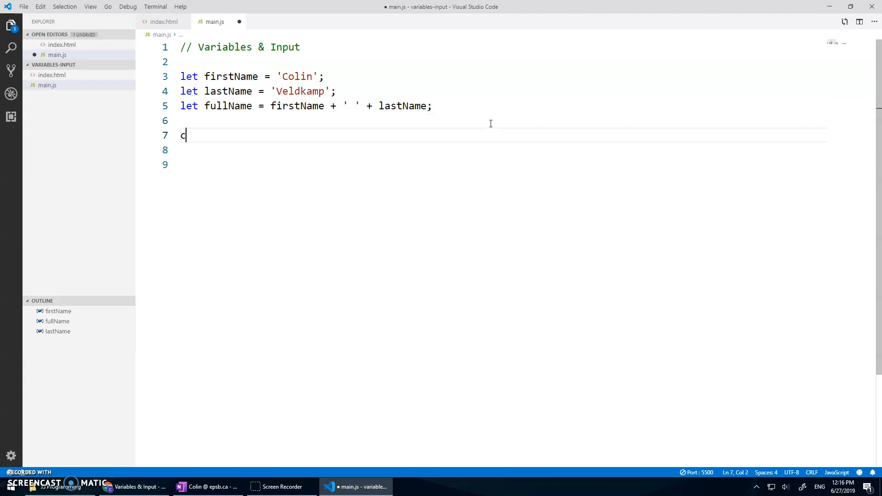
pyautogui.write('onsole.log')
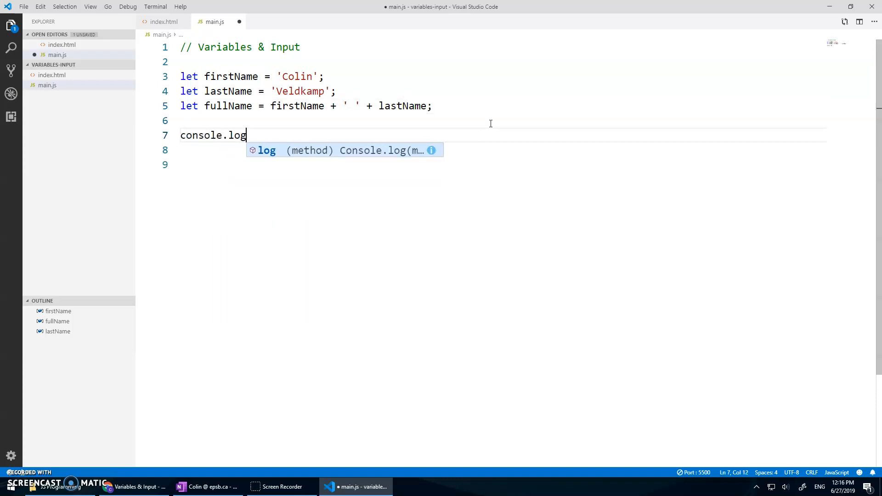
pyautogui.write('("")')
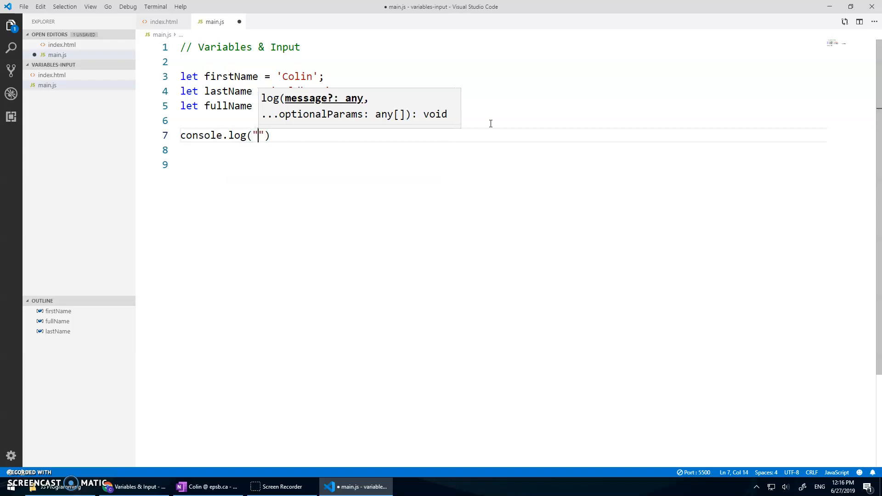
pyautogui.write('H')
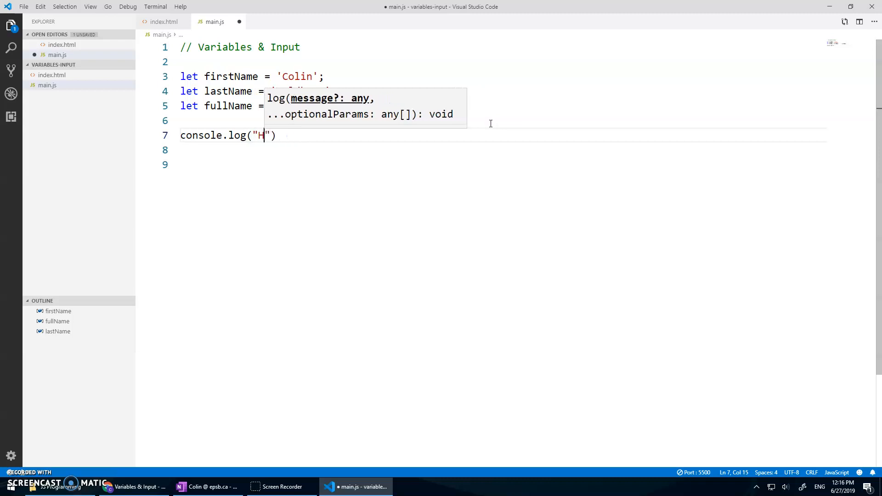
pyautogui.write("ello ' +")
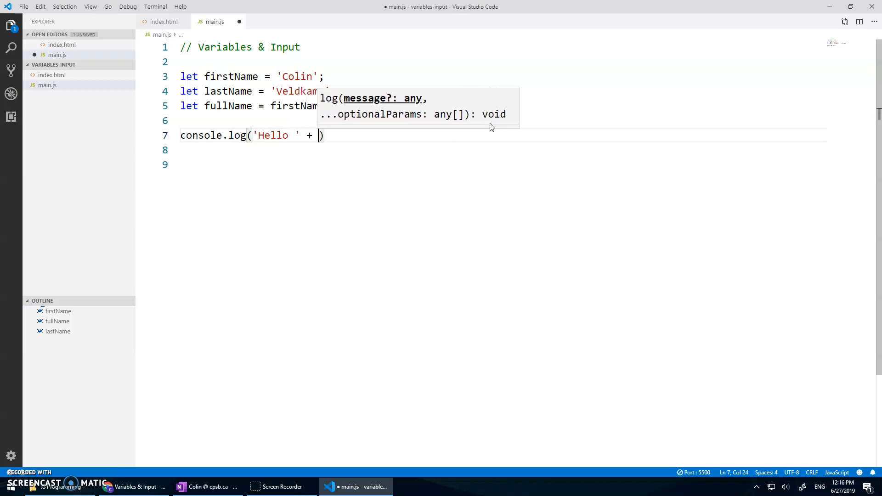
pyautogui.write('fullName')
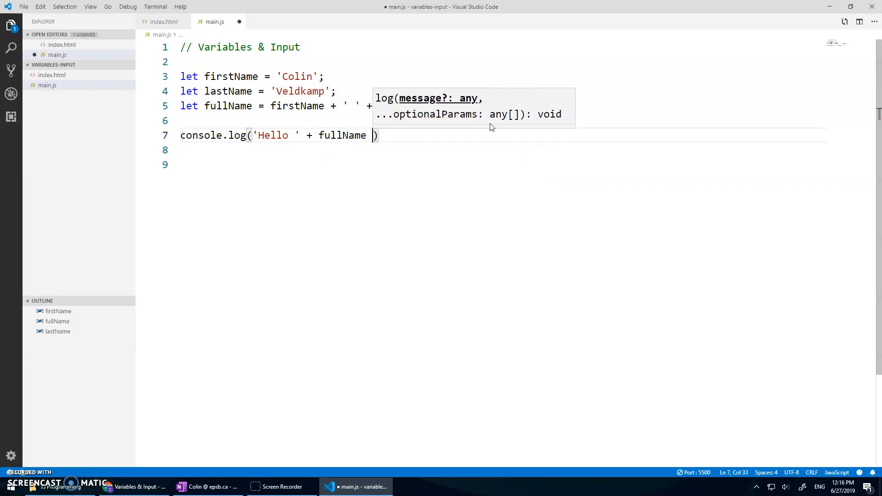
pyautogui.write("+ '.'")
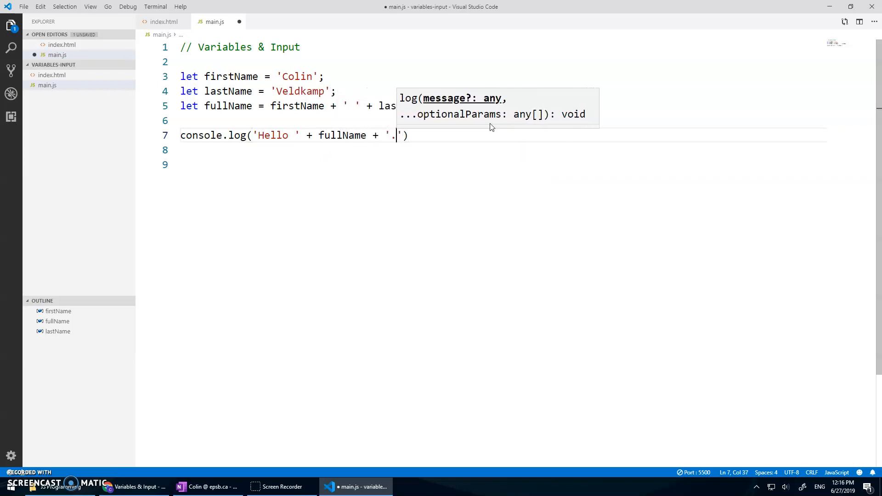
# Extend the greeting with ' Your surname is ' + lastName + ' and your first name is ' + firstName + '.'
pyautogui.write('" "')
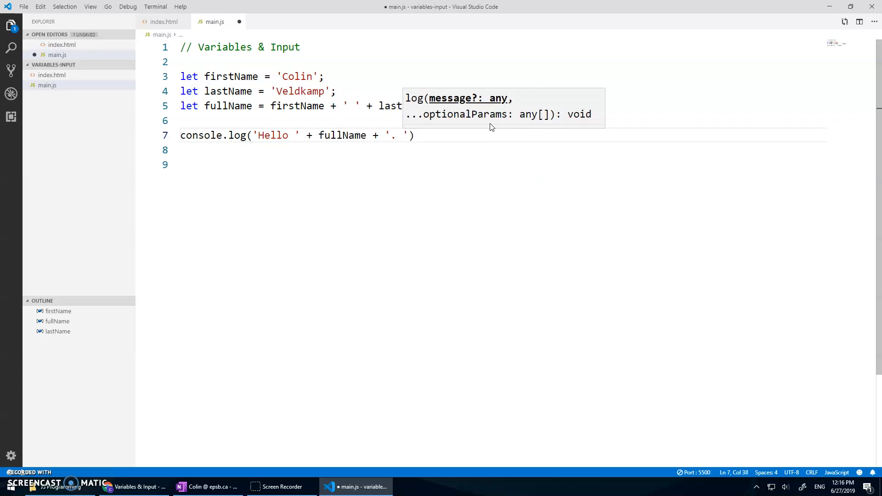
pyautogui.write('Your sur')
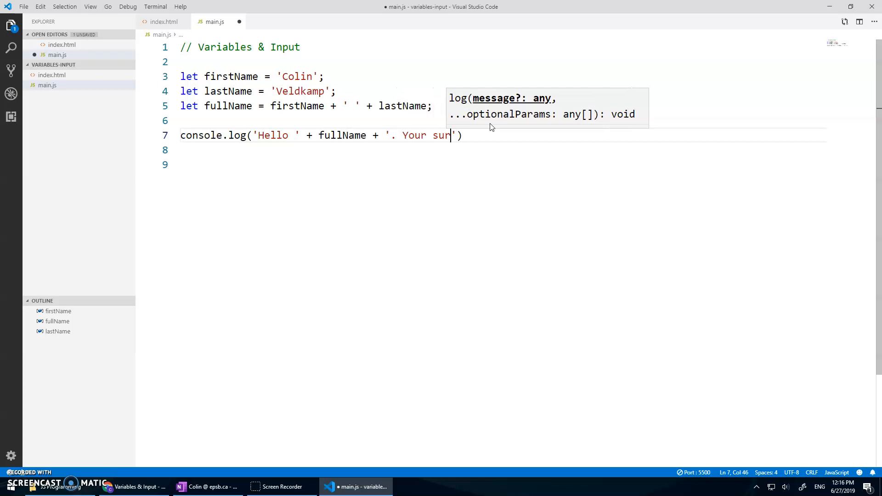
pyautogui.write("name is ' +")
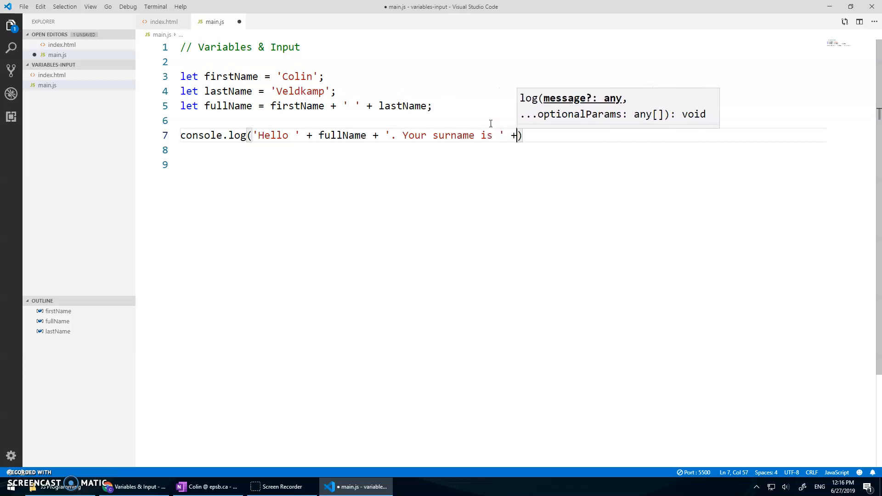
pyautogui.write('lastName')
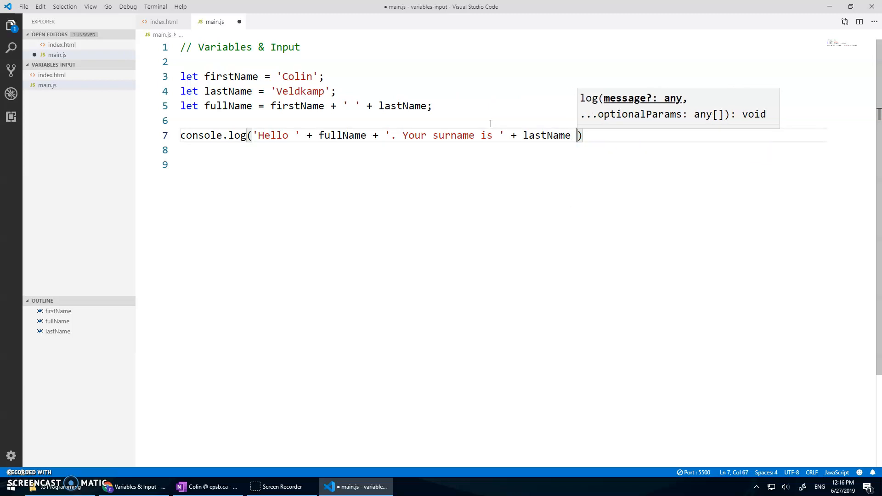
pyautogui.write("+ ''")
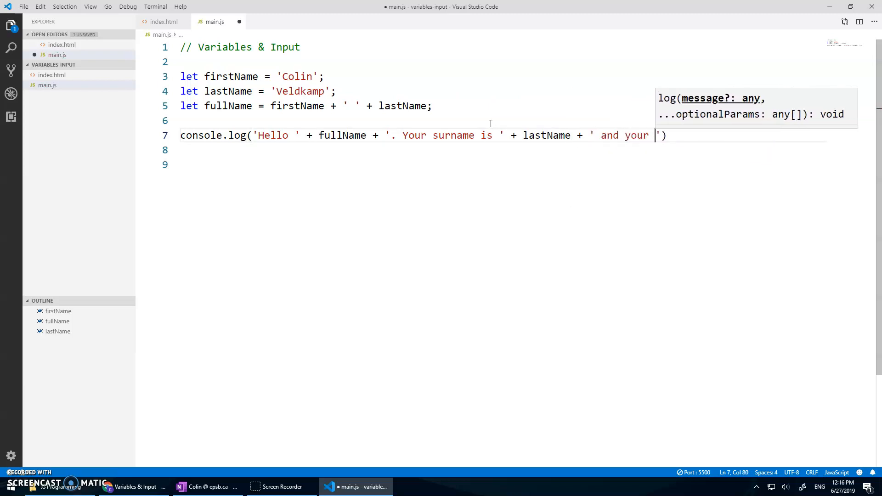
pyautogui.write('first name is')
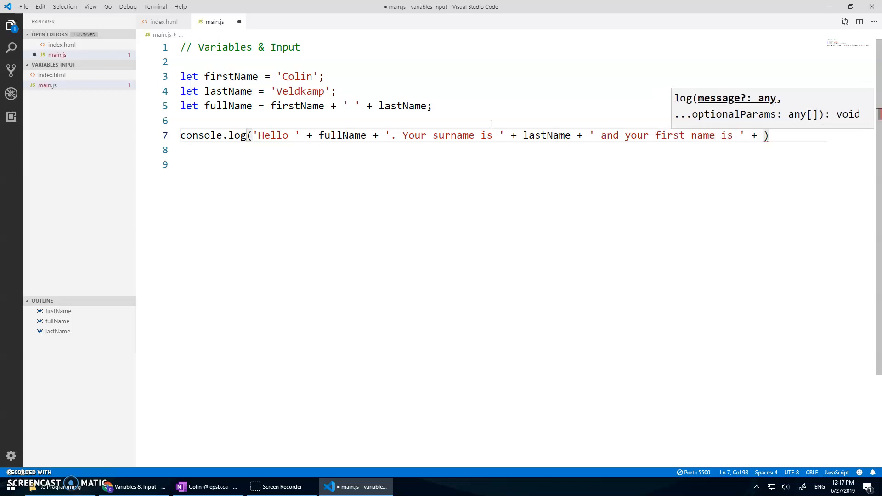
pyautogui.write("firstName + '.'")
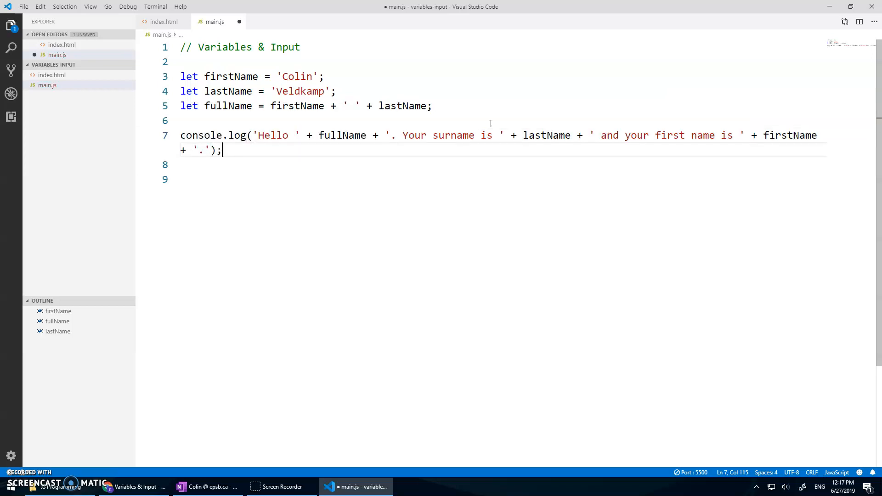
pyautogui.press('Enter')
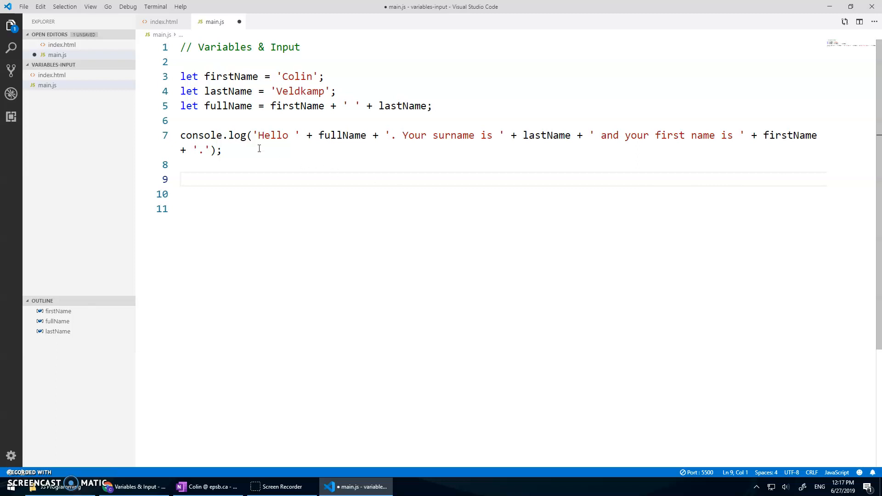
pyautogui.moveTo(360, 175)
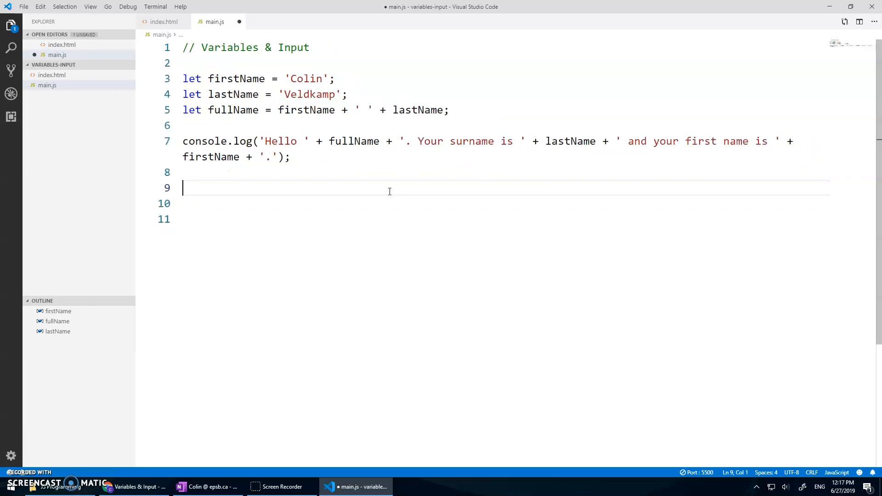
# Confirm Word Wrap is on in Settings so the greeting wraps, then save main.js
pyautogui.click(11, 455)
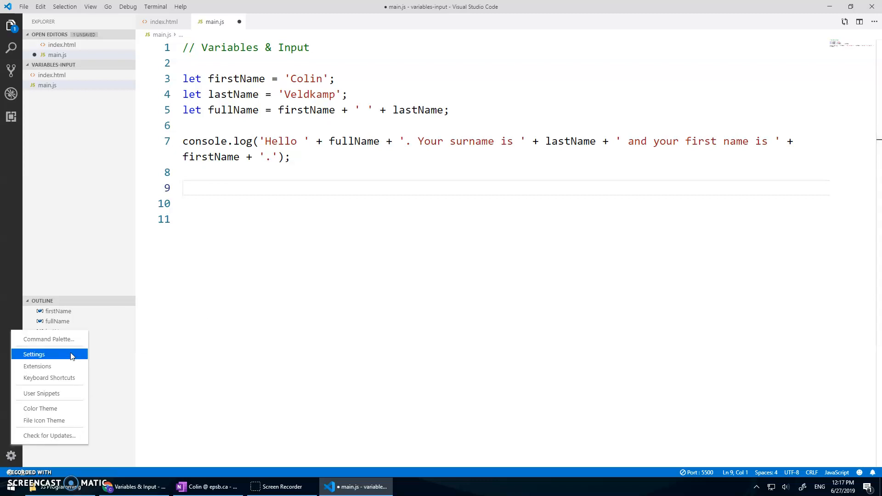
pyautogui.click(34, 355)
pyautogui.write('wordwrap')
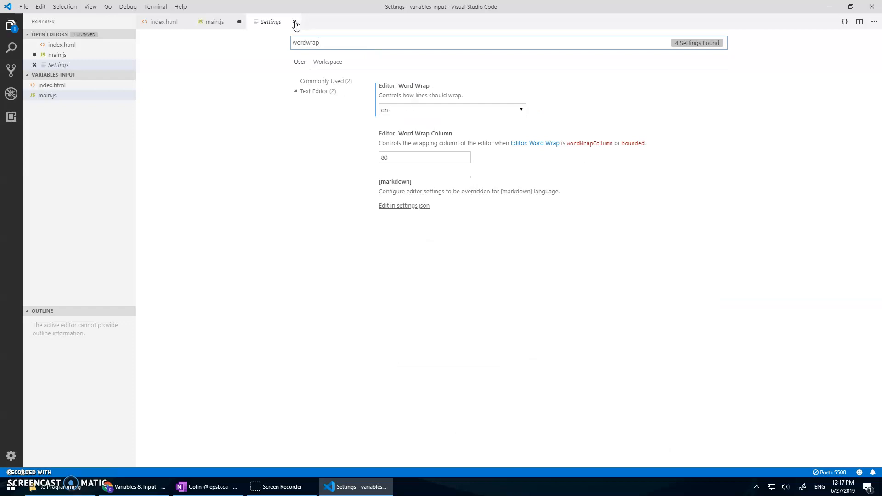
pyautogui.click(293, 22)
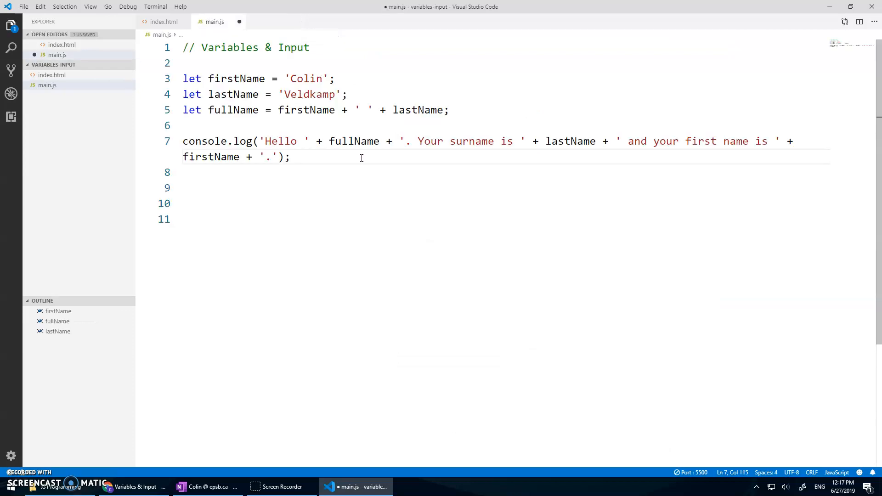
pyautogui.press('Ctrl+s')
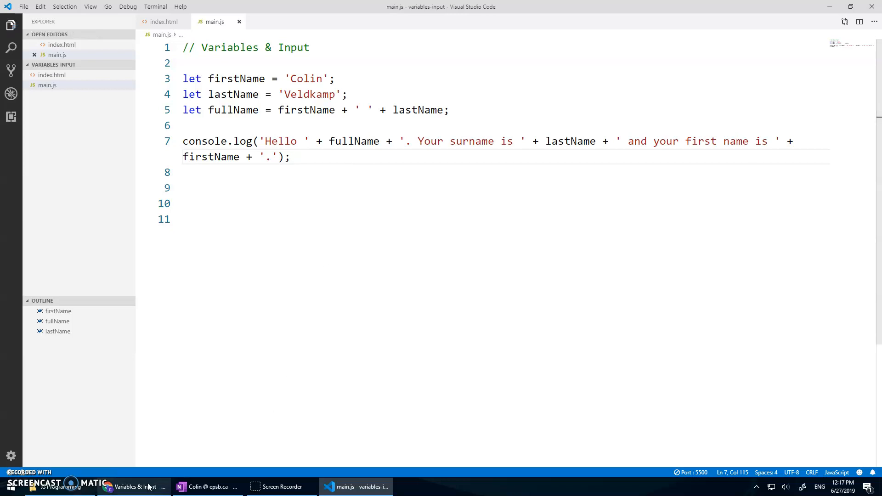
# View the full greeting sentence in Chrome's console, then return to the editor
pyautogui.click(140, 488)
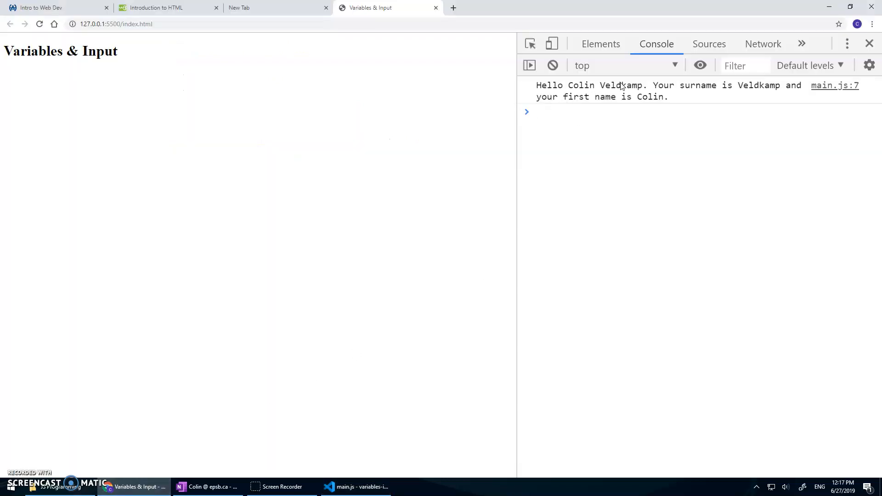
pyautogui.moveTo(798, 82)
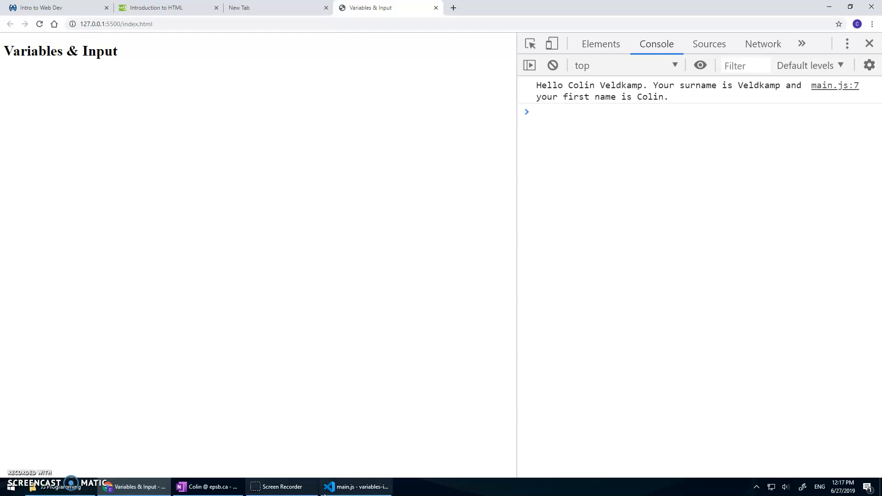
pyautogui.click(360, 487)
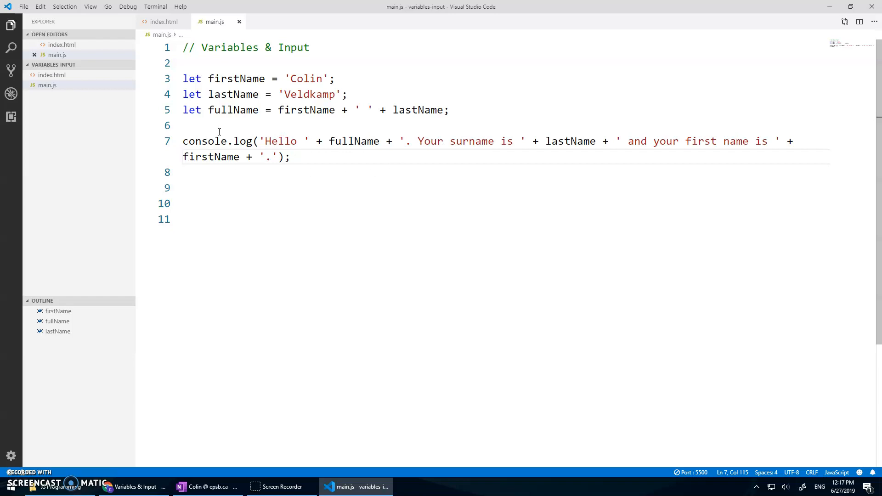
pyautogui.moveTo(337, 277)
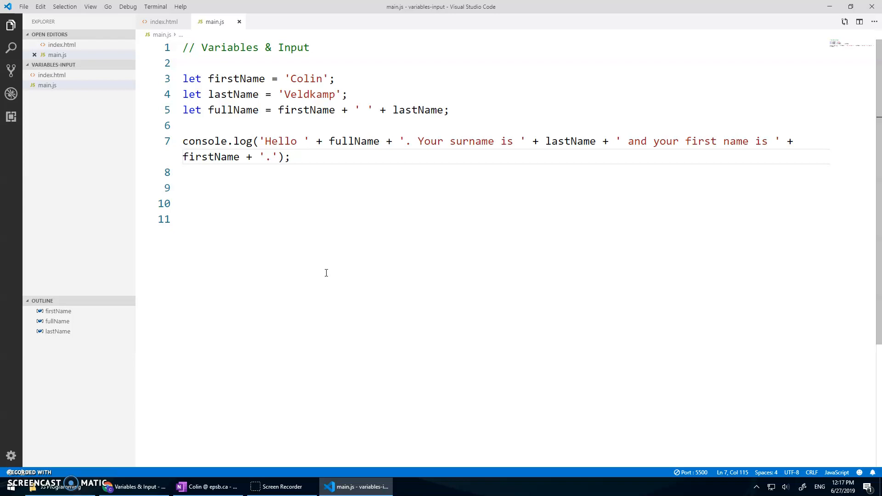
# Add let lastName = 'Smith'; on a new line 7 above the greeting
pyautogui.press('Enter')
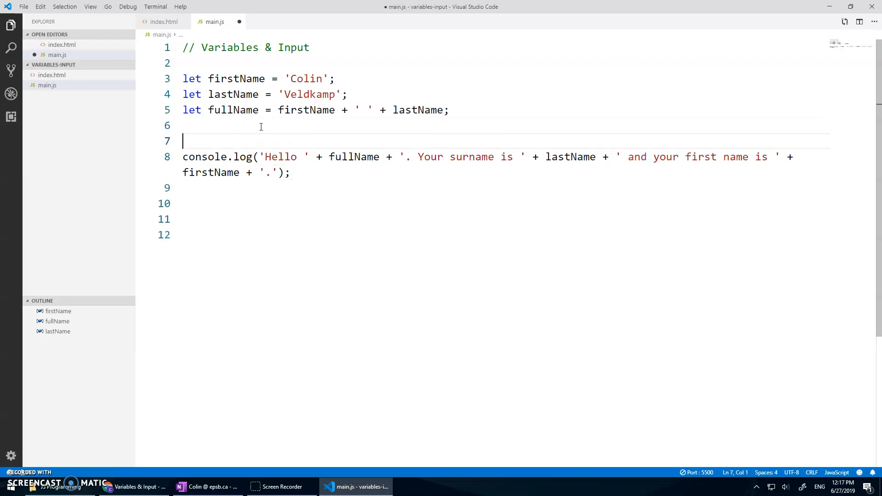
pyautogui.write('let lastName =')
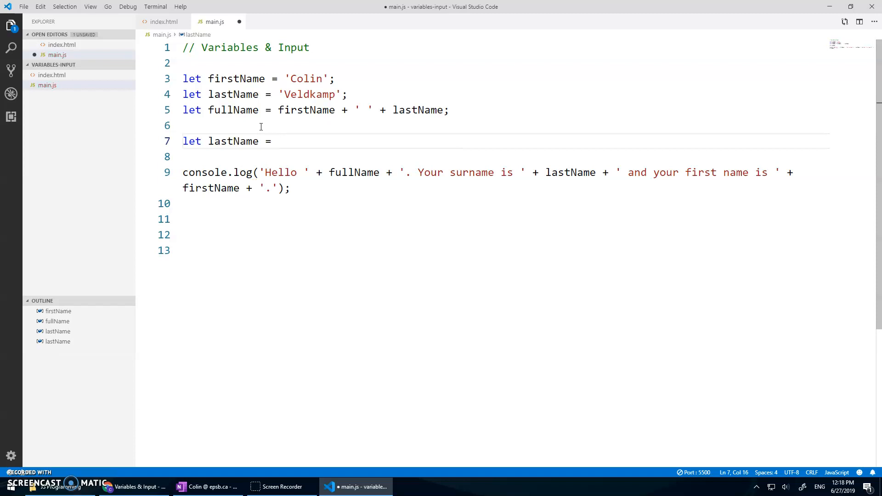
pyautogui.write("'P'")
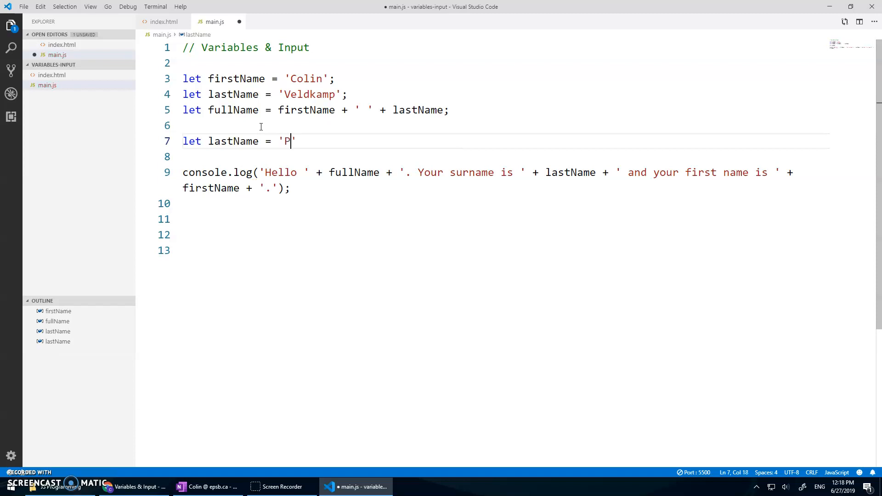
pyautogui.write('Smith')
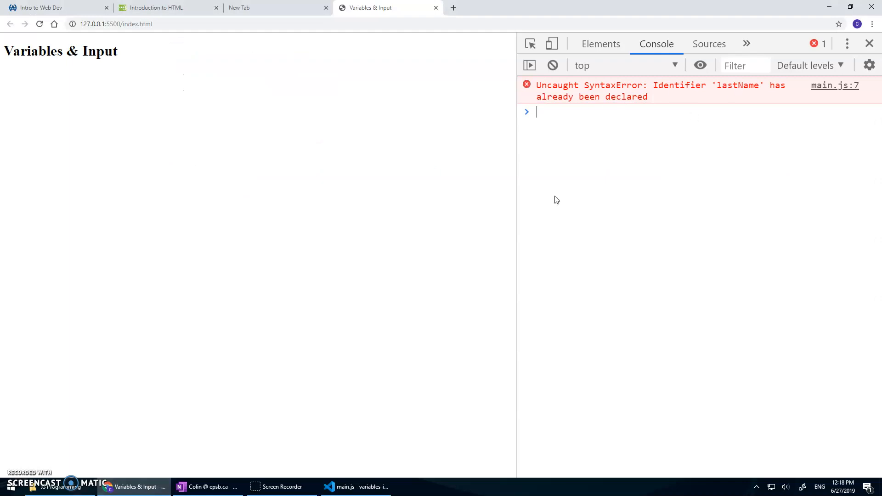
# Check Chrome's console for the 'lastName' already declared SyntaxError and come back to the code
pyautogui.click(363, 487)
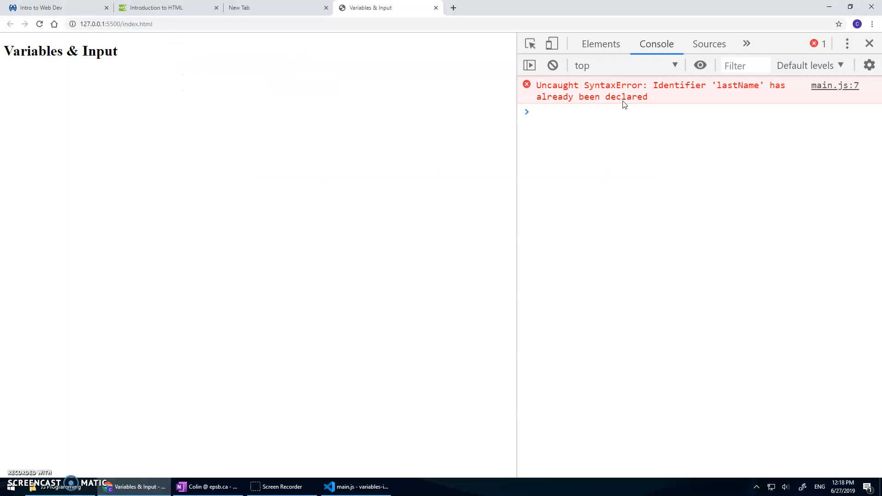
pyautogui.moveTo(328, 422)
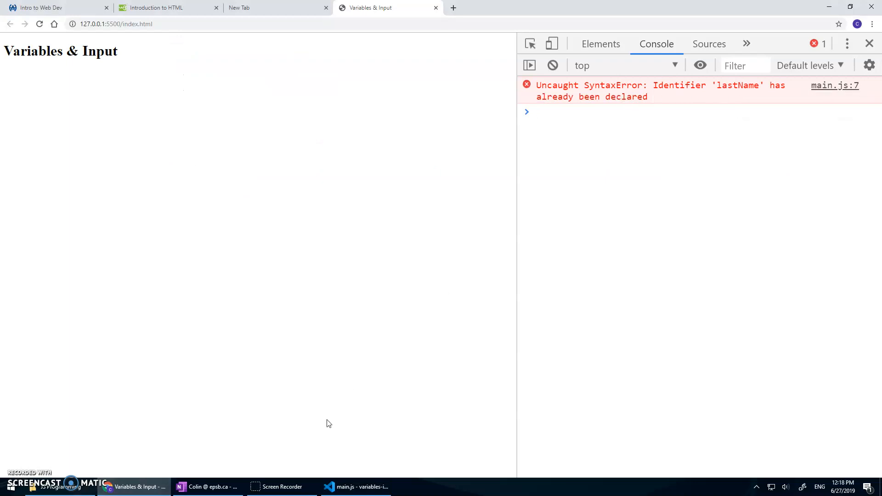
pyautogui.click(360, 487)
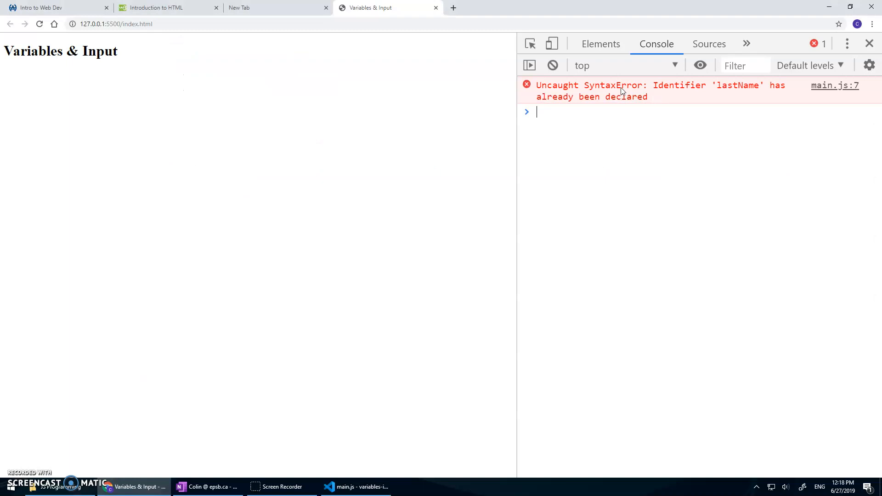
pyautogui.moveTo(675, 90)
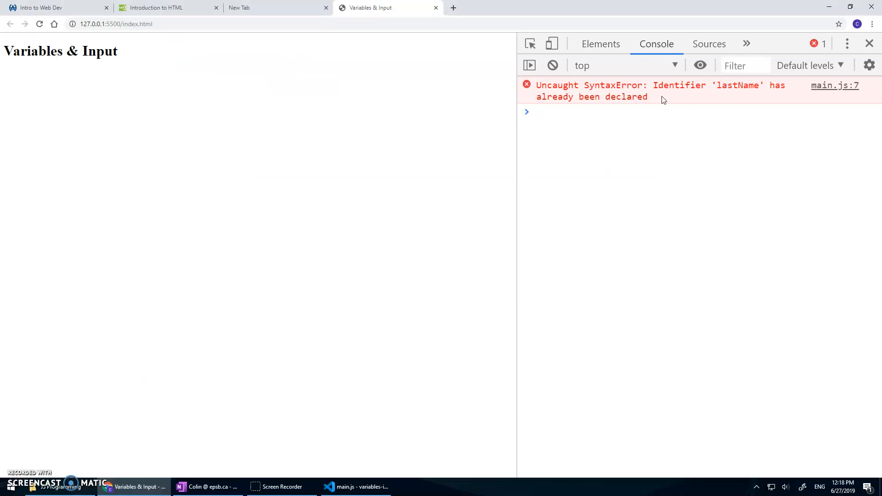
pyautogui.click(362, 487)
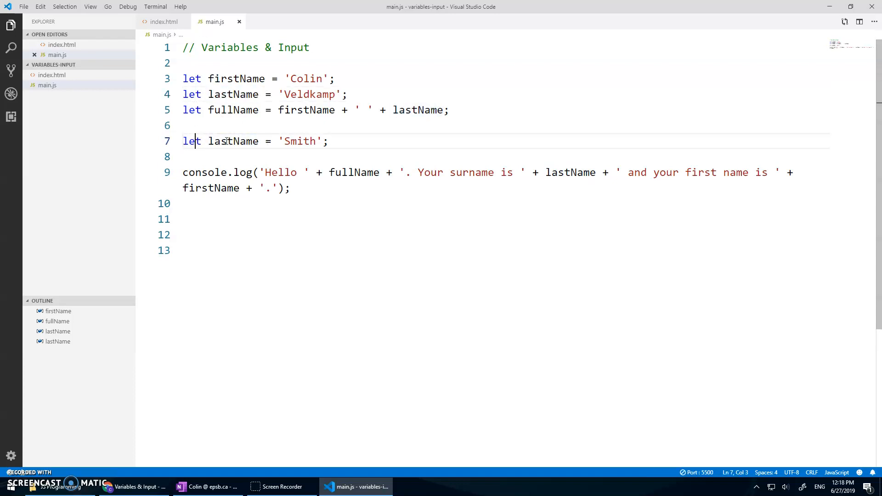
# Turn line 7 into a plain lastName = 'Smith'; reassignment and add 'use strict'; at the top of main.js
pyautogui.press('Backspace')
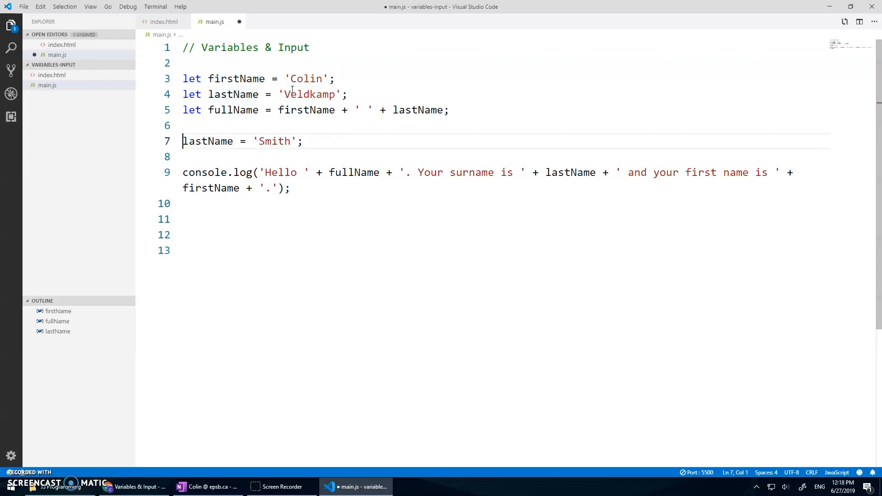
pyautogui.moveTo(206, 142)
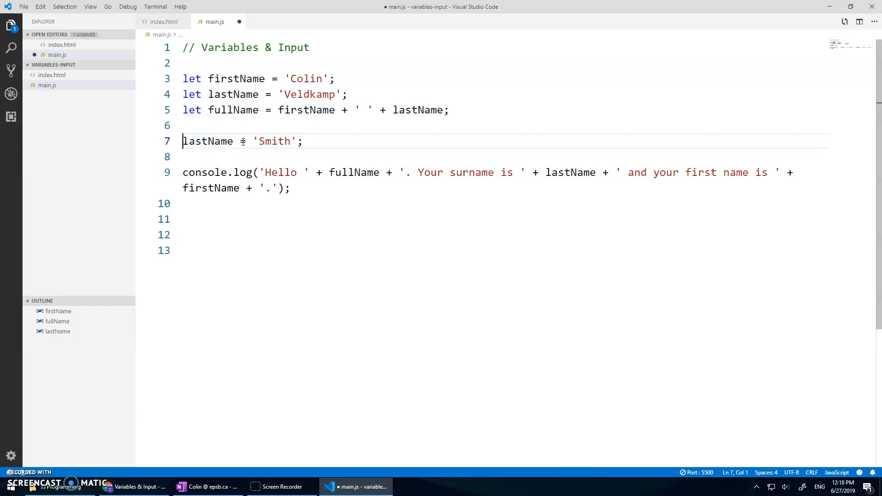
pyautogui.press('ctrl+s')
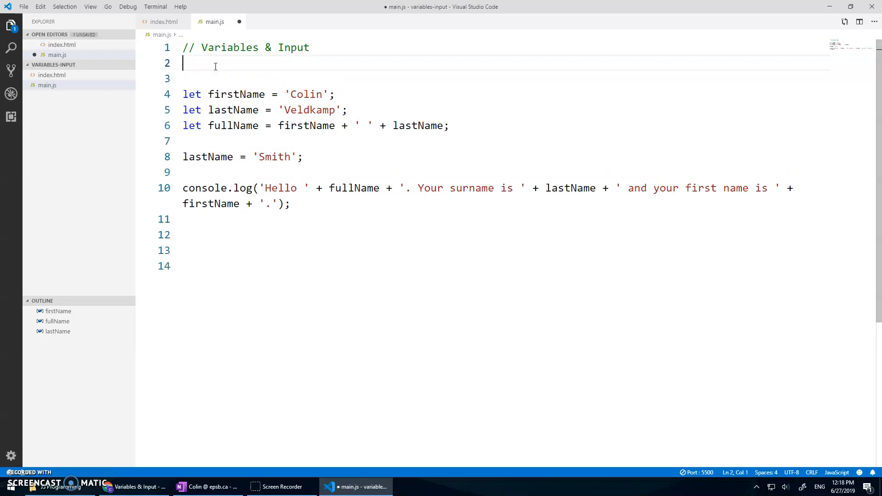
# Finish the 'use strict' directive and check the Chrome console still greets Colin Veldkamp with surname Smith
pyautogui.write("'use st'")
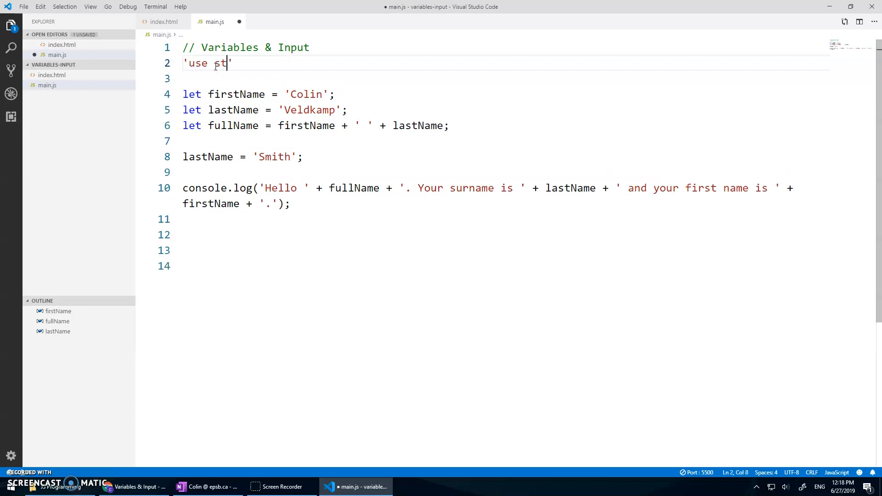
pyautogui.write("rict';")
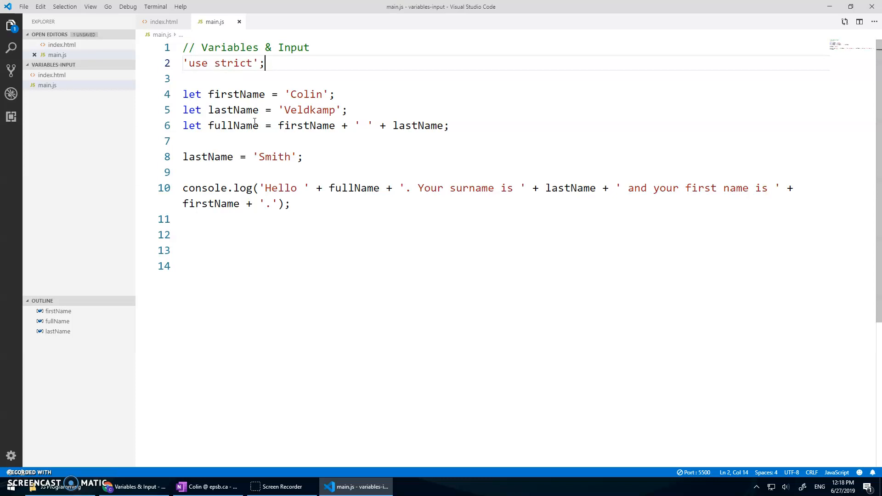
pyautogui.click(136, 487)
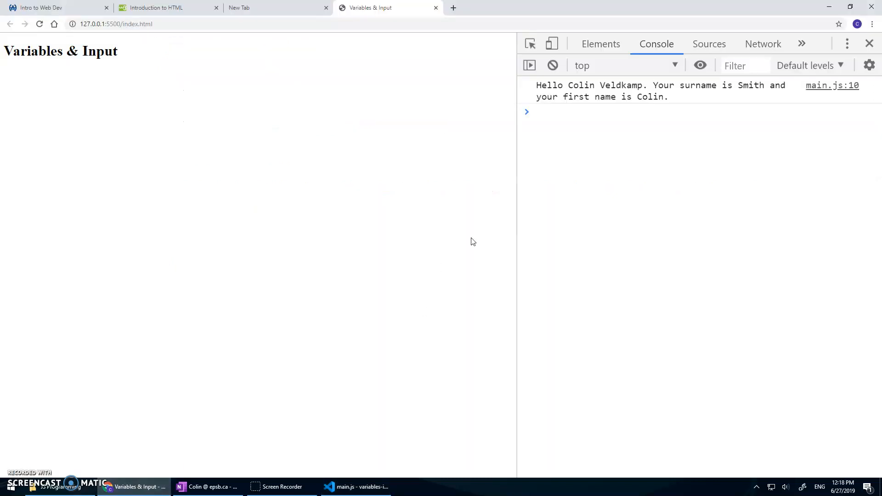
pyautogui.moveTo(583, 90)
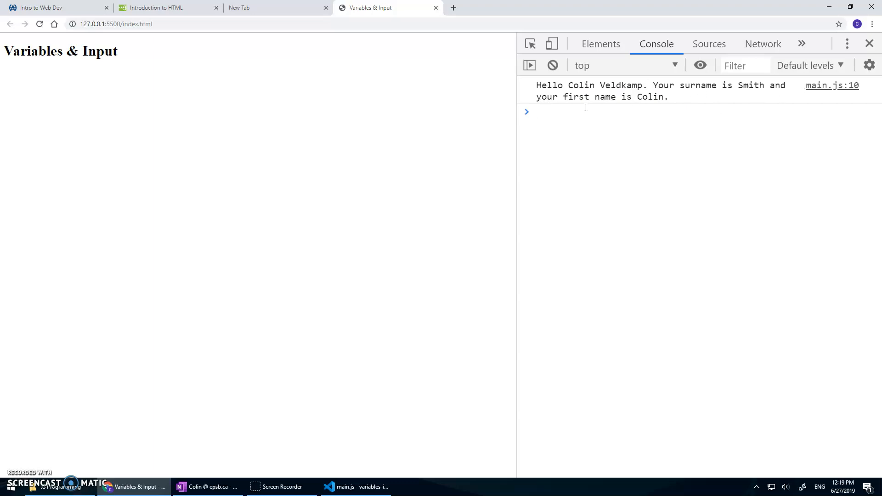
pyautogui.click(586, 111)
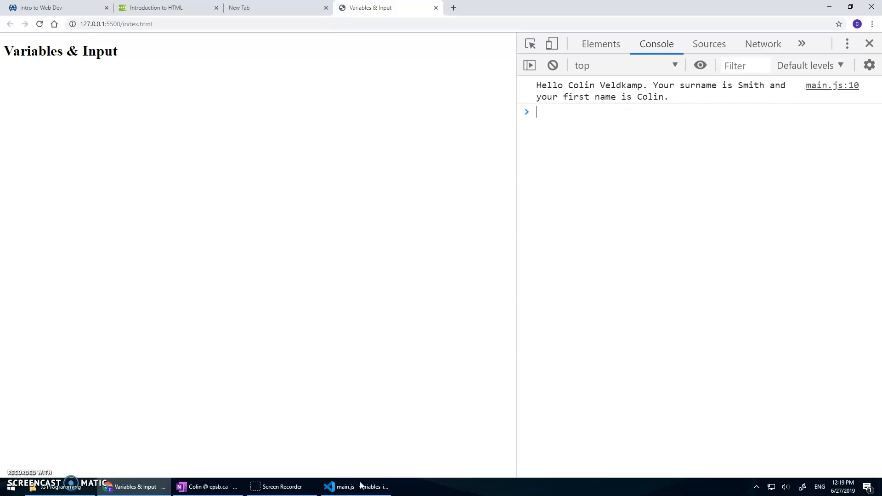
# Return to main.js in the editor and select the text on the reassignment line
pyautogui.click(359, 487)
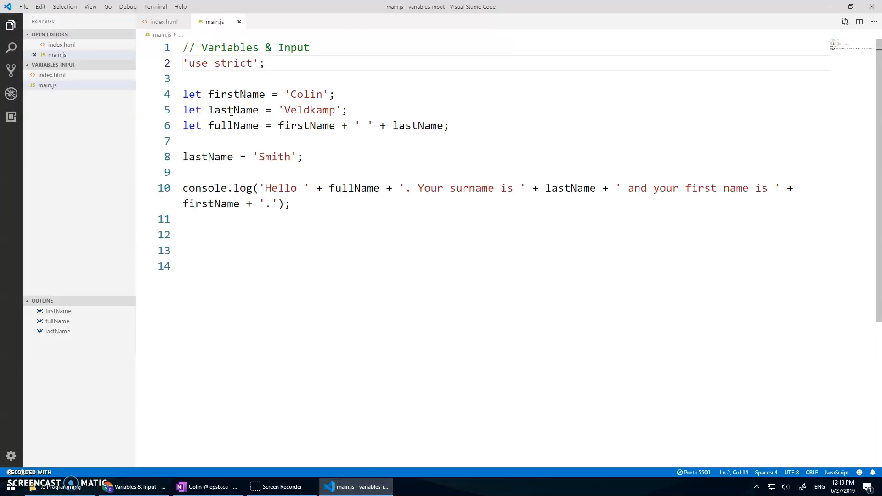
pyautogui.moveTo(208, 109); pyautogui.dragTo(348, 110)
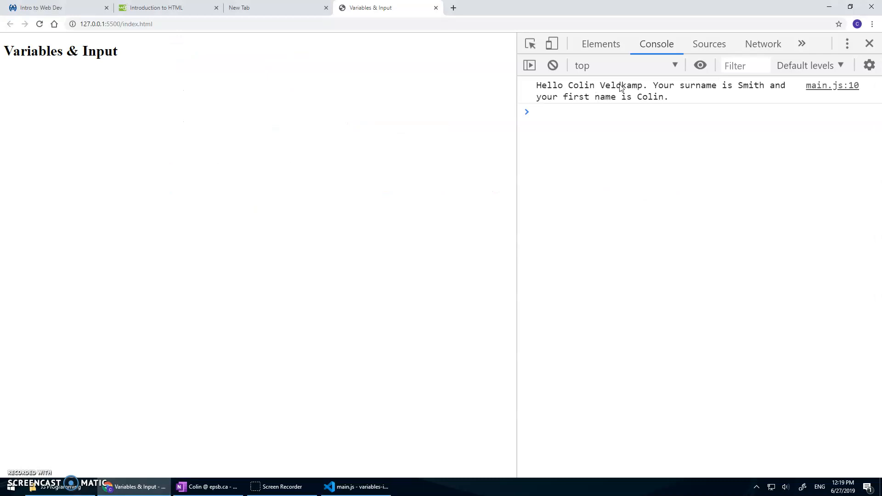
pyautogui.click(361, 487)
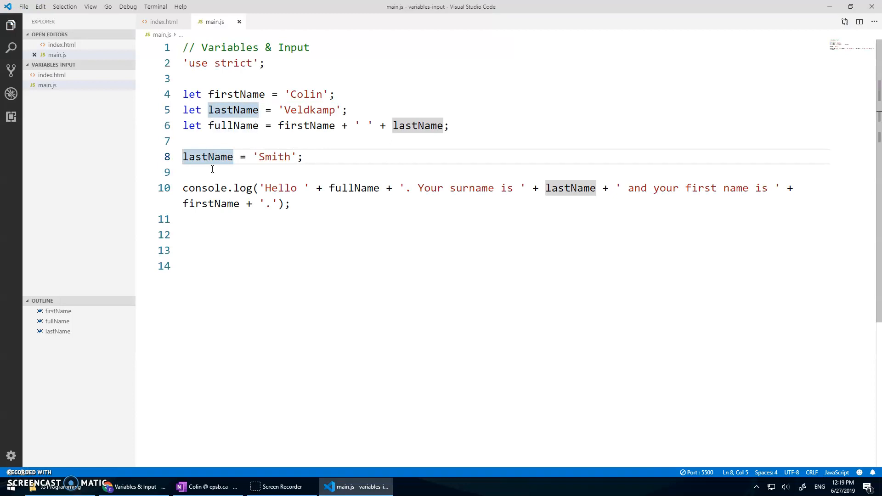
# Begin recomputing fullName = firstName + ' ' + lastName after the Smith reassignment
pyautogui.write('fullName = firstN')
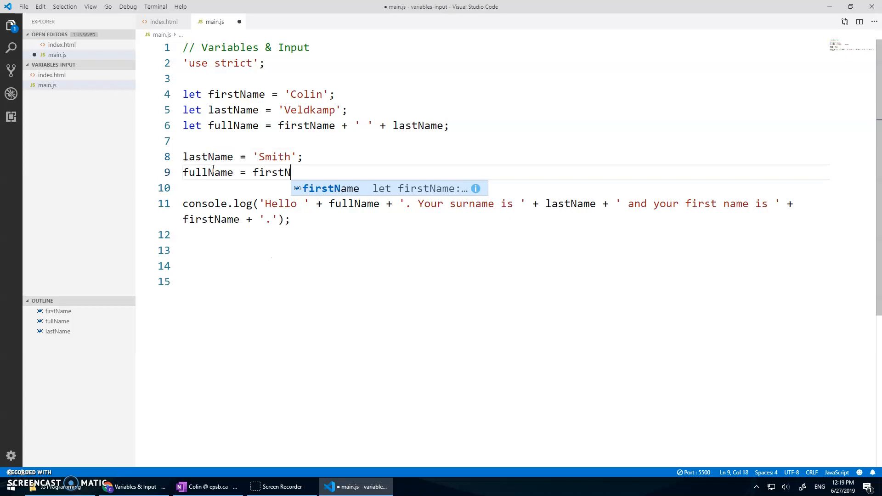
pyautogui.write("ame = ' ' +")
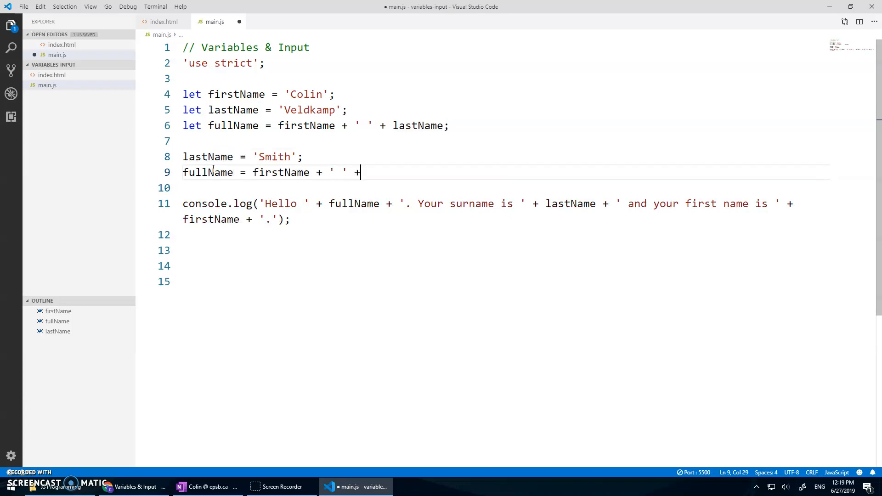
# Complete the fullName line with lastName; and confirm the console now reads Hello Colin Smith
pyautogui.write('lastName;')
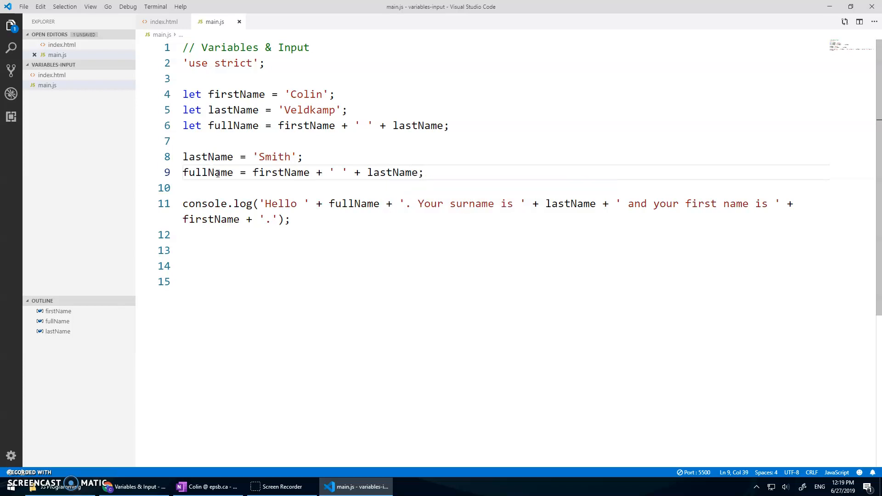
pyautogui.click(138, 487)
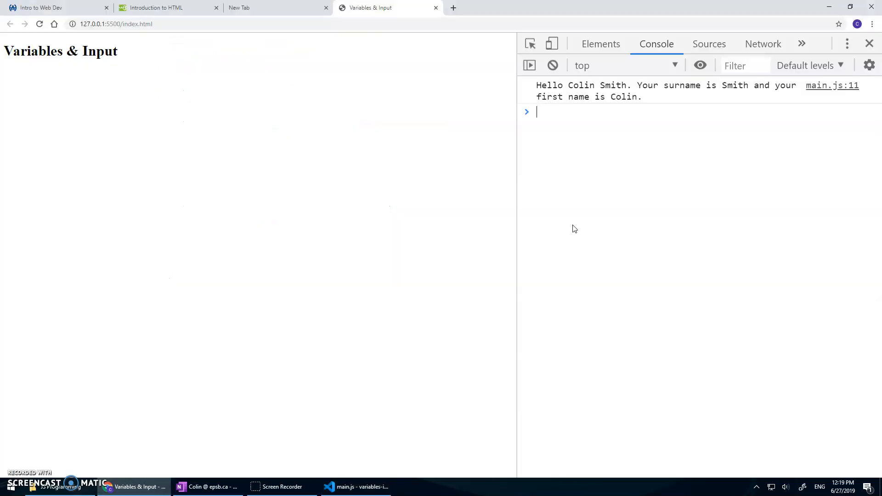
pyautogui.moveTo(612, 103)
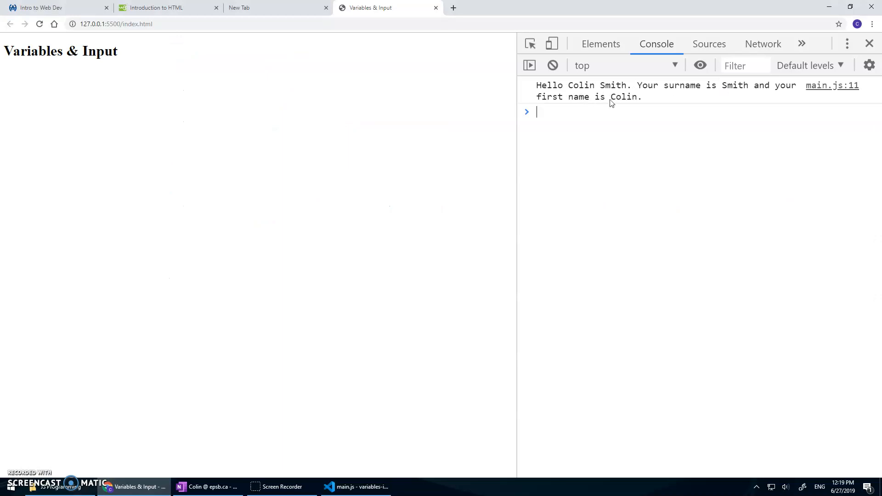
pyautogui.click(357, 488)
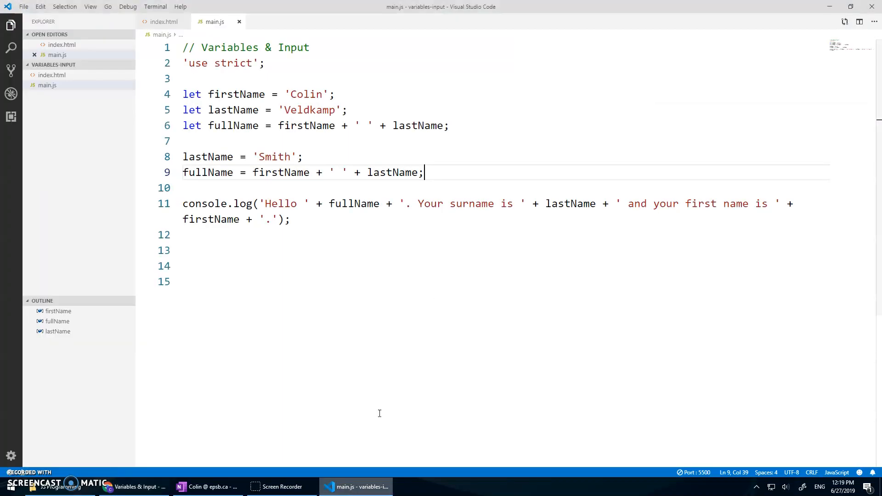
pyautogui.click(290, 219)
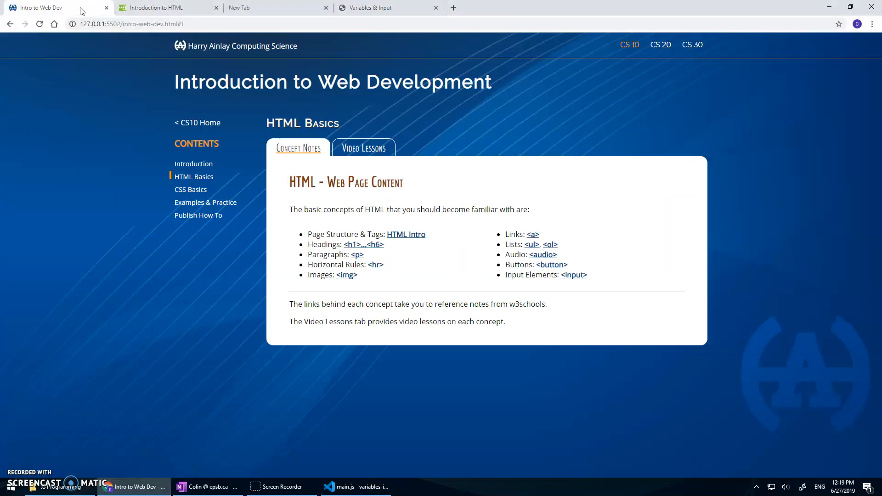
pyautogui.moveTo(197, 127)
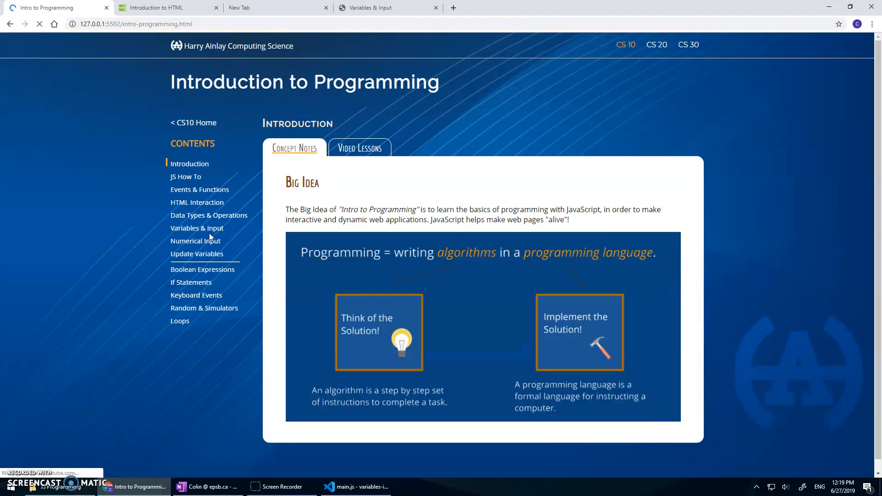
# Read the Variables & Input notes down to the Text Input section, then return to main.js
pyautogui.click(196, 228)
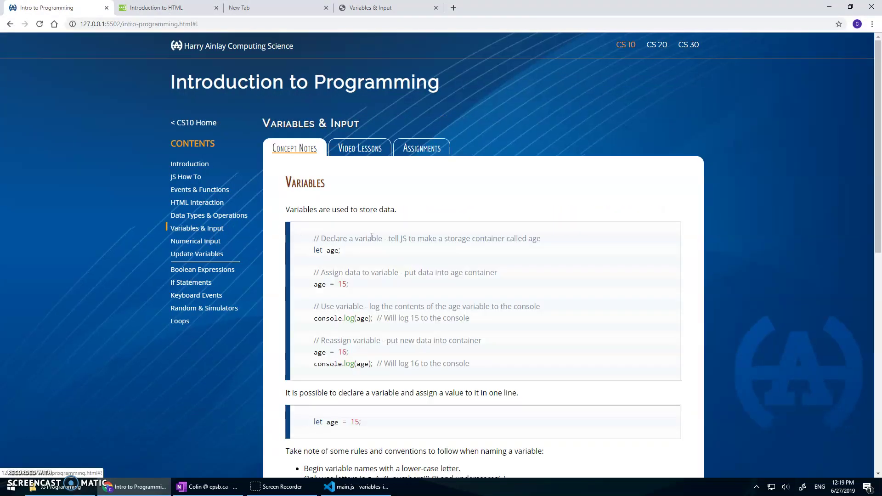
pyautogui.scroll(-3)
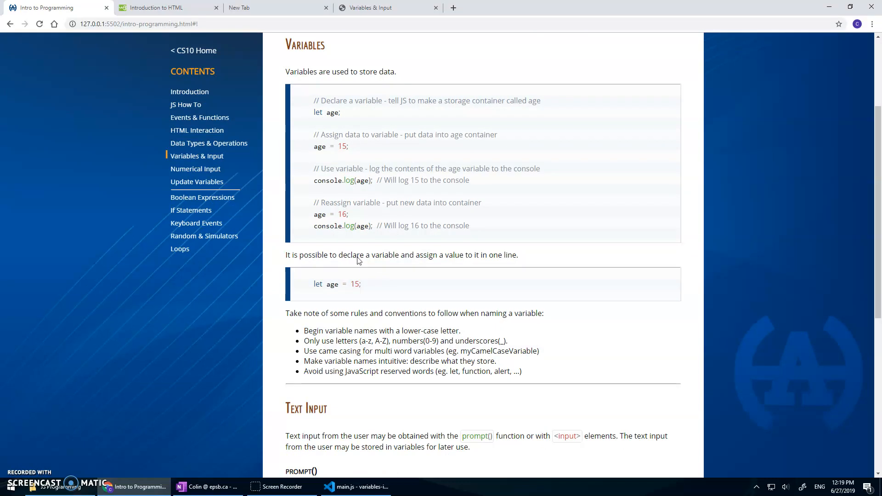
pyautogui.scroll(-3)
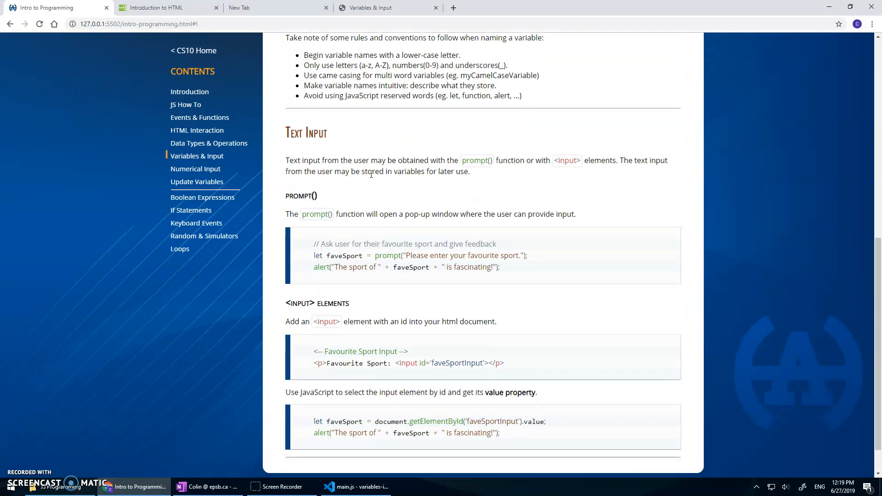
pyautogui.scroll(-3)
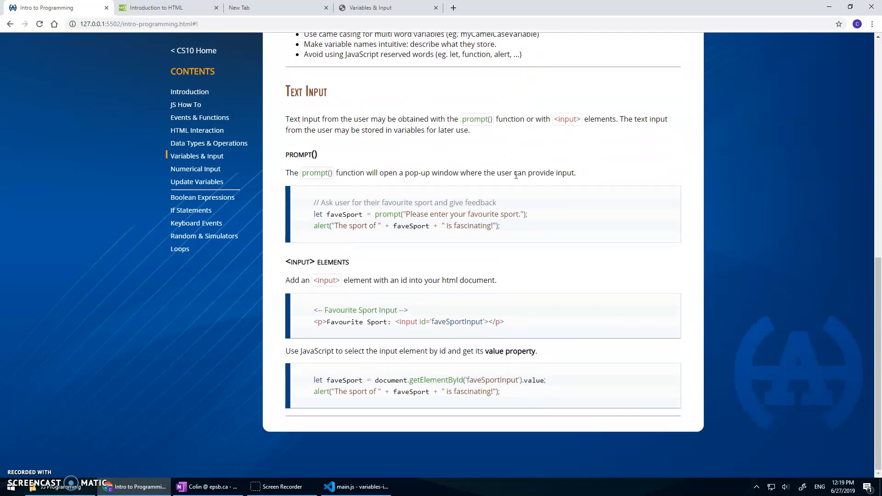
pyautogui.moveTo(378, 221)
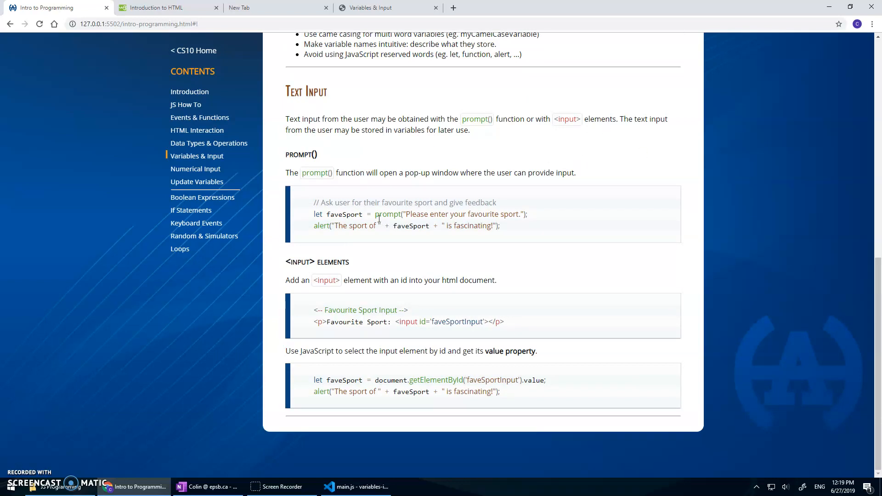
pyautogui.click(356, 487)
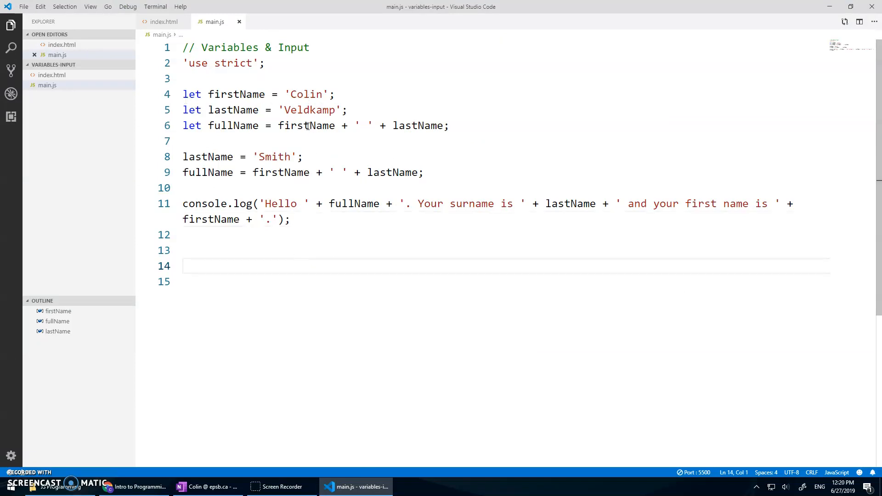
pyautogui.moveTo(317, 138)
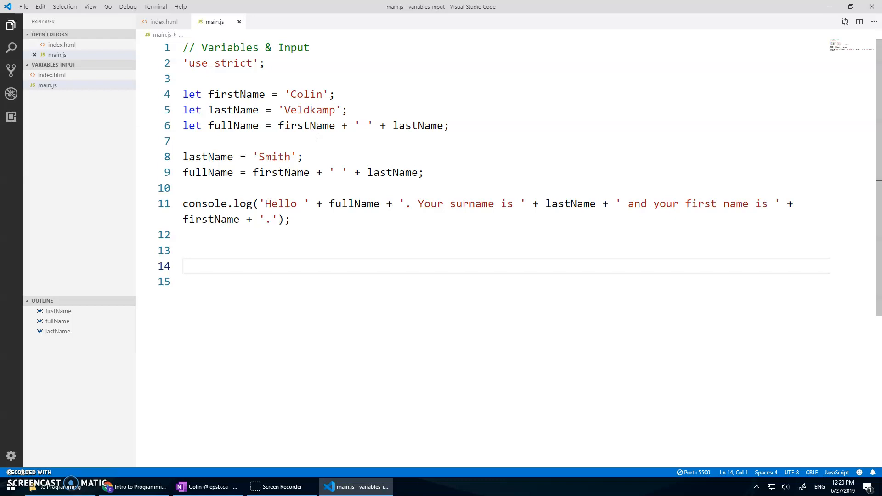